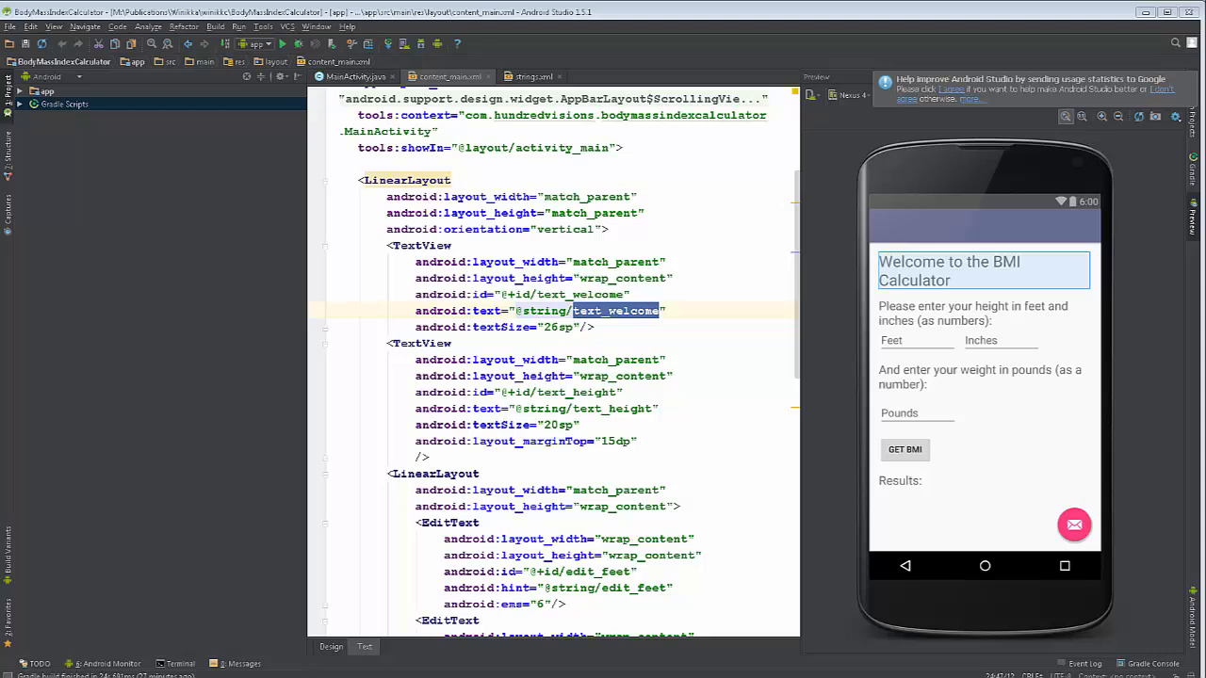
mouse_move(1063, 244)
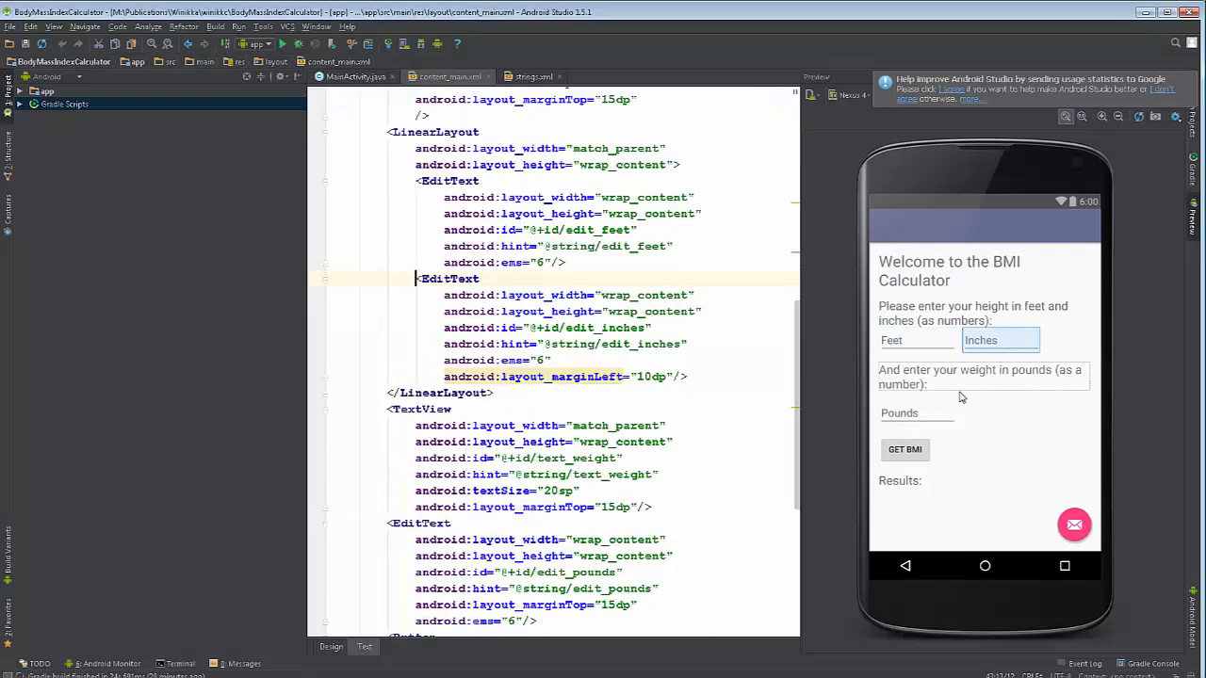
- Delete the menu methods and the Toolbar/FloatingActionButton lines, leaving onCreate with only setContentView
scroll(down, 3)
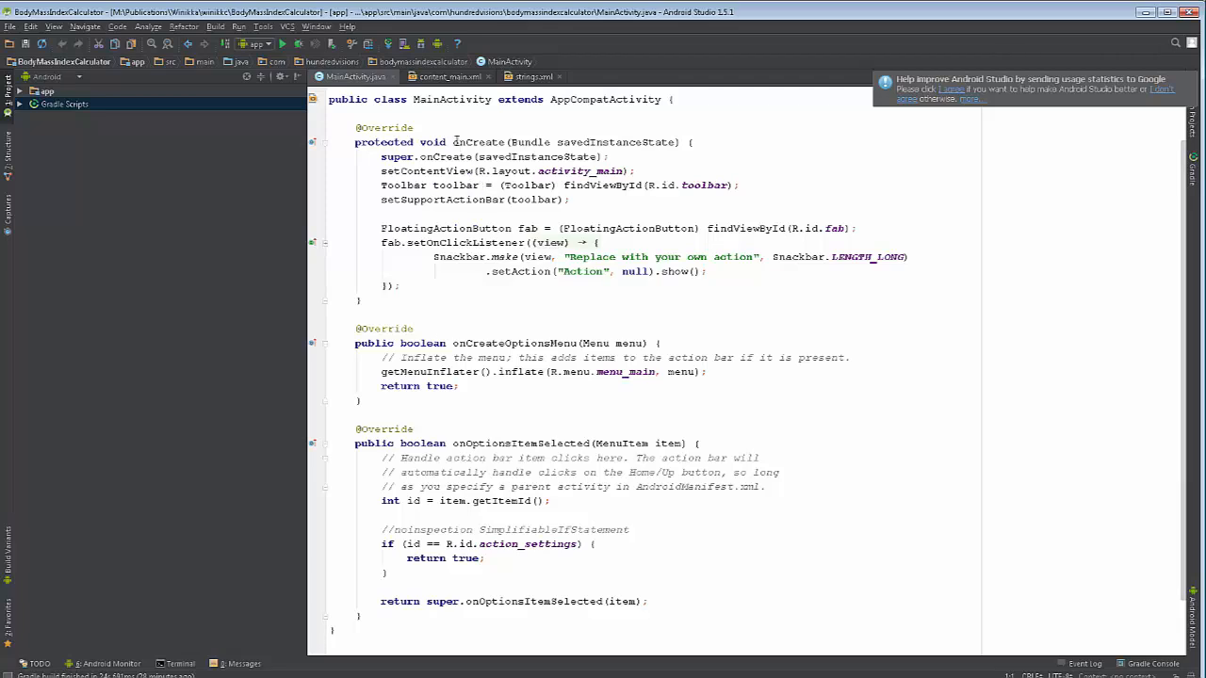
double_click(479, 143)
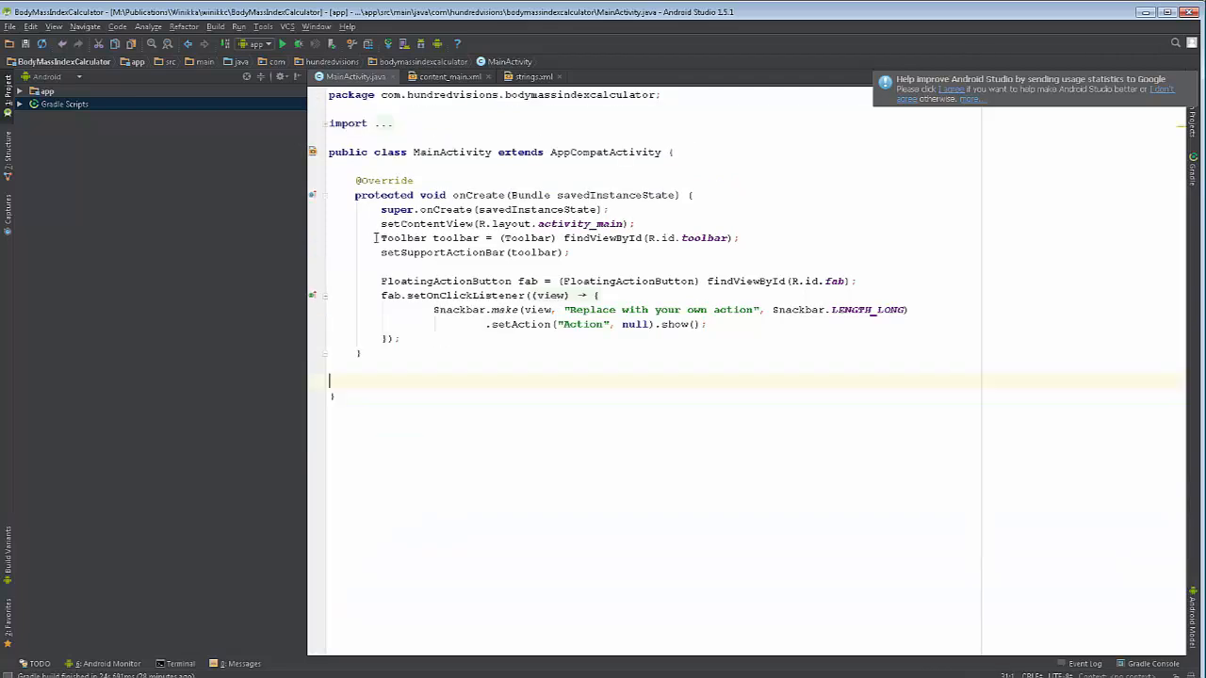
drag(380, 237, 399, 338)
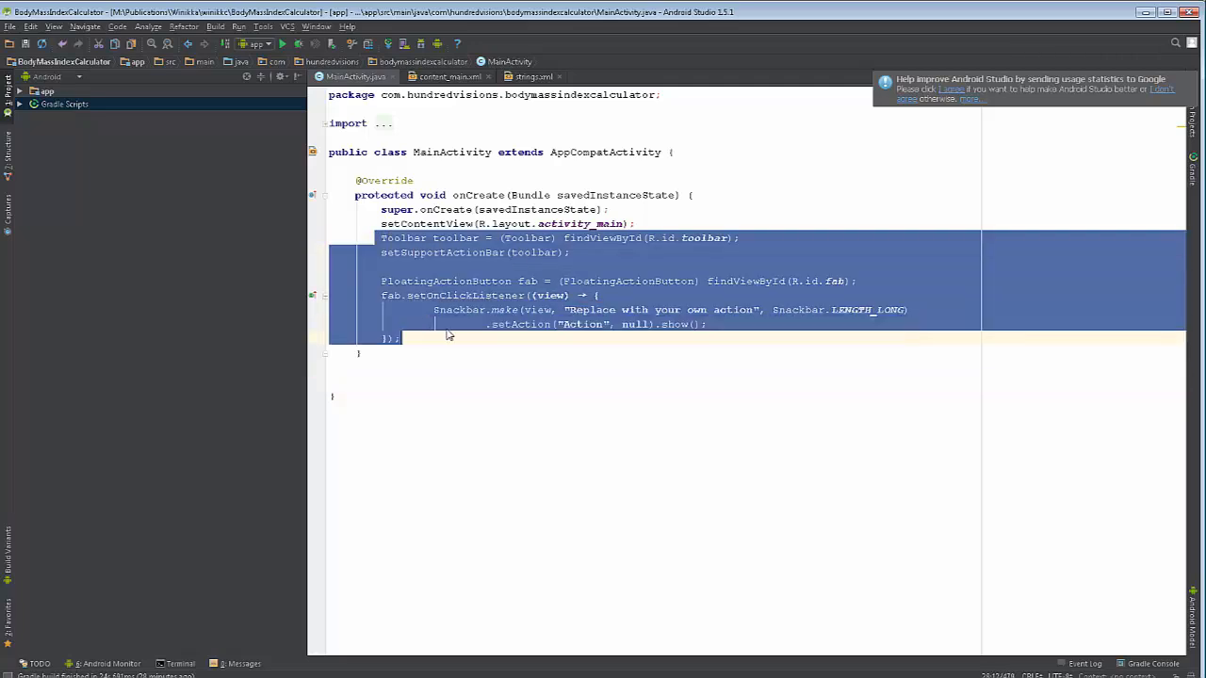
key(Delete)
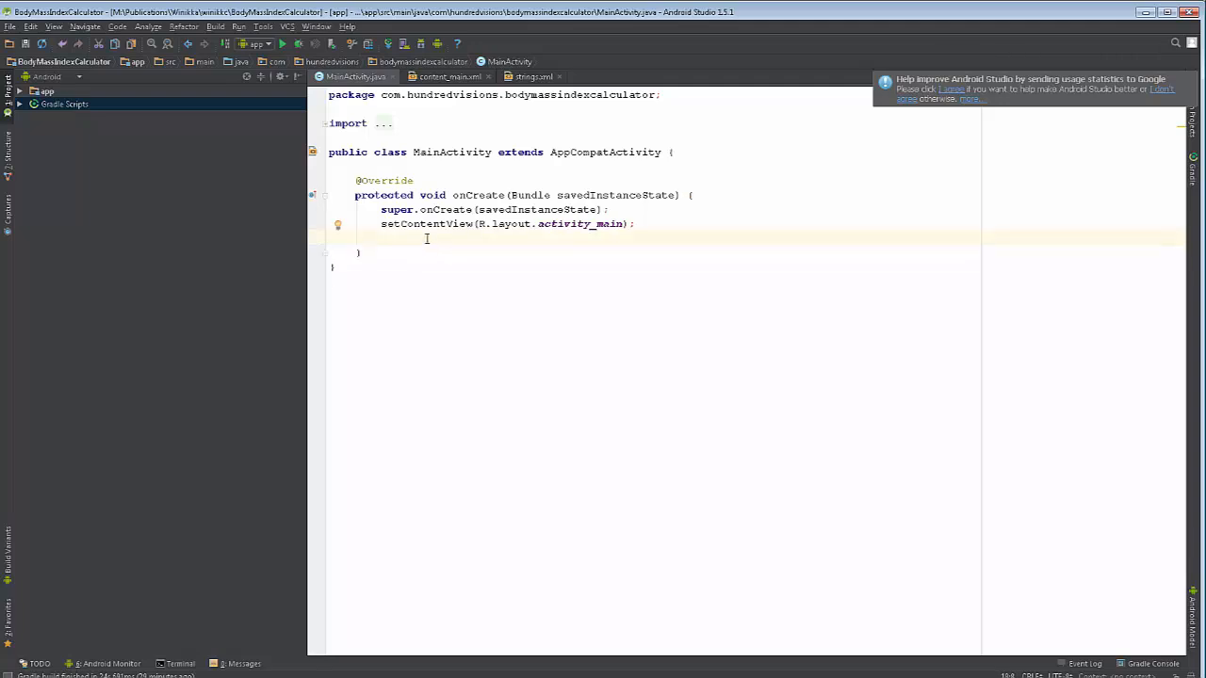
- Expand app > java and the androidTest package to reveal ApplicationTest in the Project panel
click(329, 151)
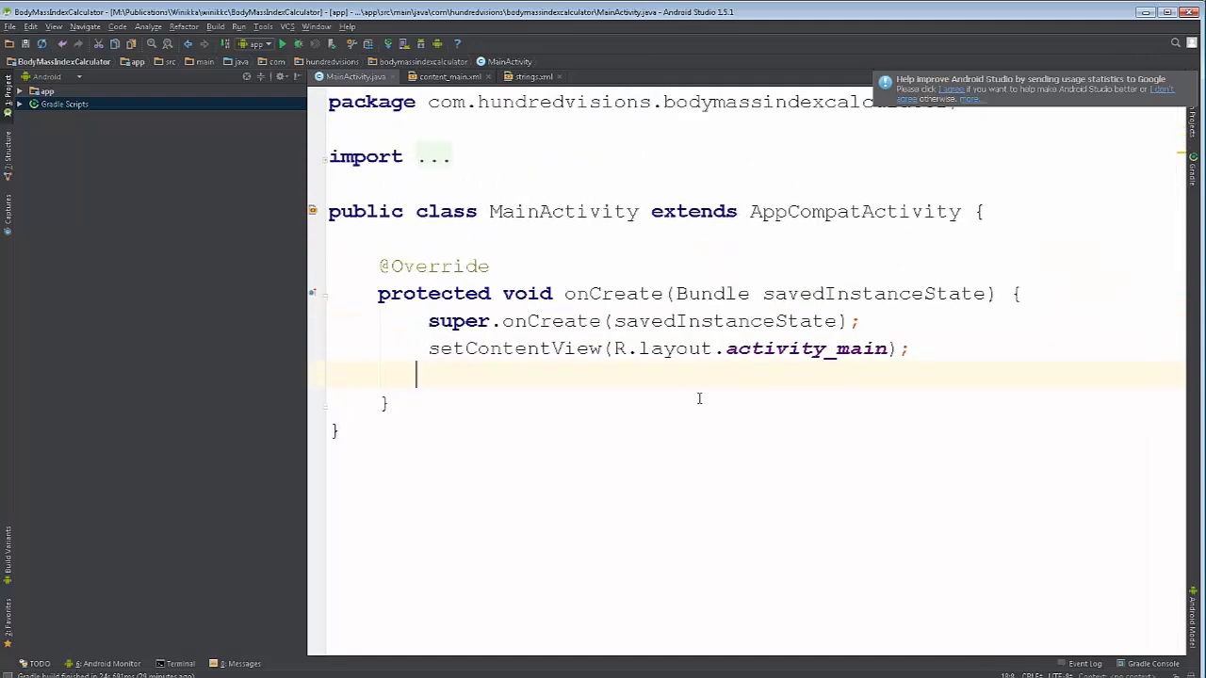
mouse_move(667, 390)
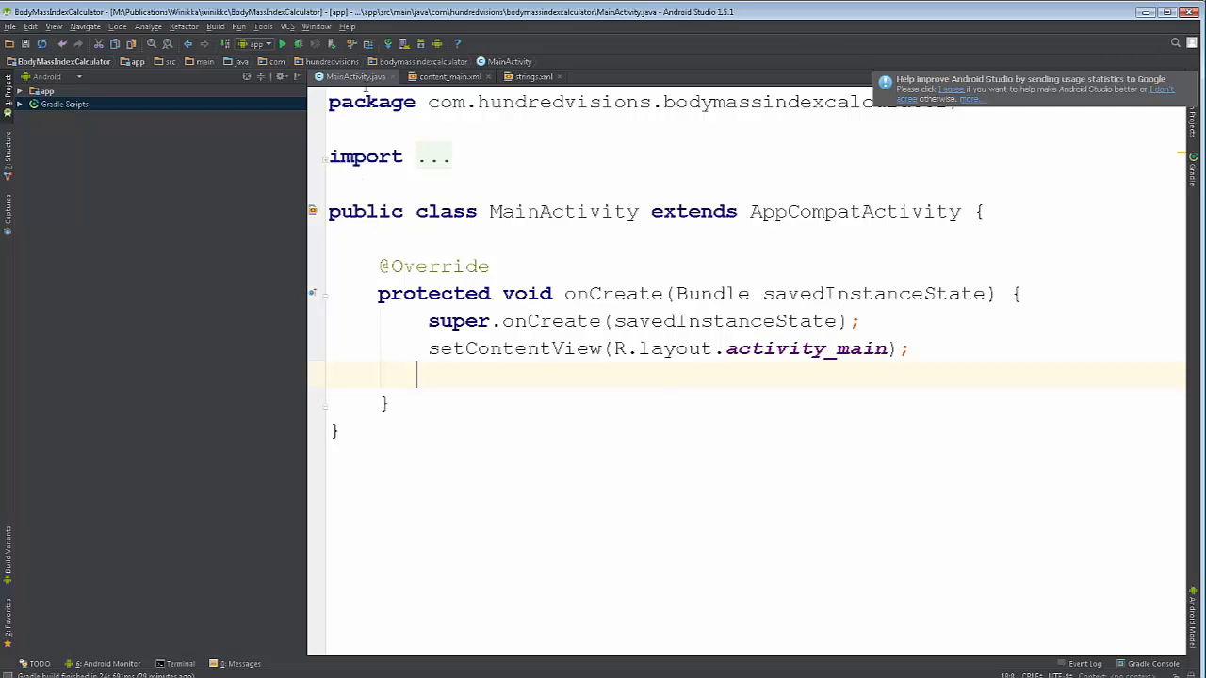
click(22, 90)
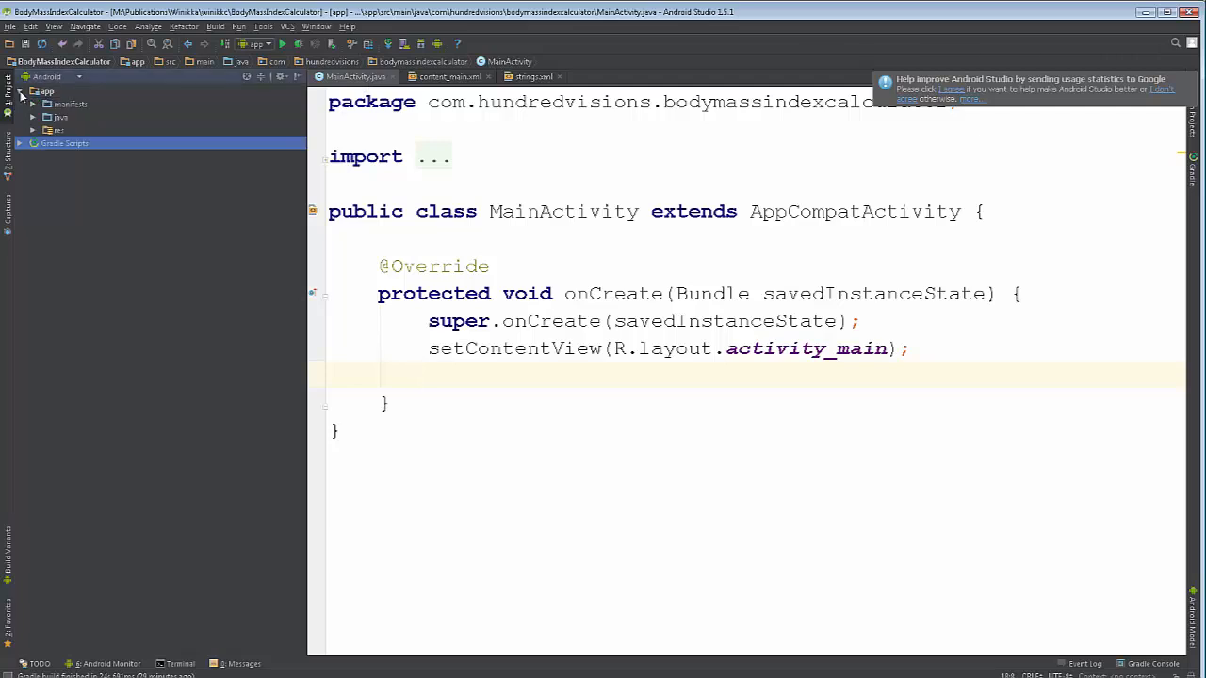
click(33, 116)
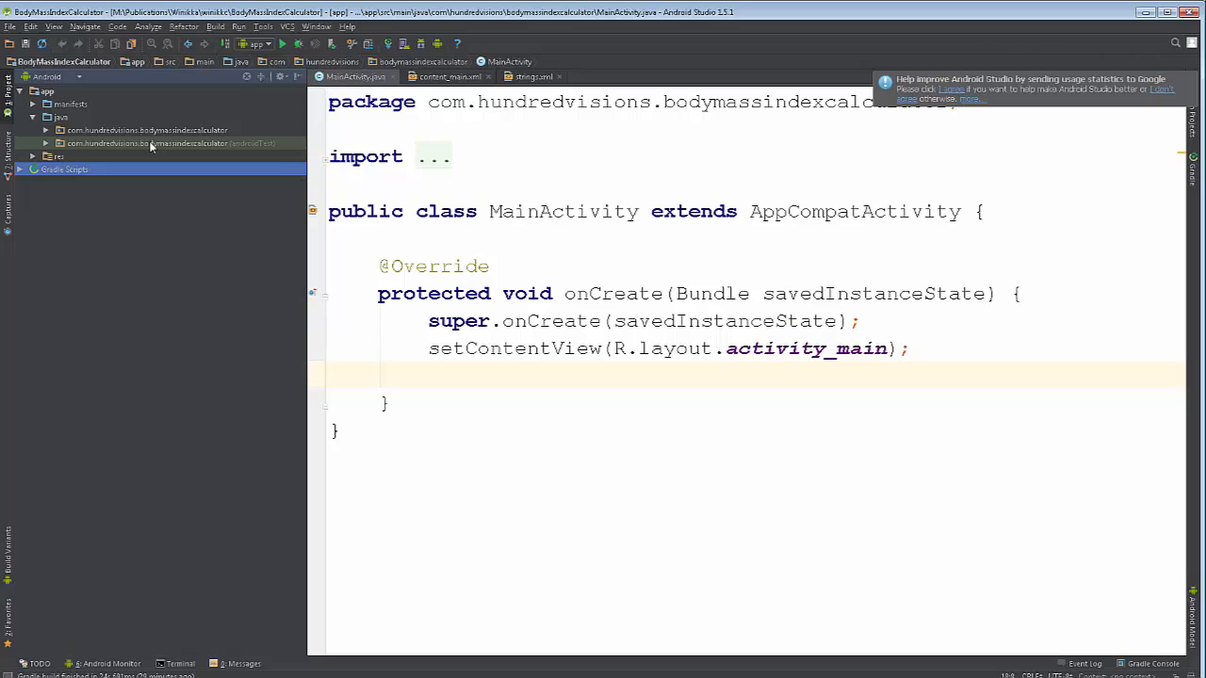
mouse_move(85, 148)
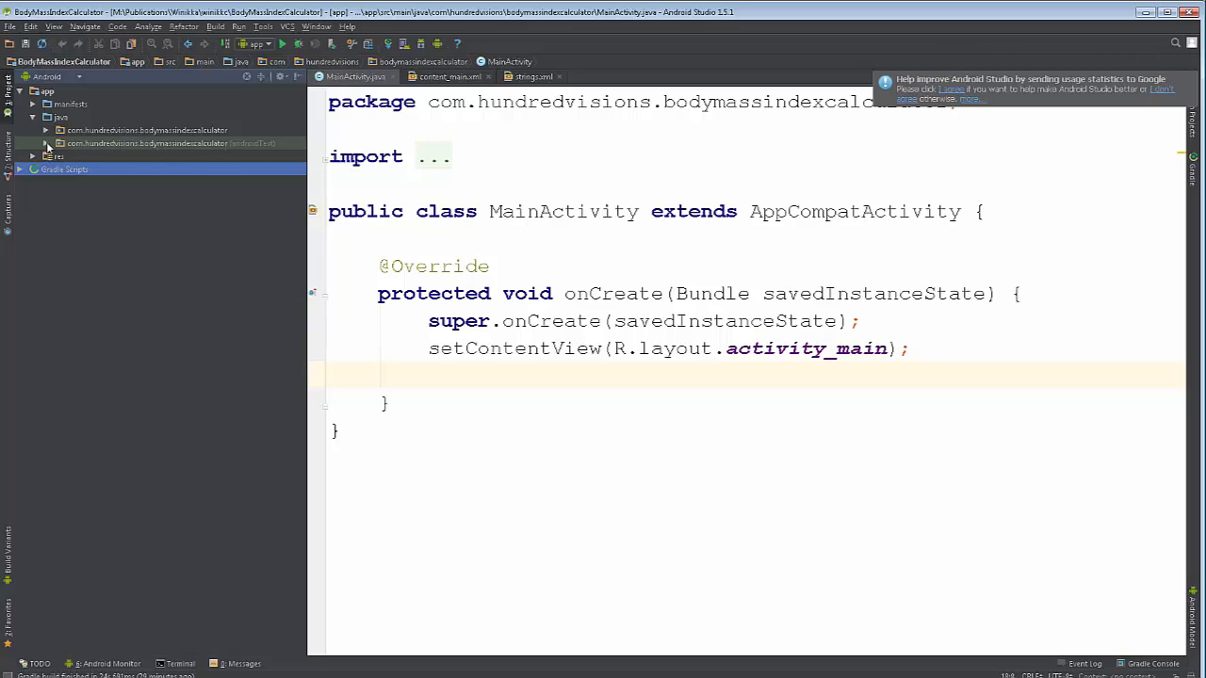
click(45, 144)
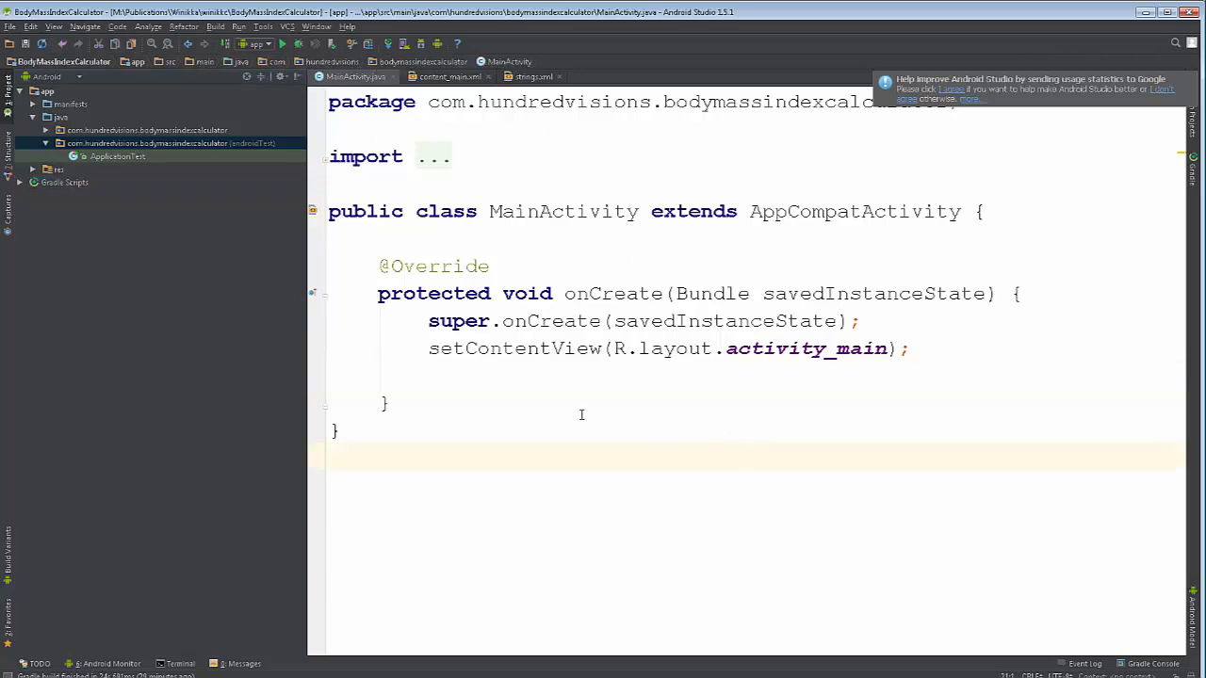
mouse_move(569, 387)
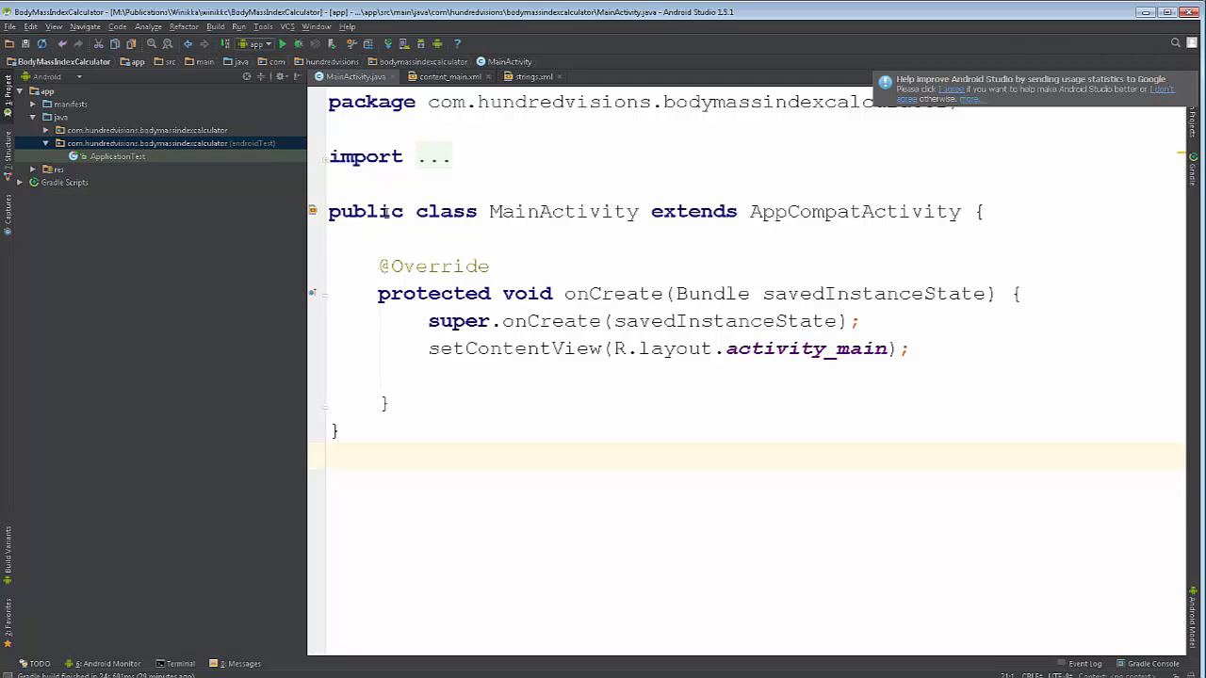
mouse_move(492, 216)
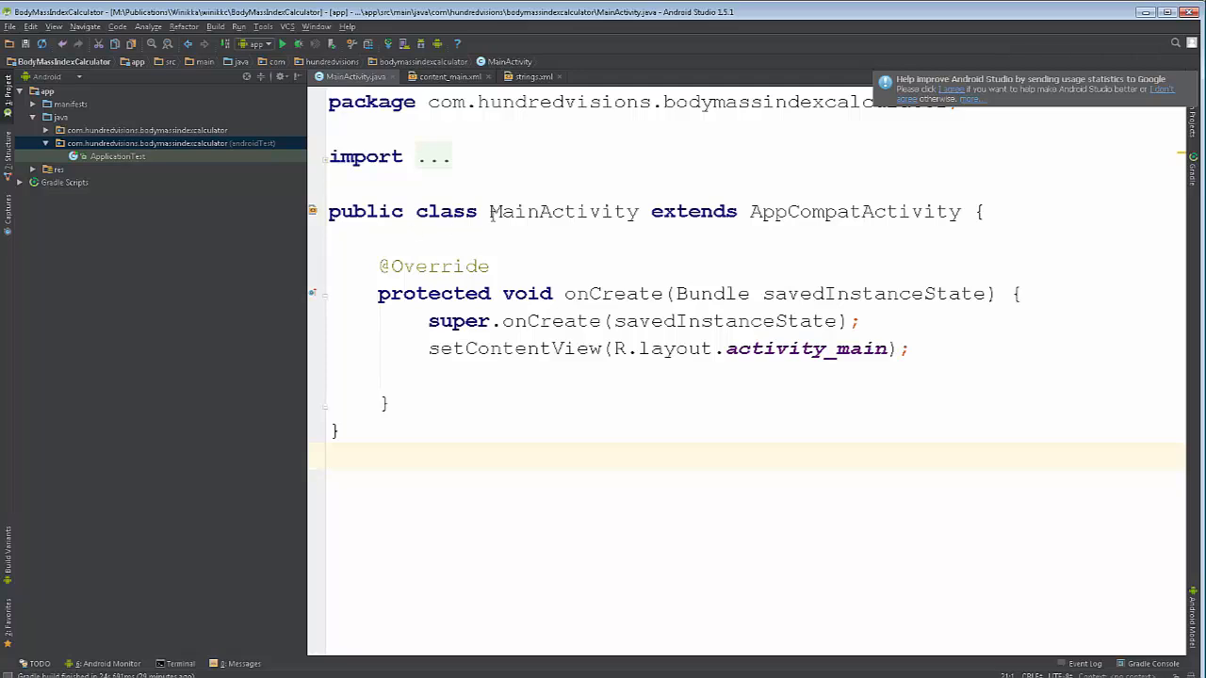
- Highlight the class keyword, MainActivity and AppCompatActivity names in the class declaration
double_click(445, 211)
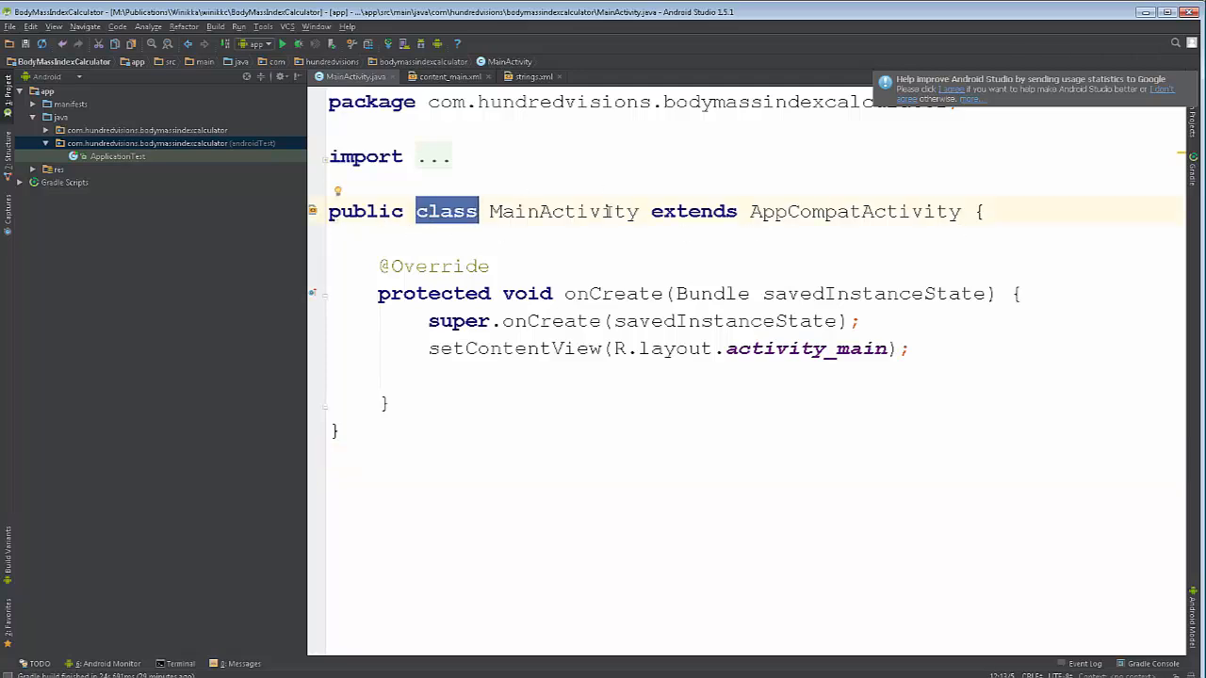
double_click(563, 211)
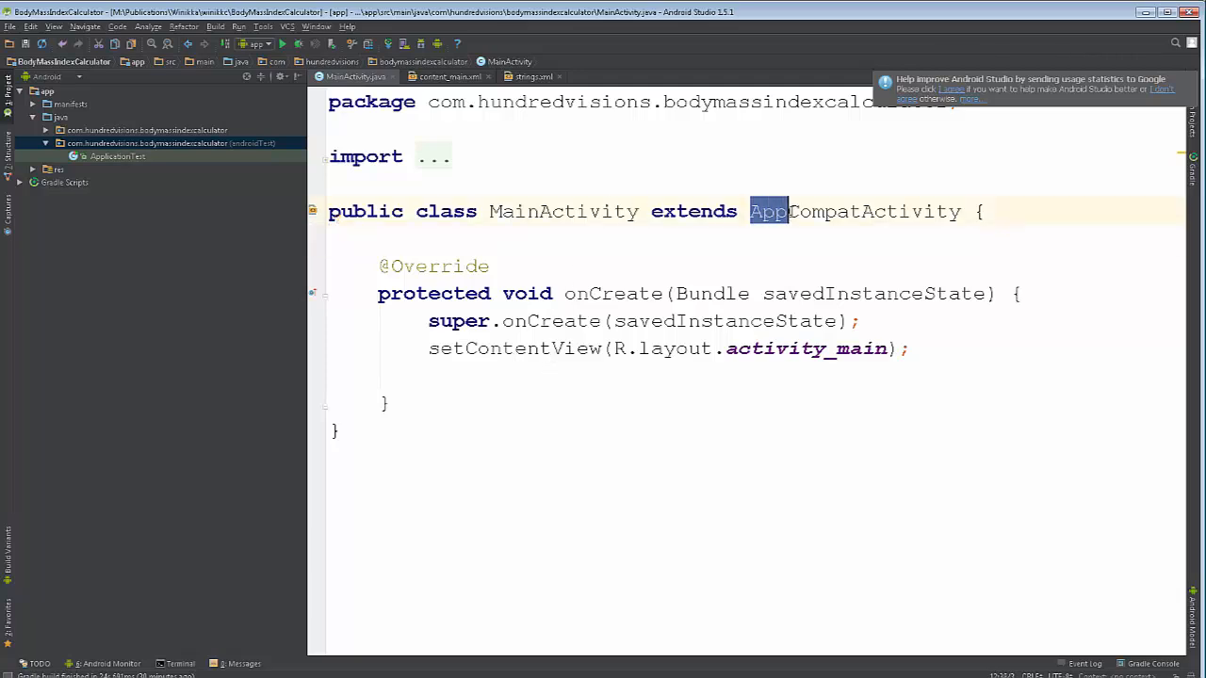
double_click(855, 211)
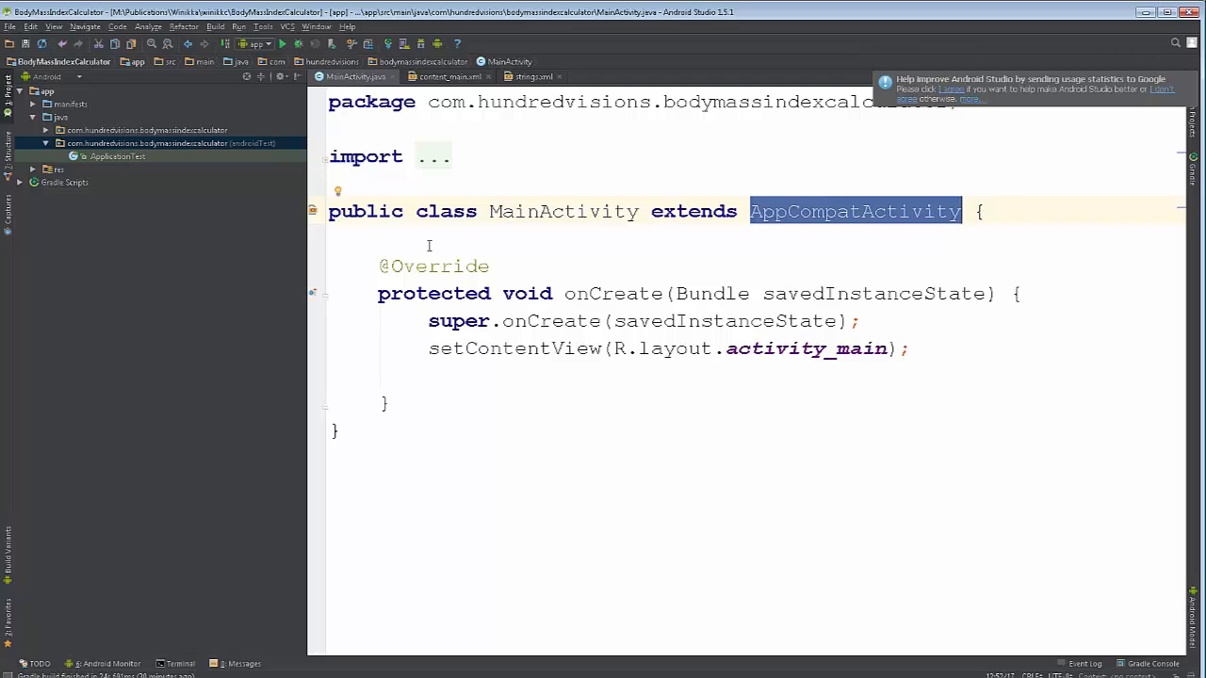
mouse_move(459, 240)
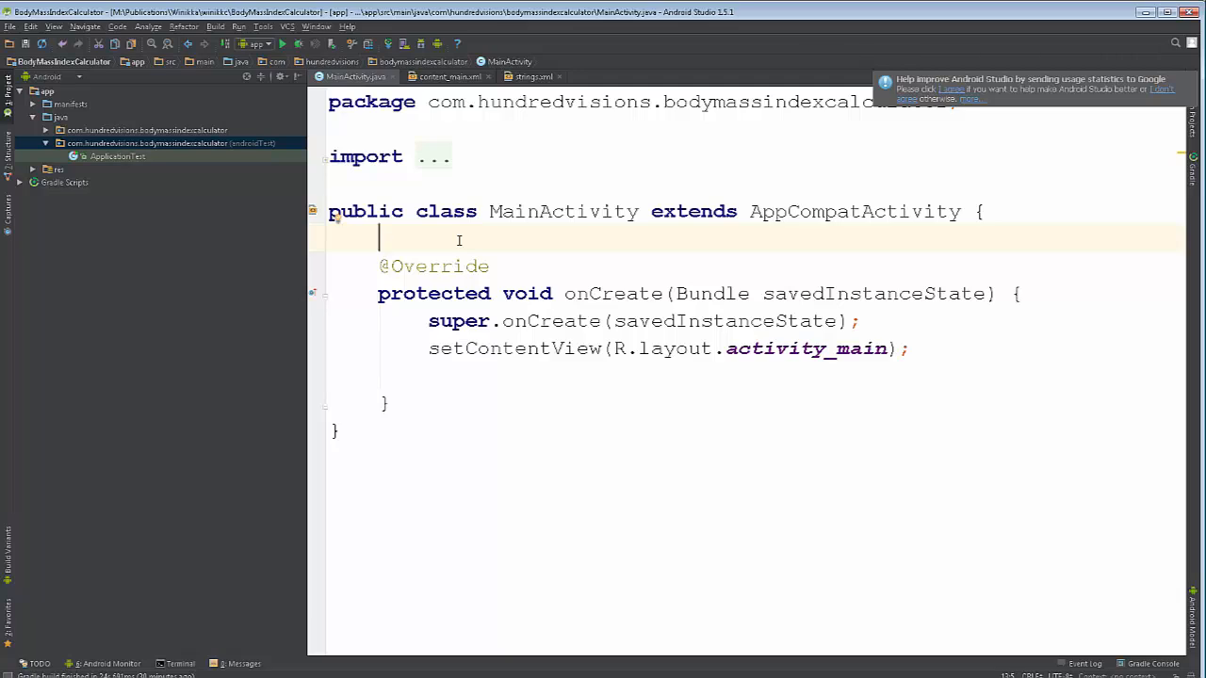
- Add a '// Declare our UI objects' comment and the field 'TextView text_results;' above onCreate
text(// Declare ou)
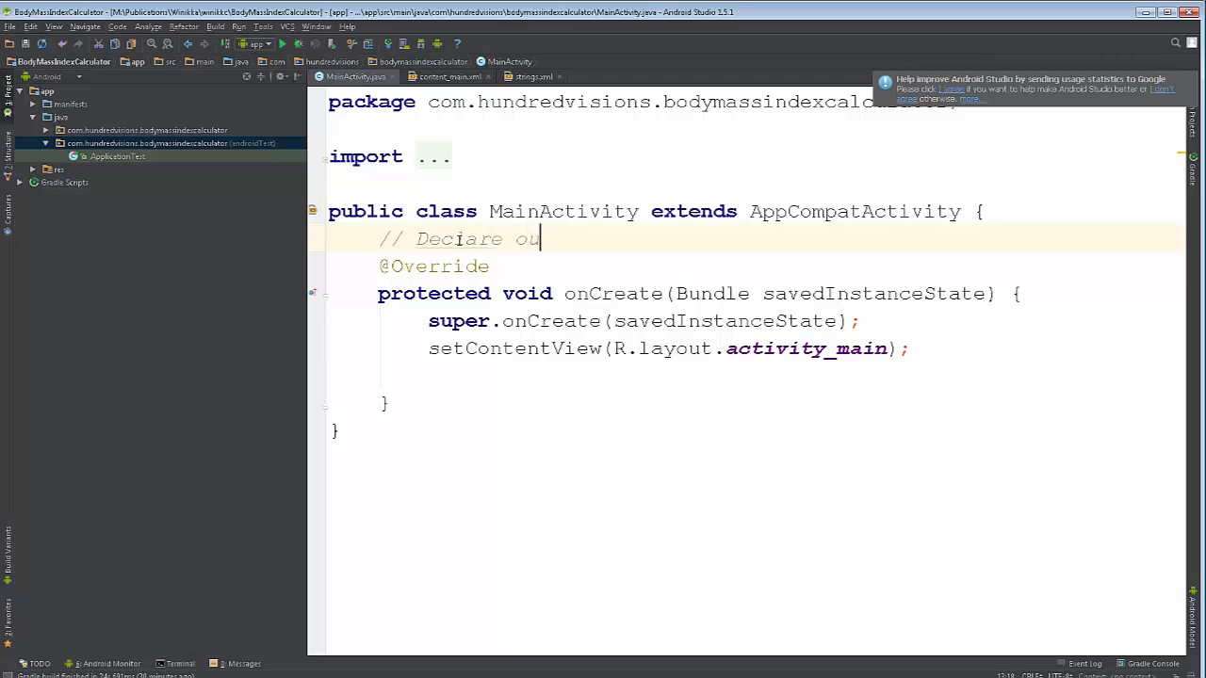
text(r UI objects)
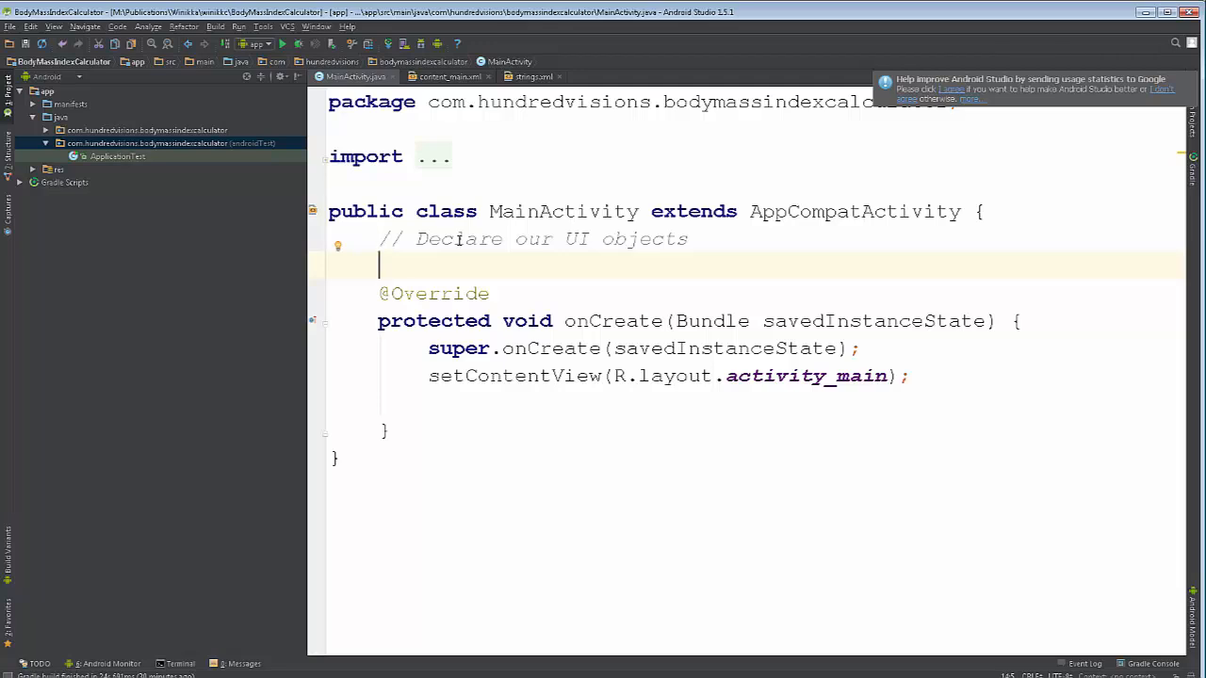
text(TextView)
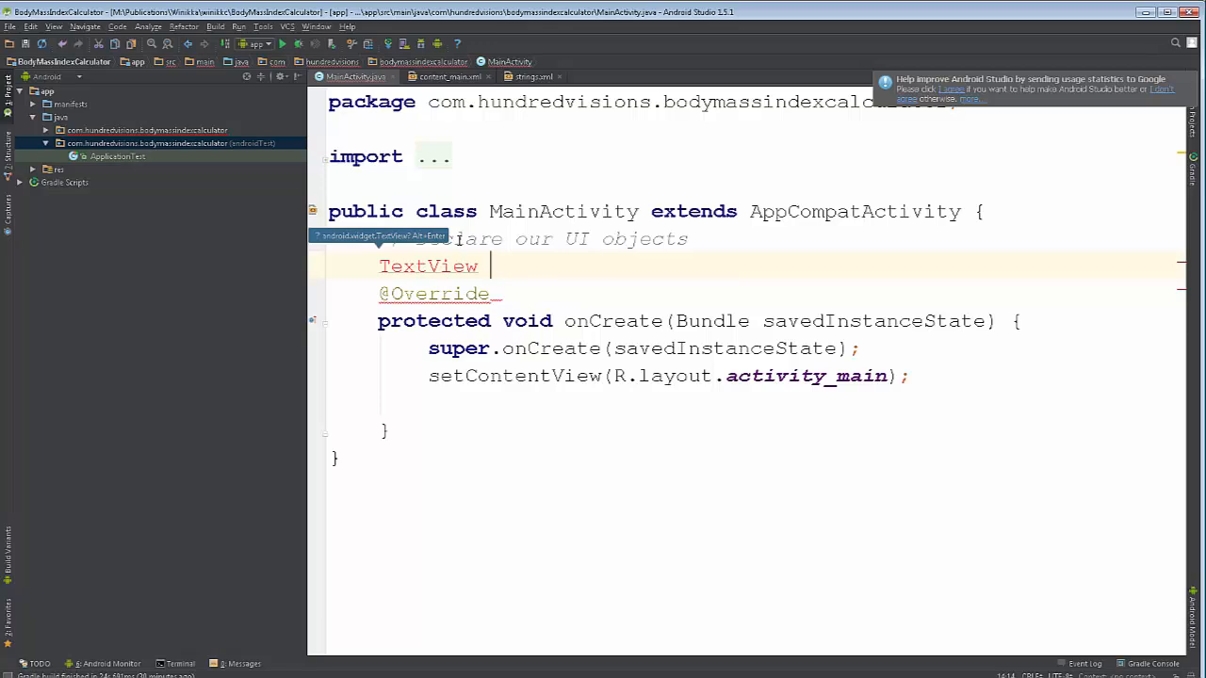
text(text)
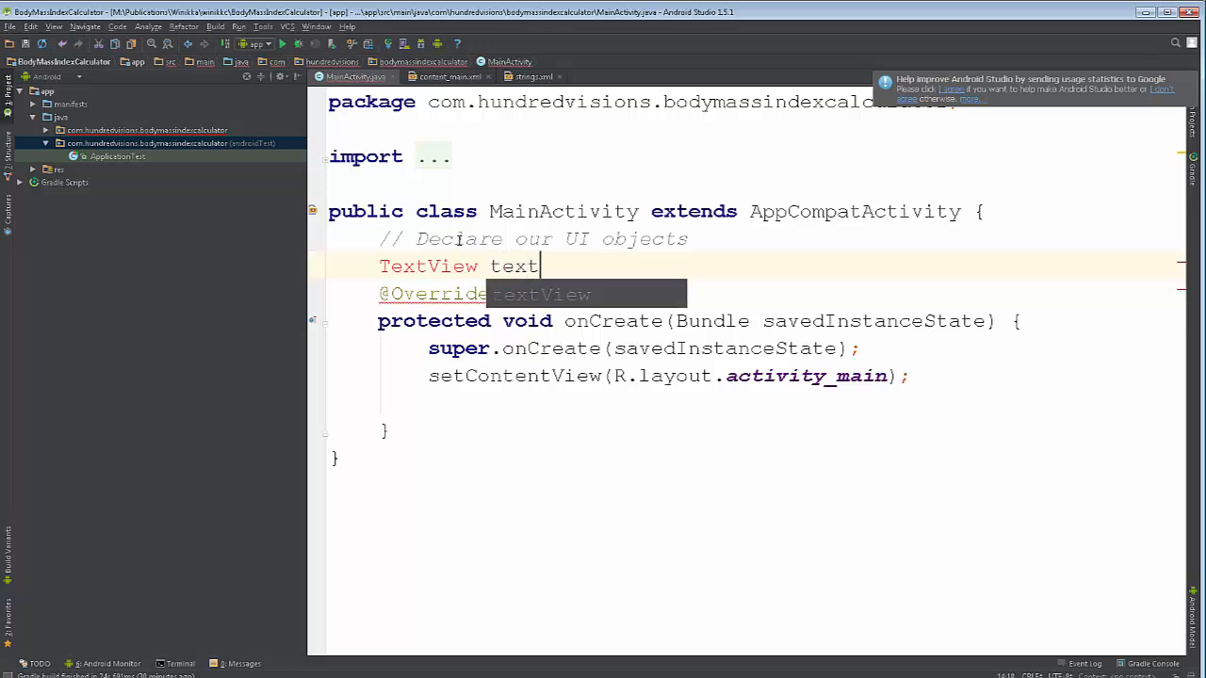
text(_results)
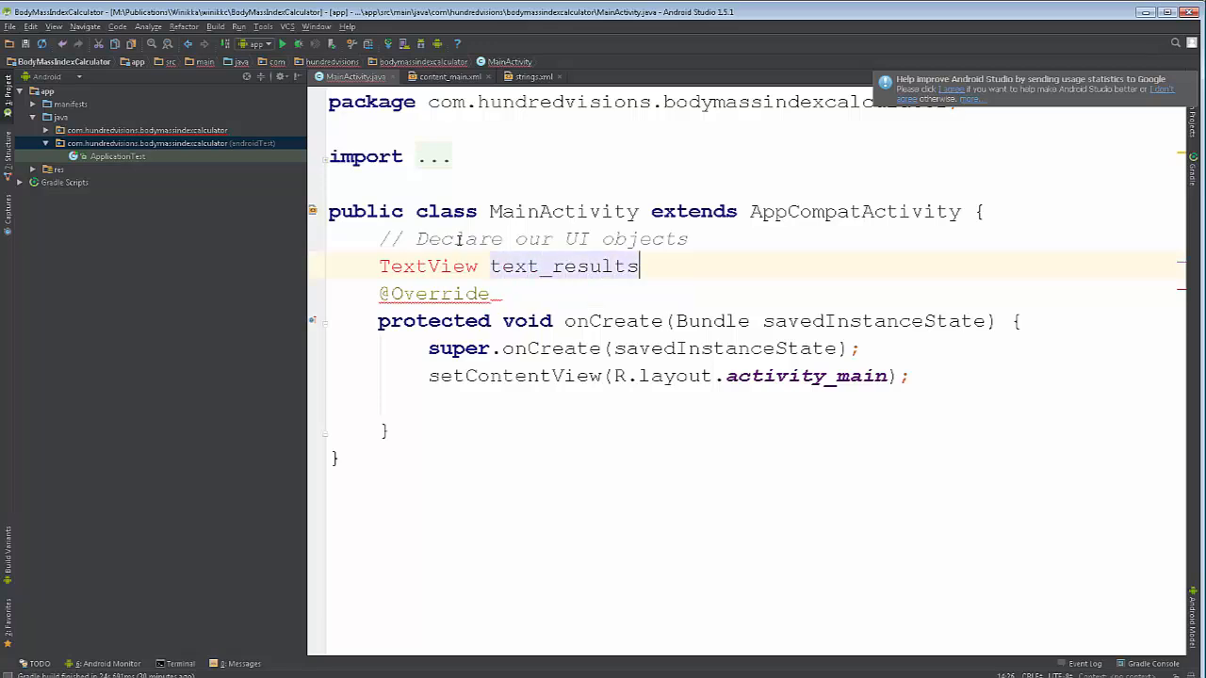
text(;)
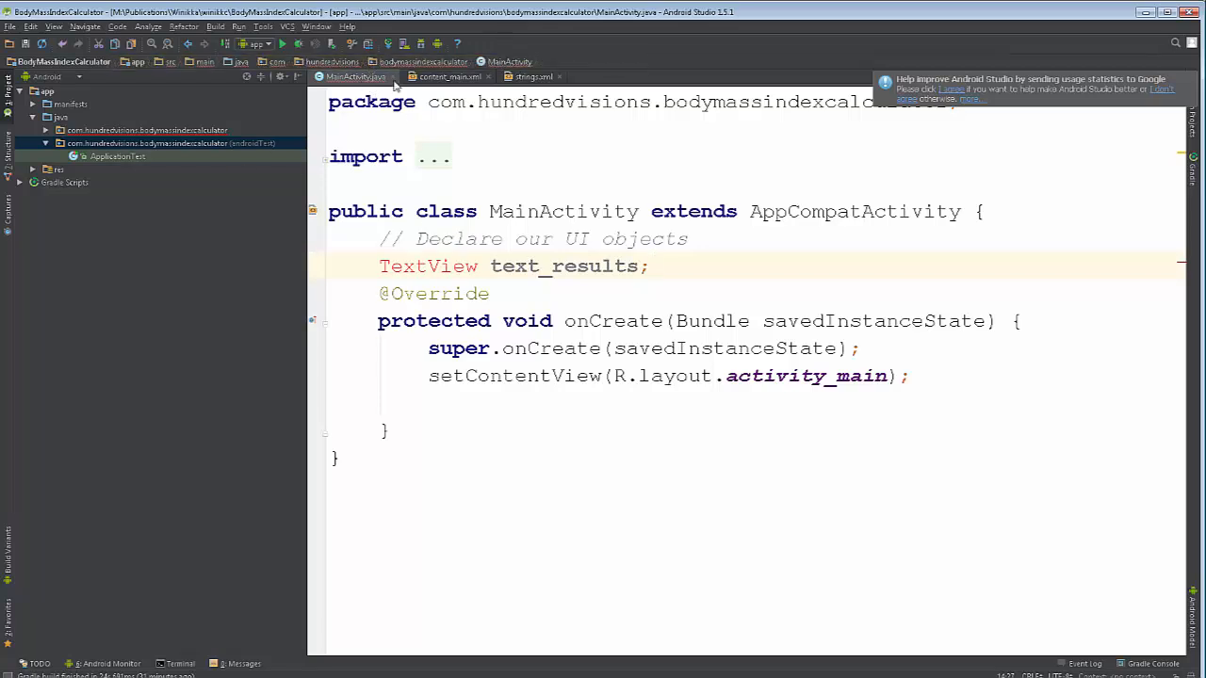
click(449, 76)
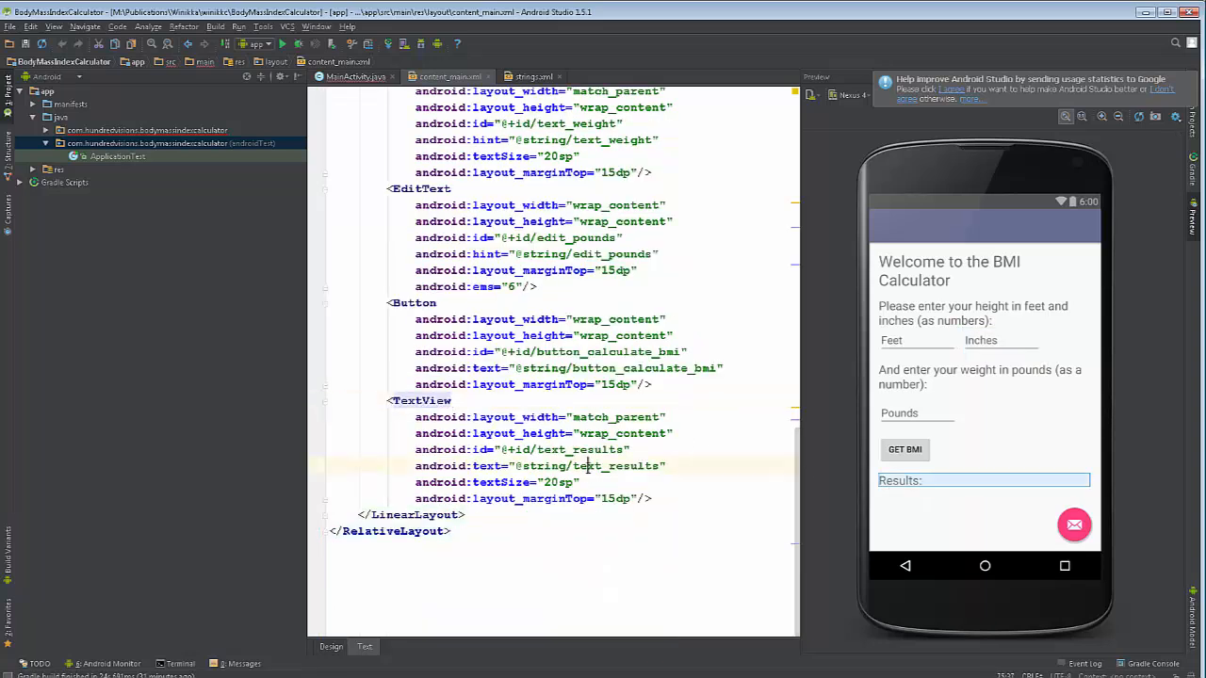
double_click(615, 466)
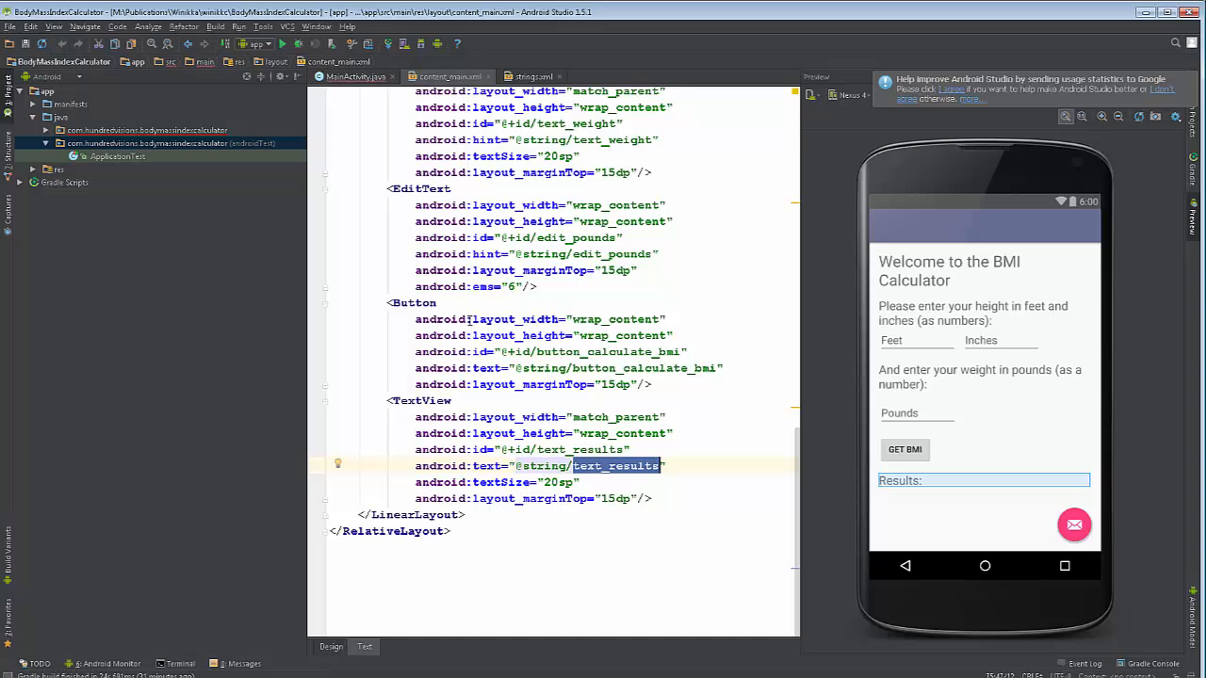
mouse_move(414, 178)
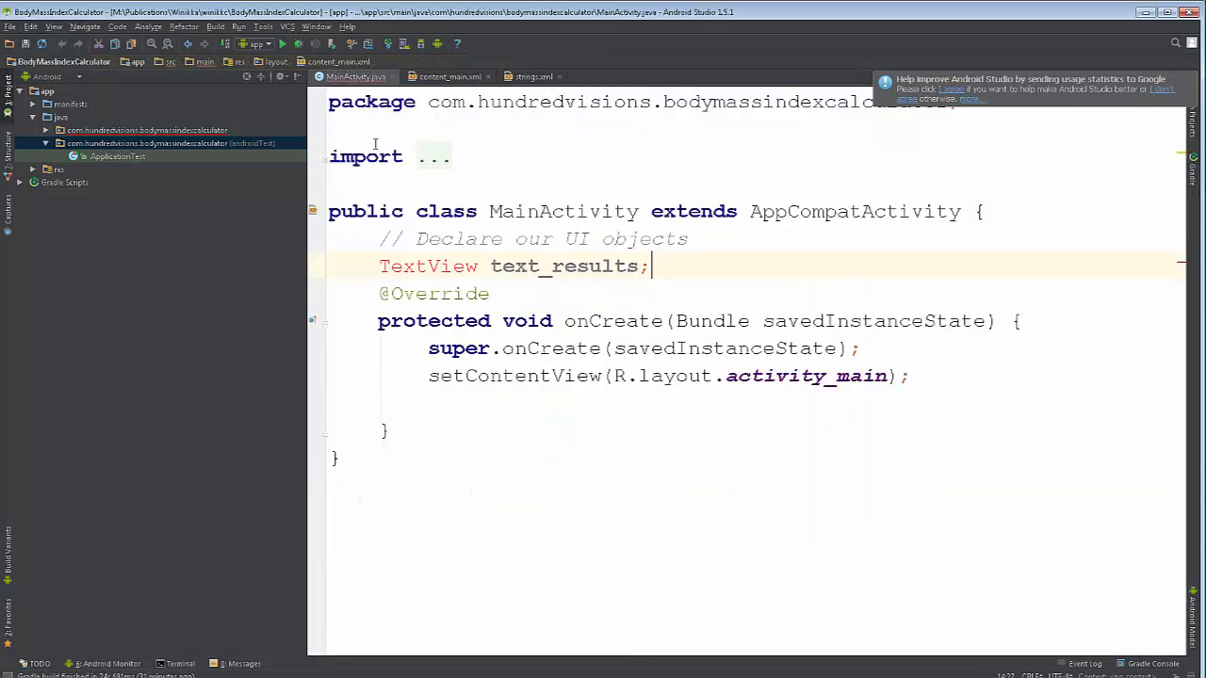
- Import android.widget.TextView via Alt+Enter and expand the folded import block
double_click(565, 265)
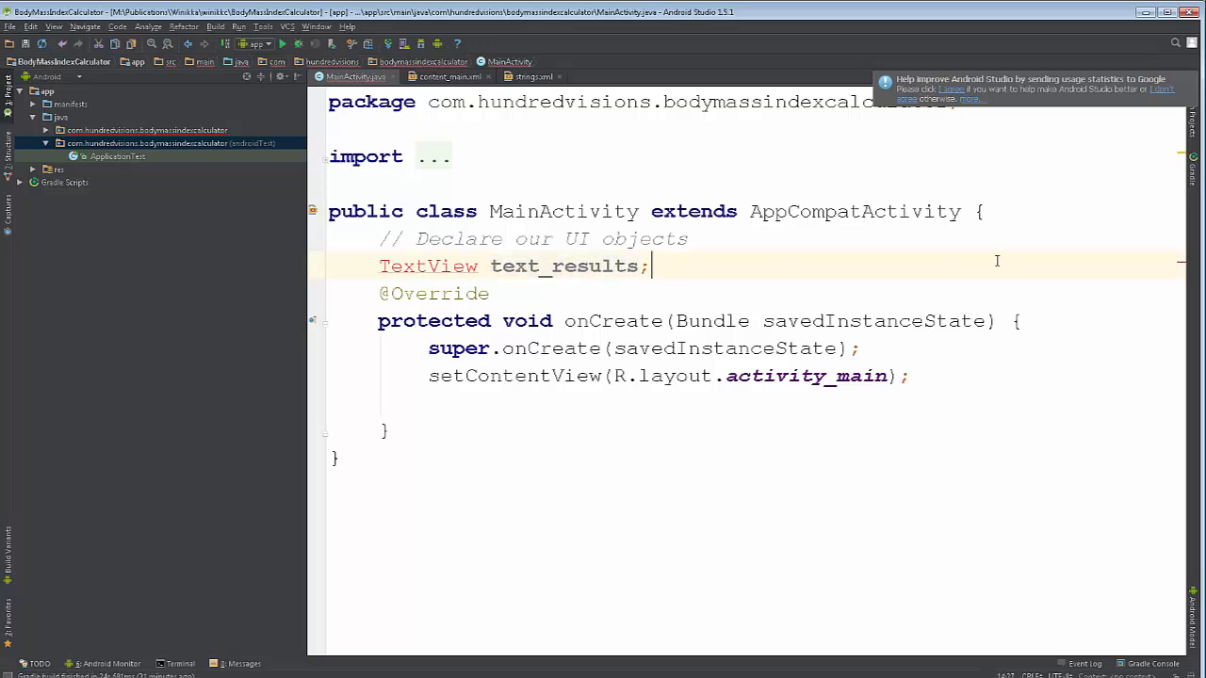
text(Edit)
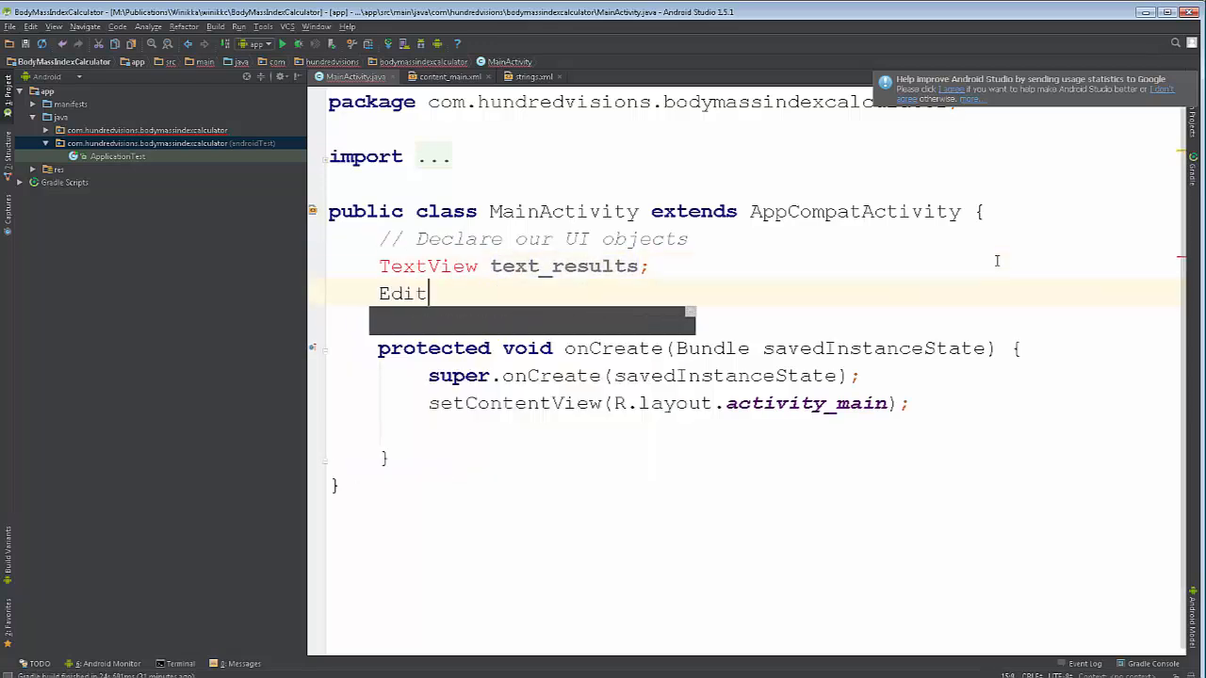
text(i)
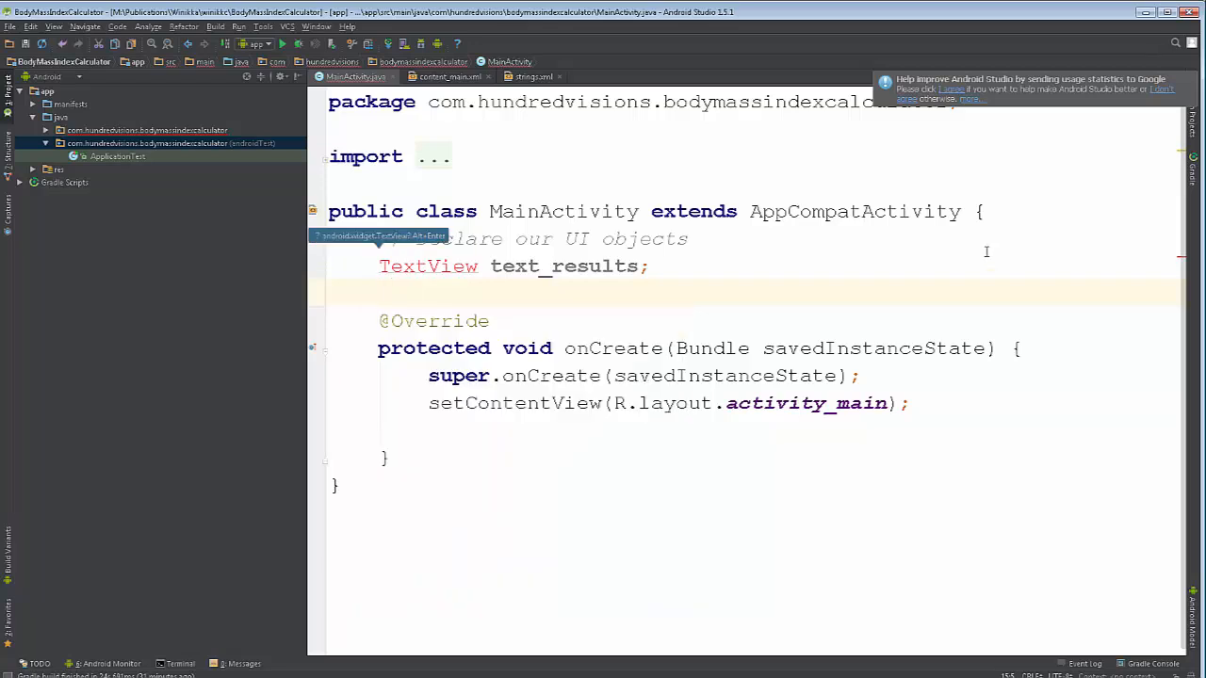
mouse_move(412, 264)
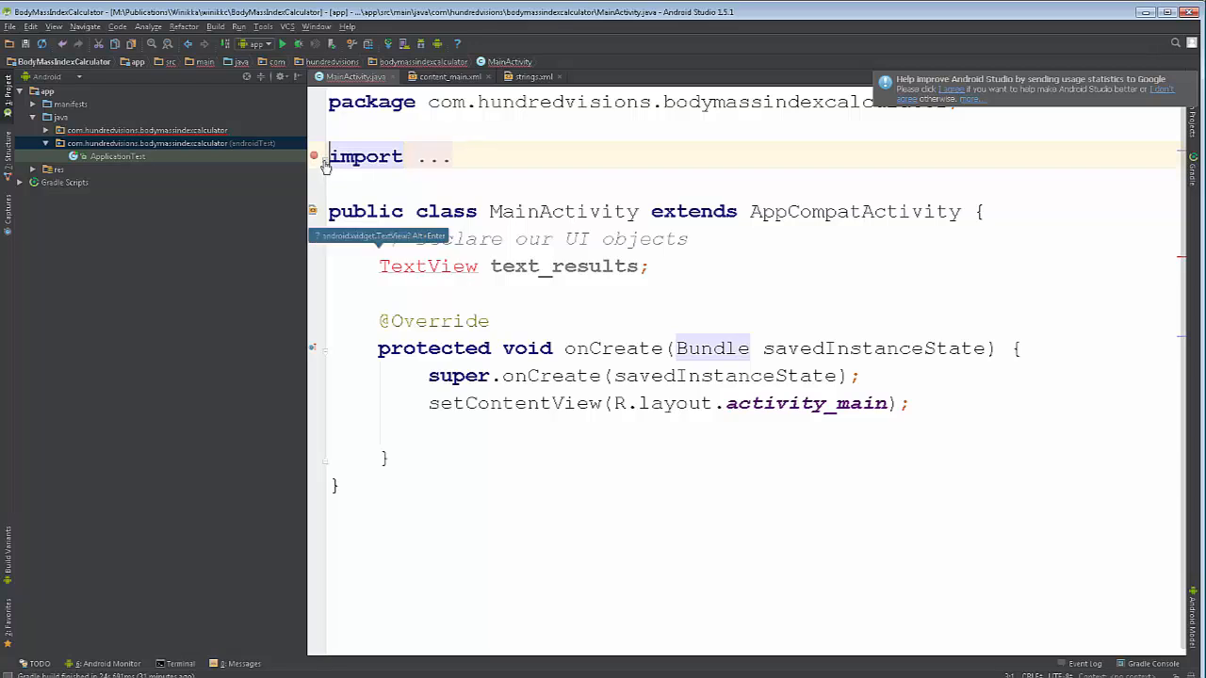
click(325, 157)
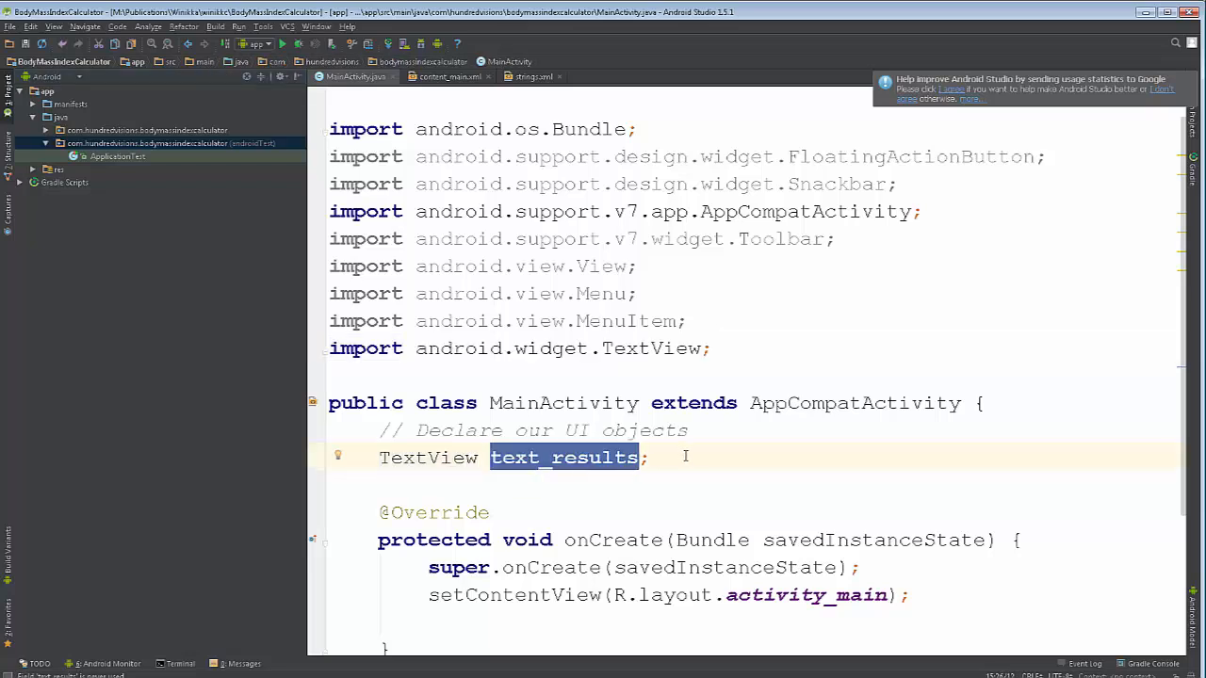
- Declare 'EditText edit_feet, edit_inches, edit_pounds;' and accept the android.widget.EditText import
text(EditText)
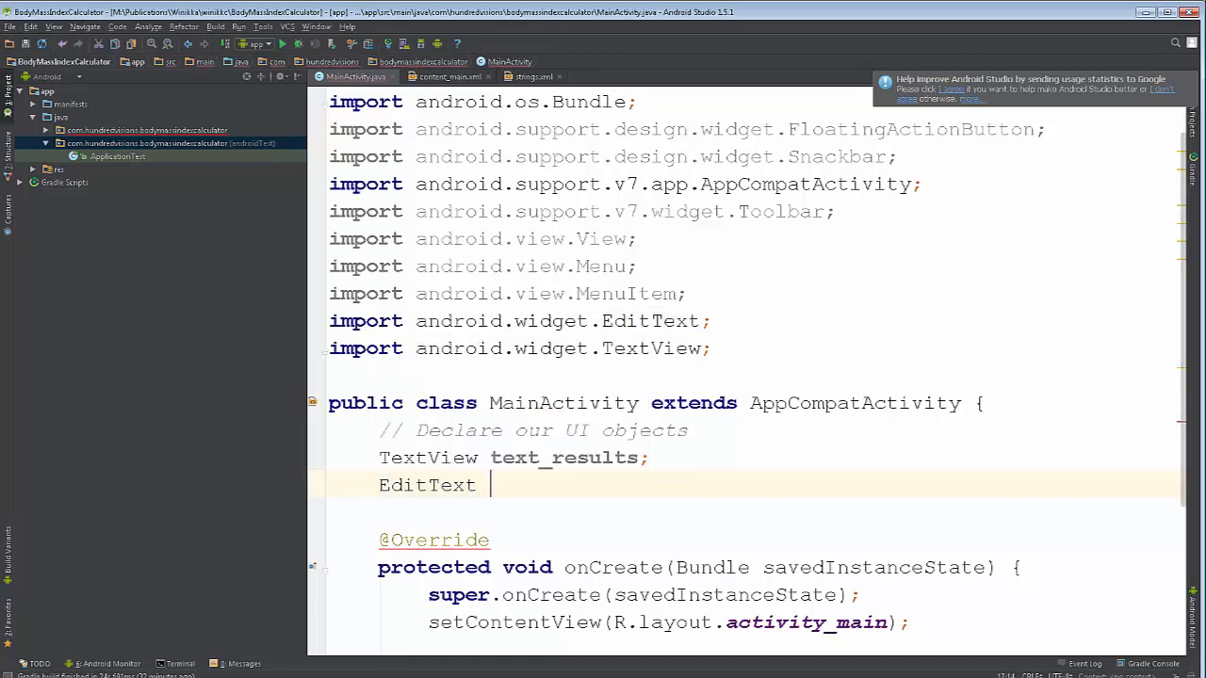
text(edit)
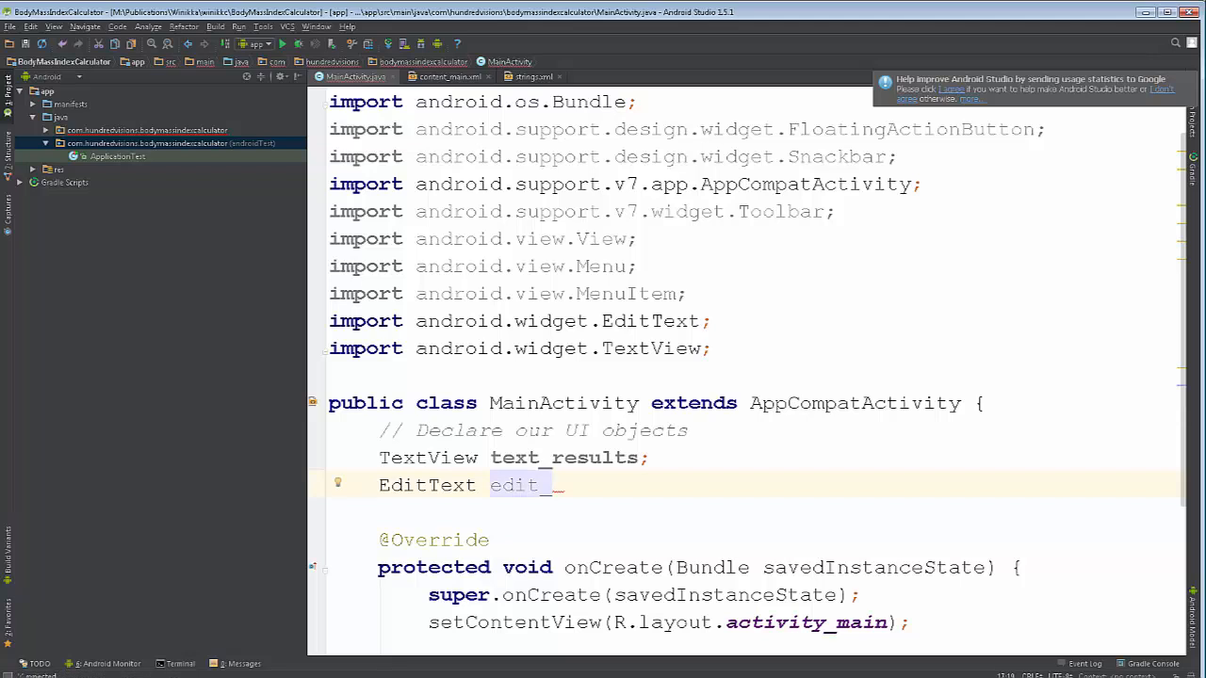
text(_feet, edit_inches,)
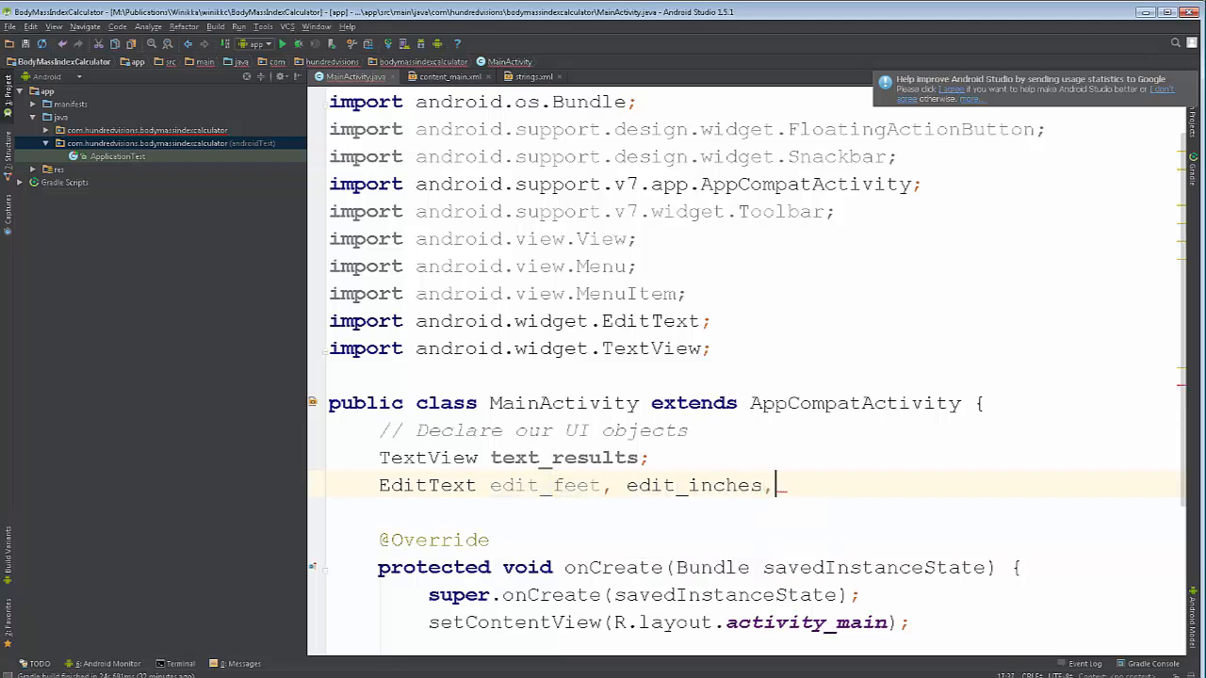
text(edit_pounds;)
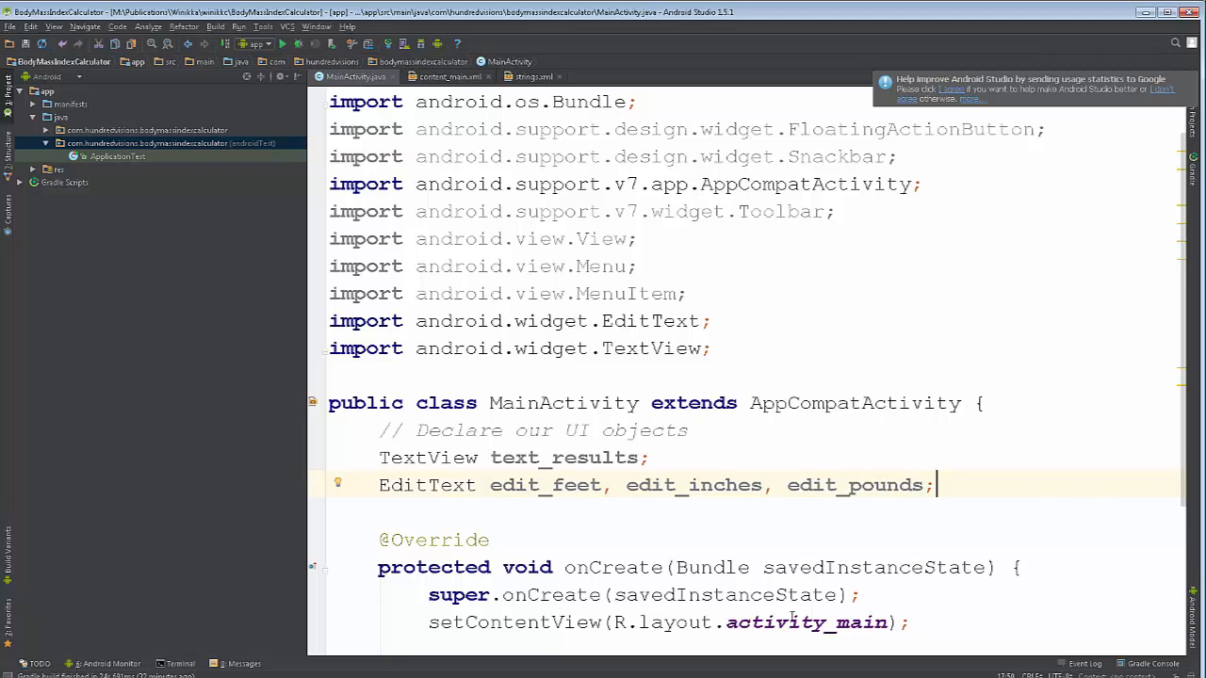
click(412, 485)
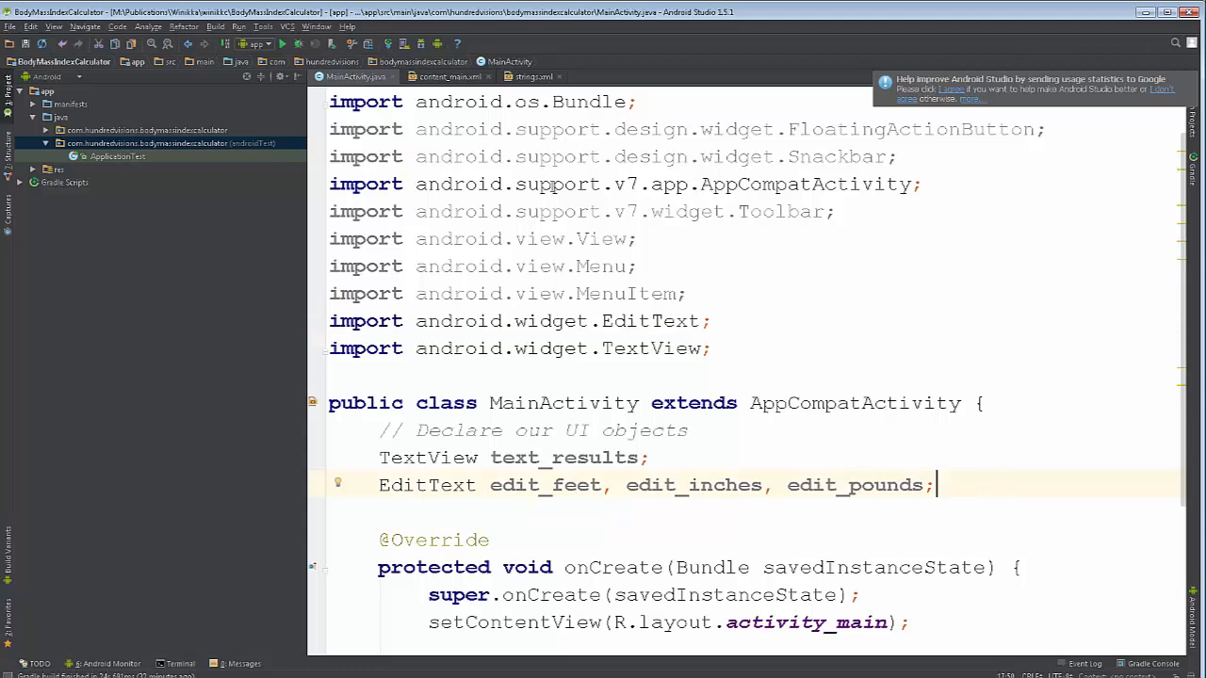
- Check the input field ids in content_main.xml
click(422, 76)
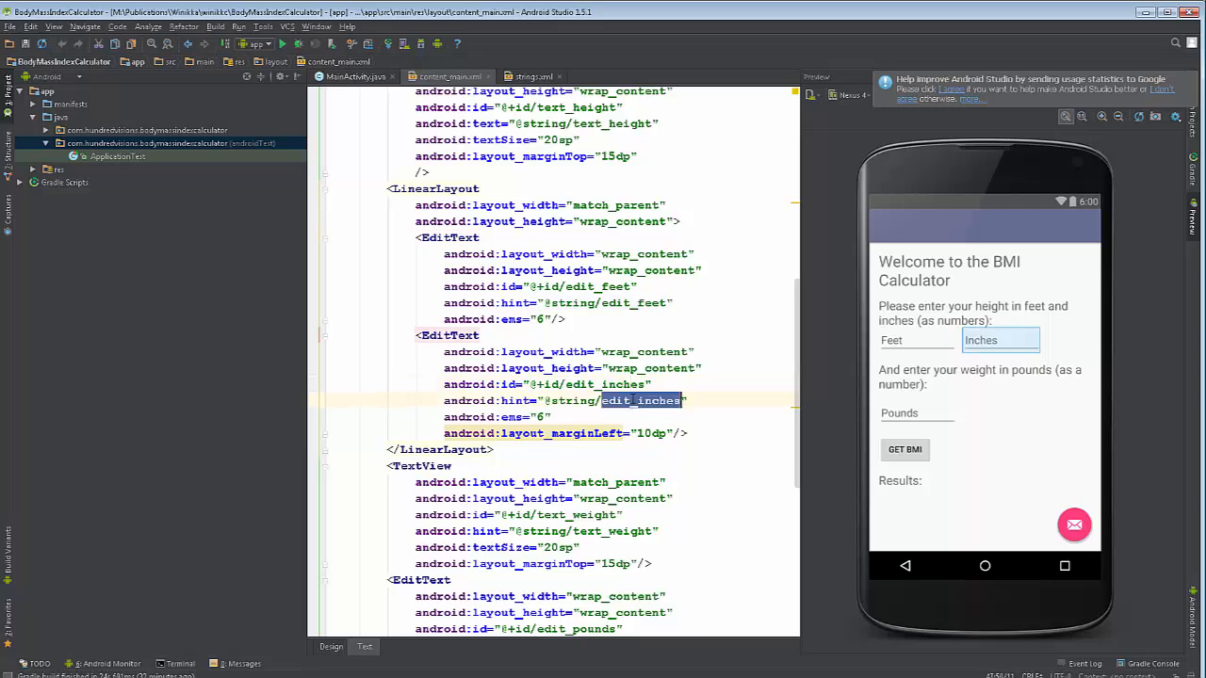
scroll(down, 3)
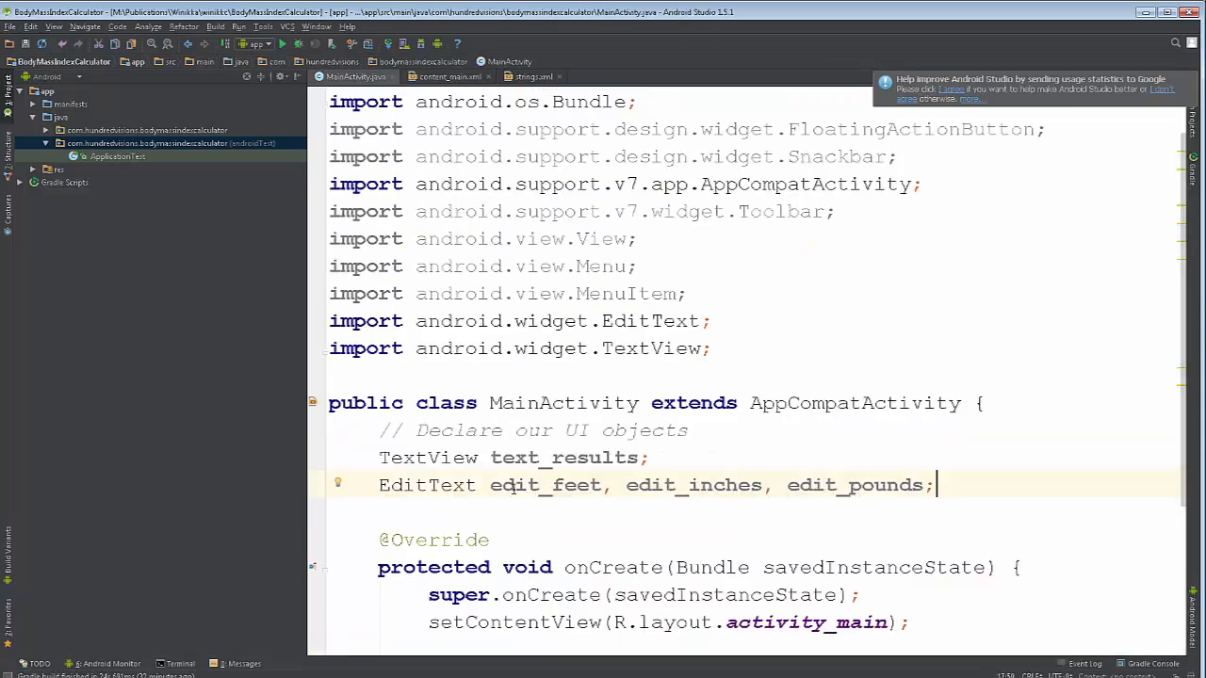
mouse_move(1116, 471)
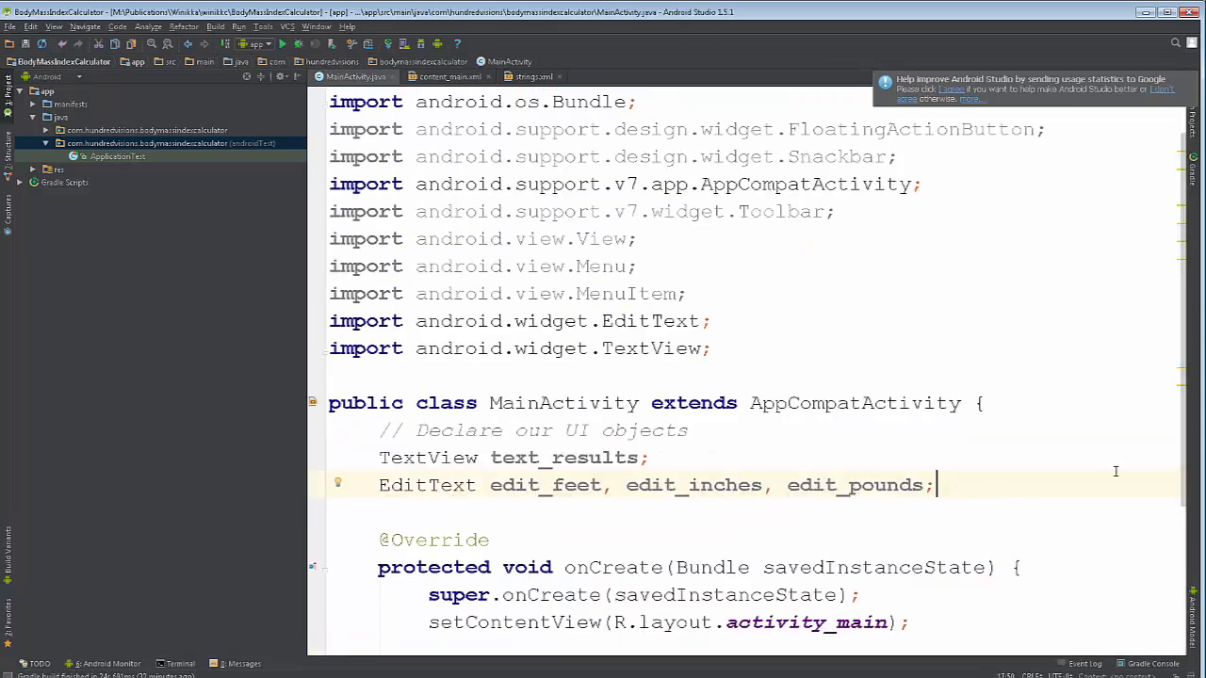
- Start a 'Button button_' field and copy the button_calculate_bmi id from content_main.xml
text(Button)
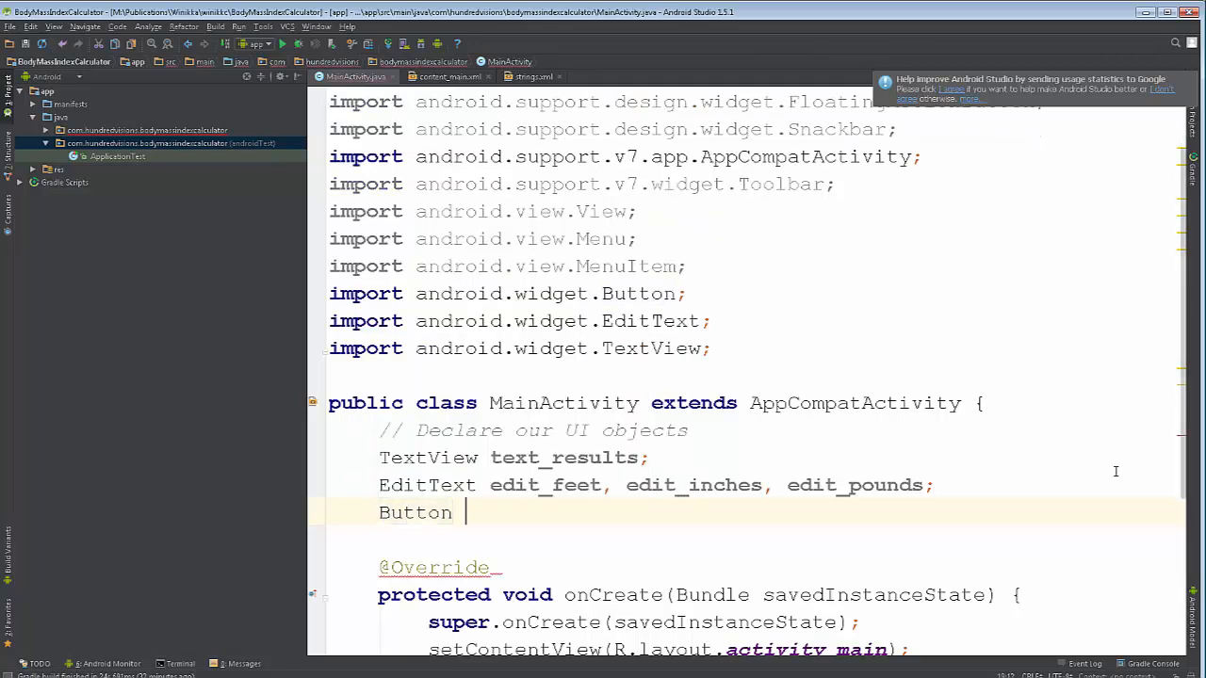
text(button _)
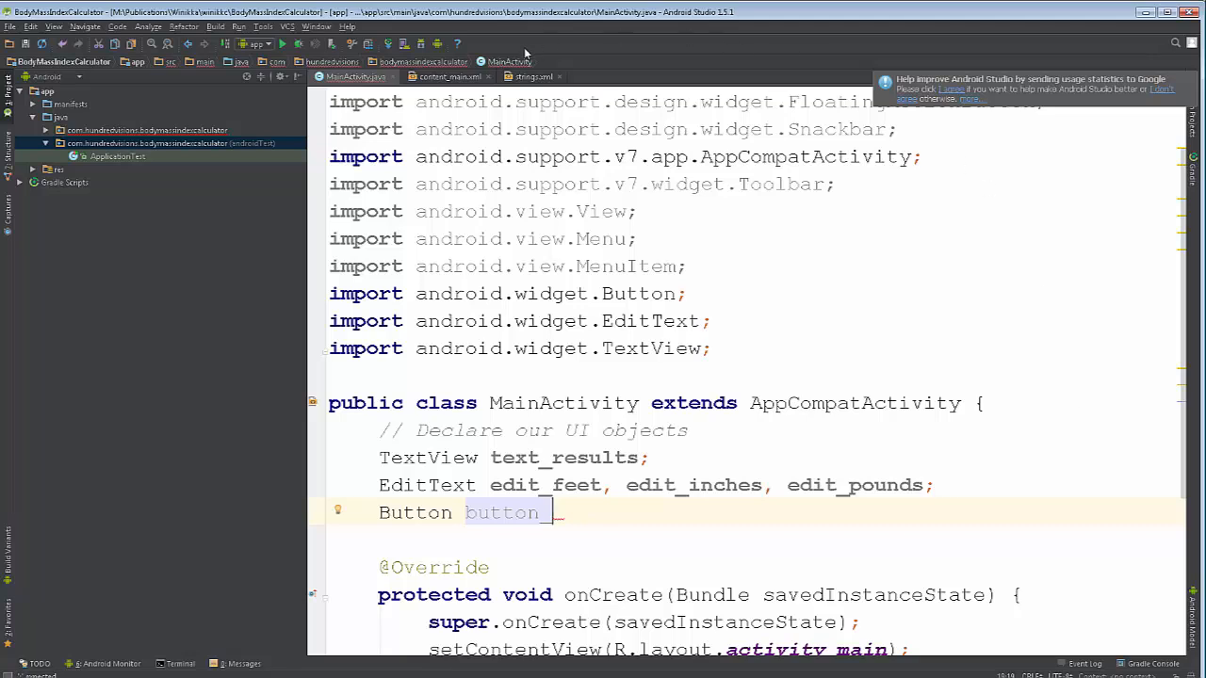
click(450, 77)
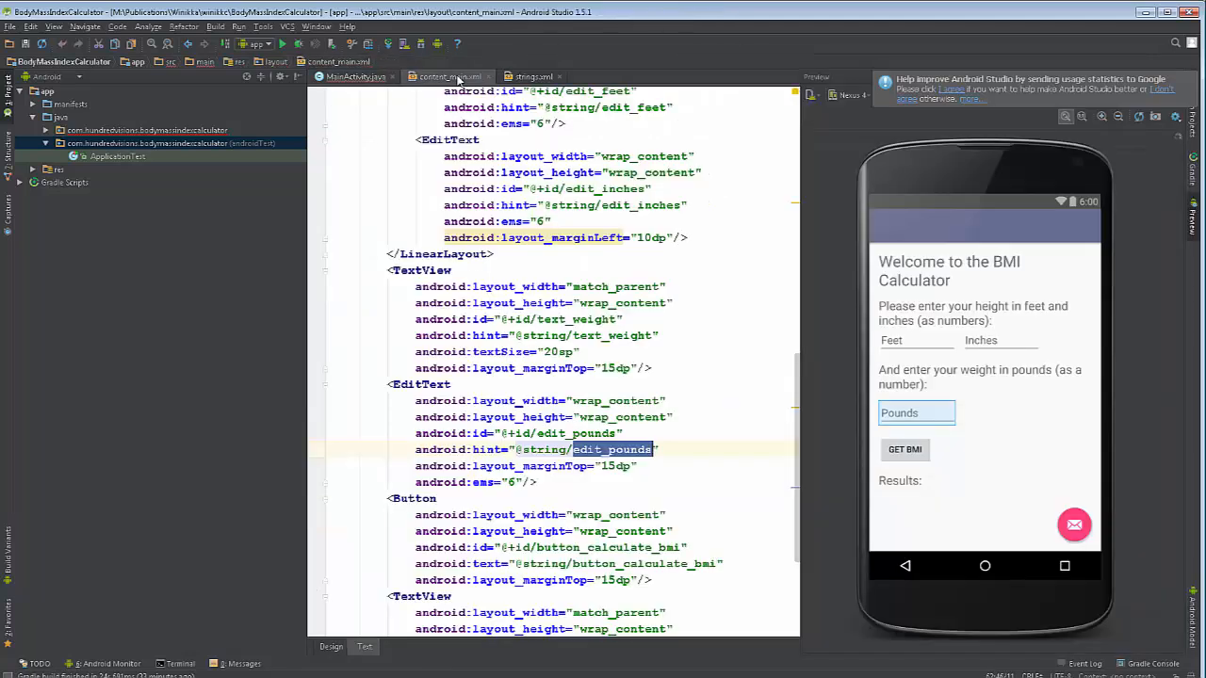
scroll(down, 3)
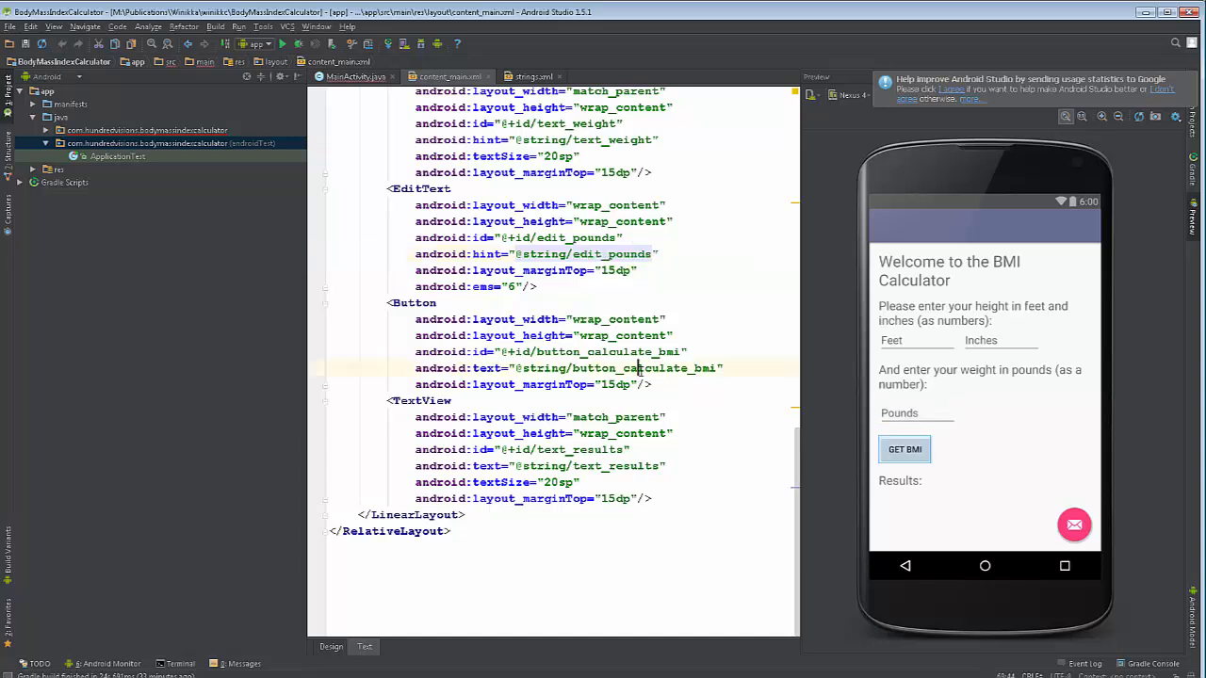
right_click(641, 369)
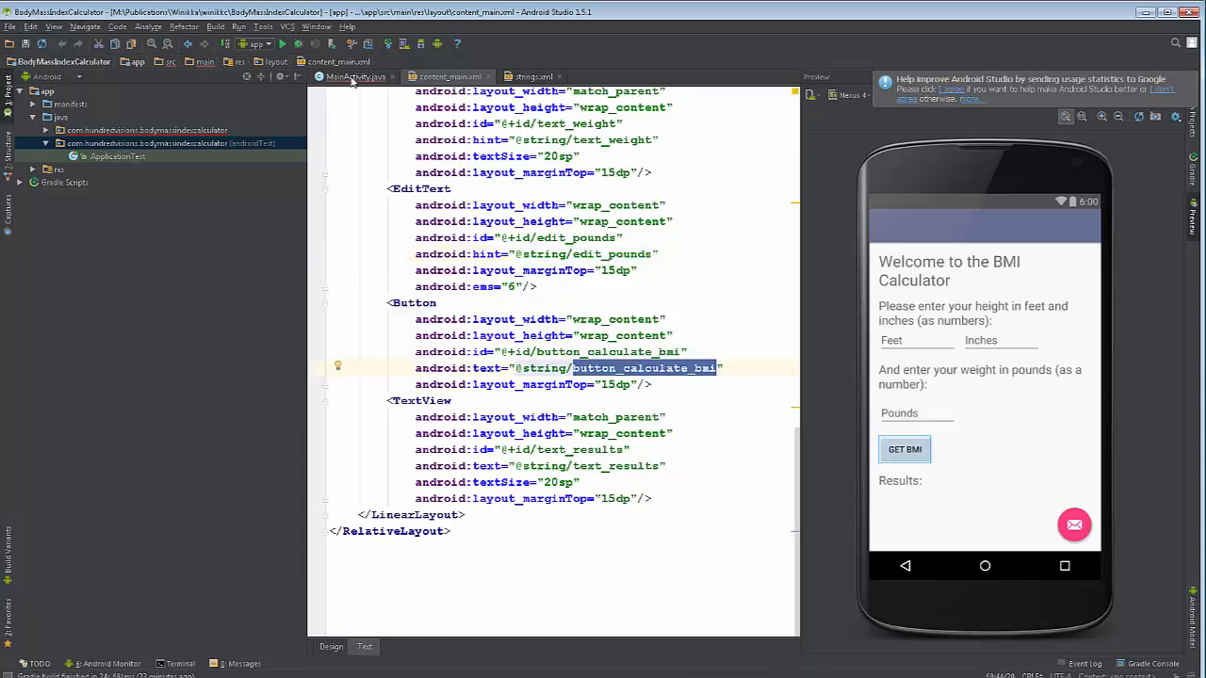
- Paste button_calculate_bmi over the placeholder name back in MainActivity.java
click(355, 76)
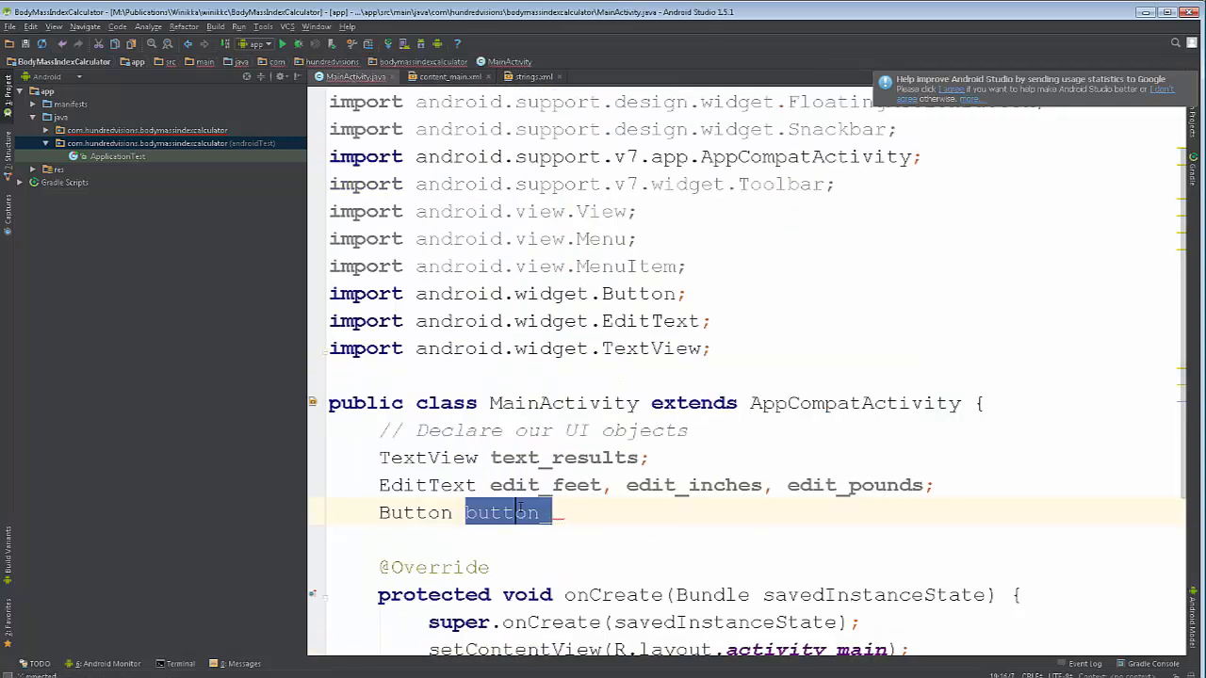
right_click(513, 513)
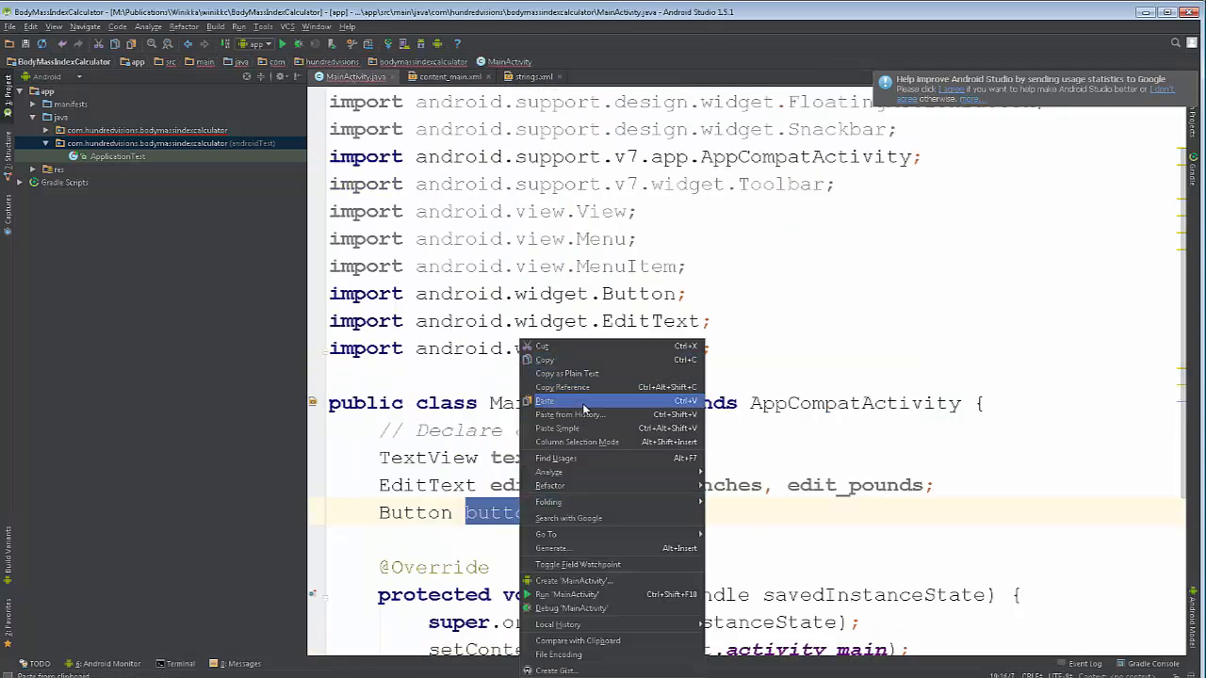
click(544, 401)
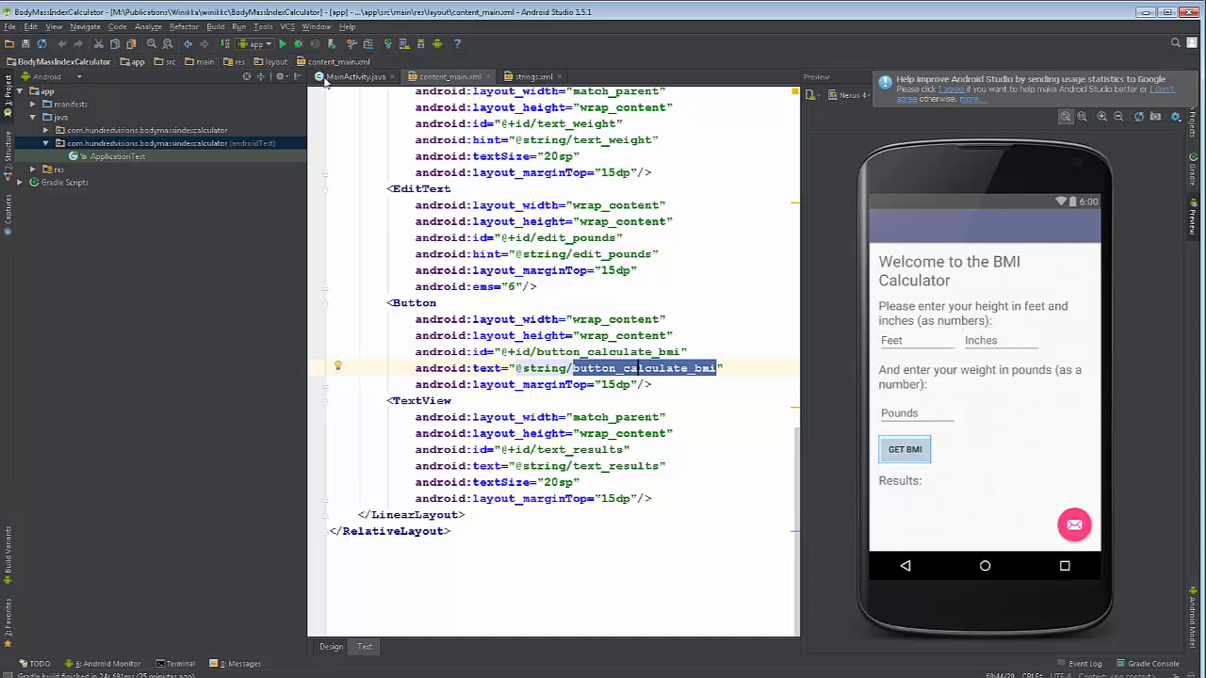
- In onCreate begin 'edit_feet = (EditText) findViewById(' for the feet input
click(356, 76)
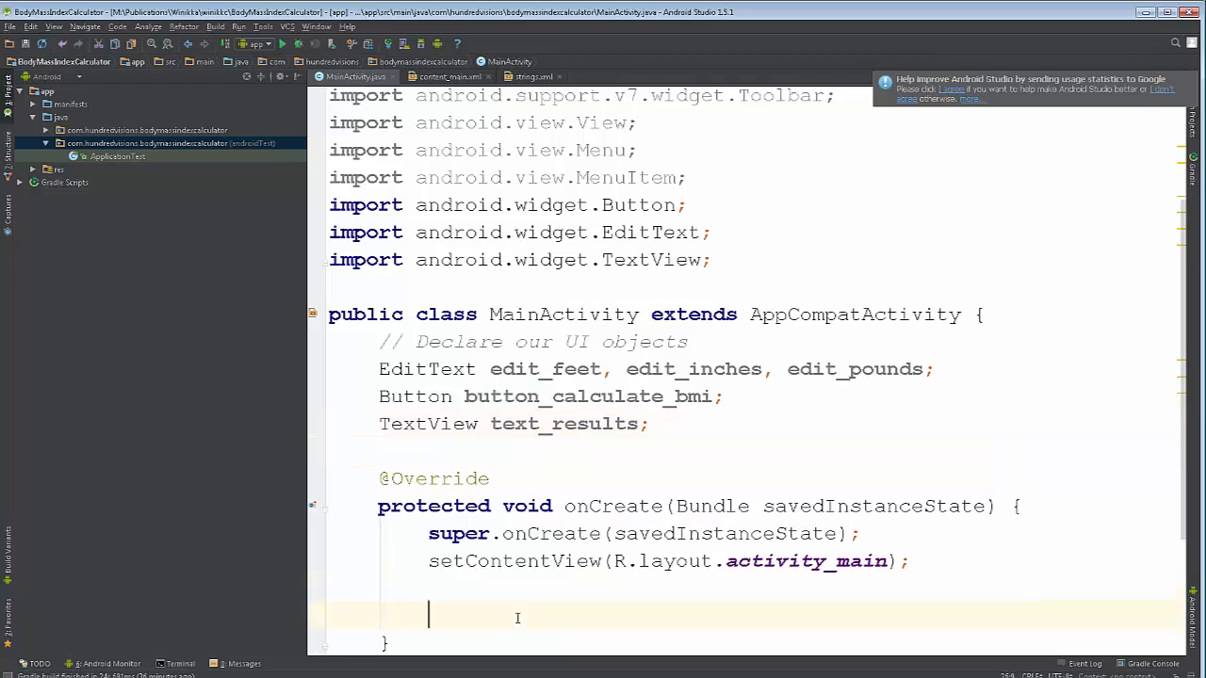
text(edit_feet)
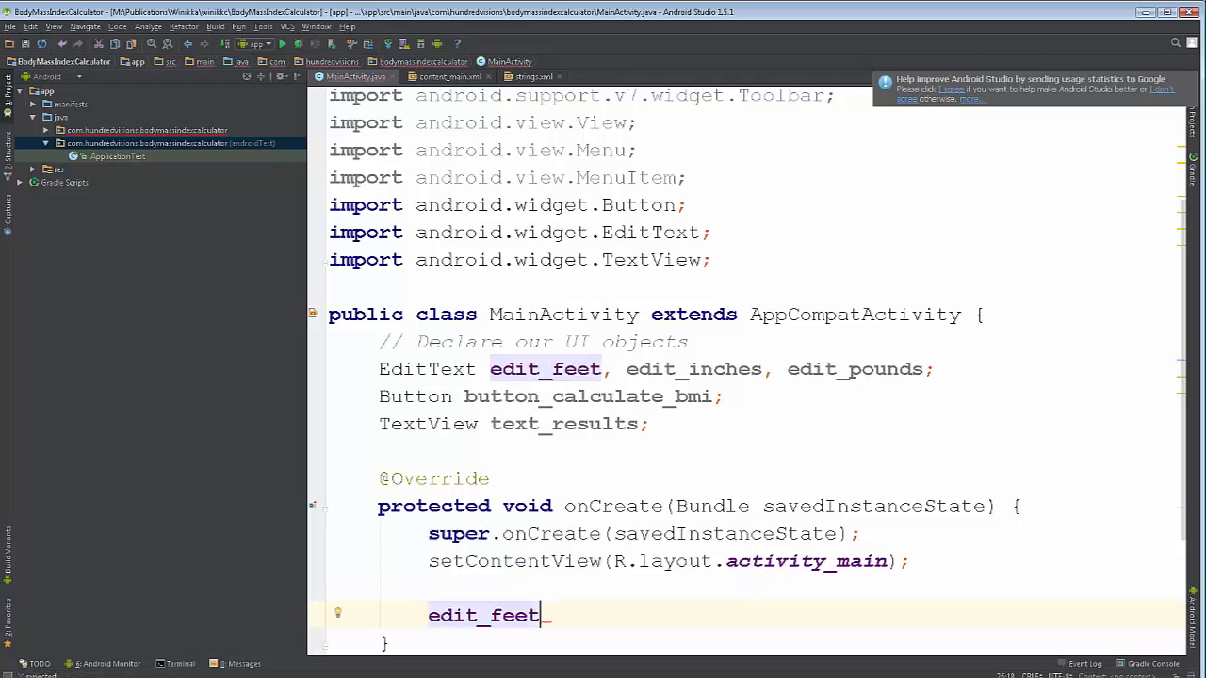
text(=)
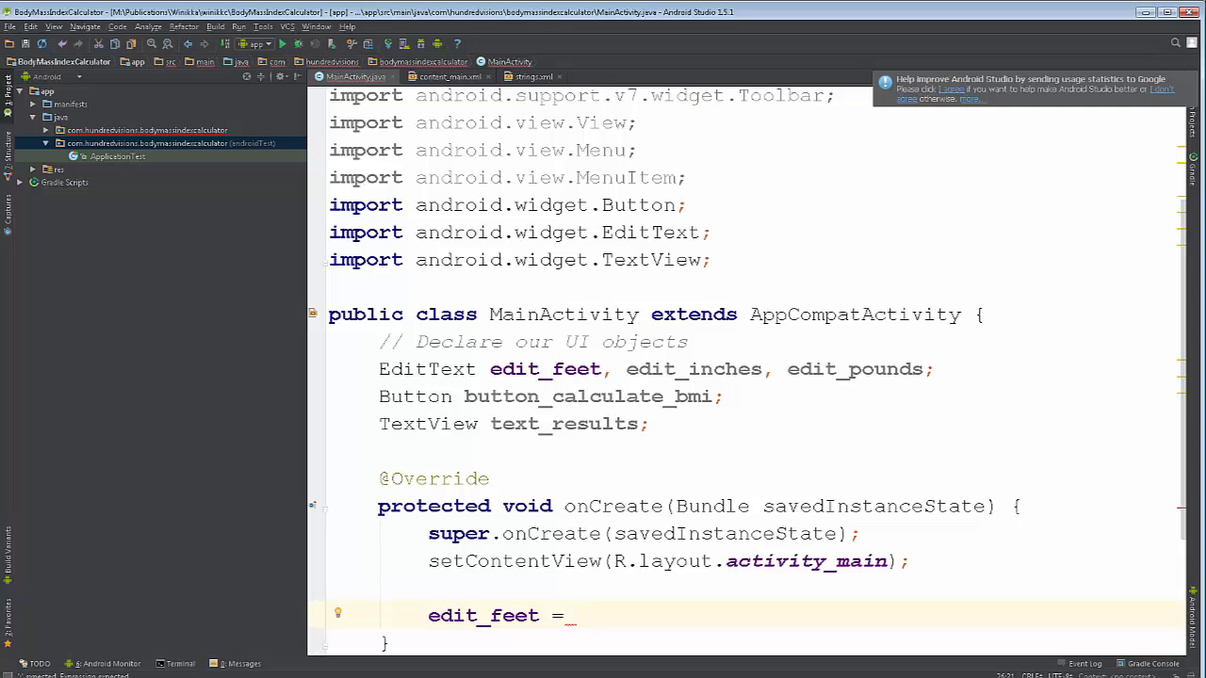
text(()
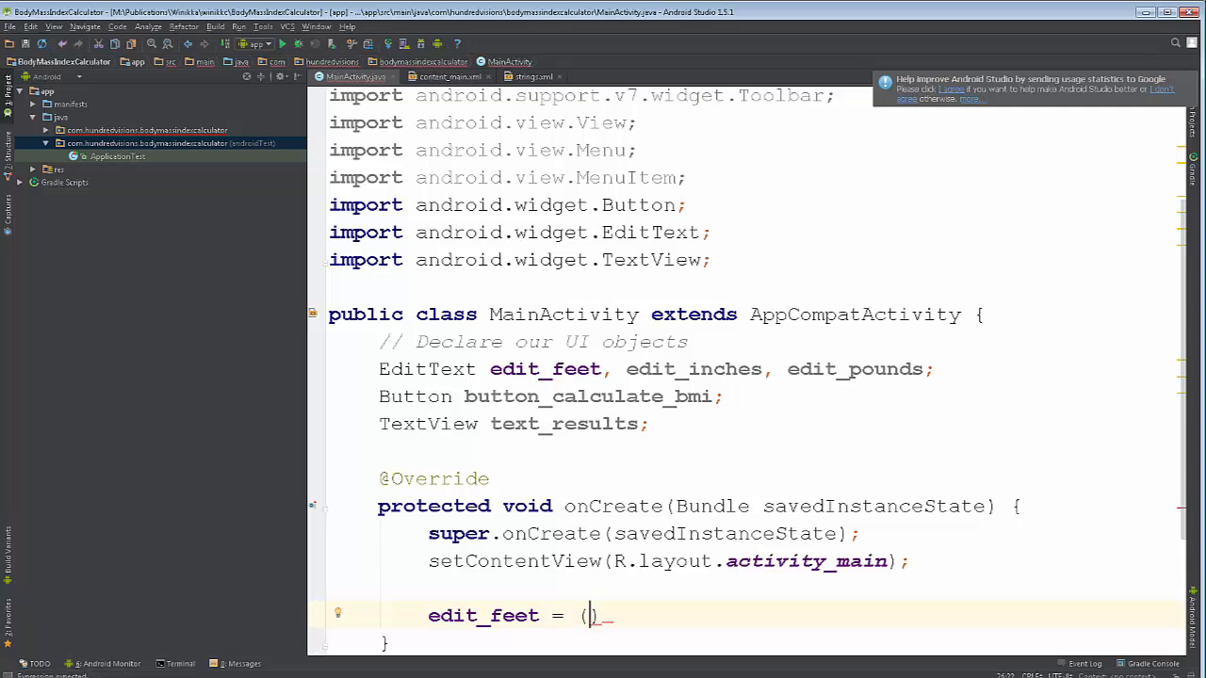
text(EditText)
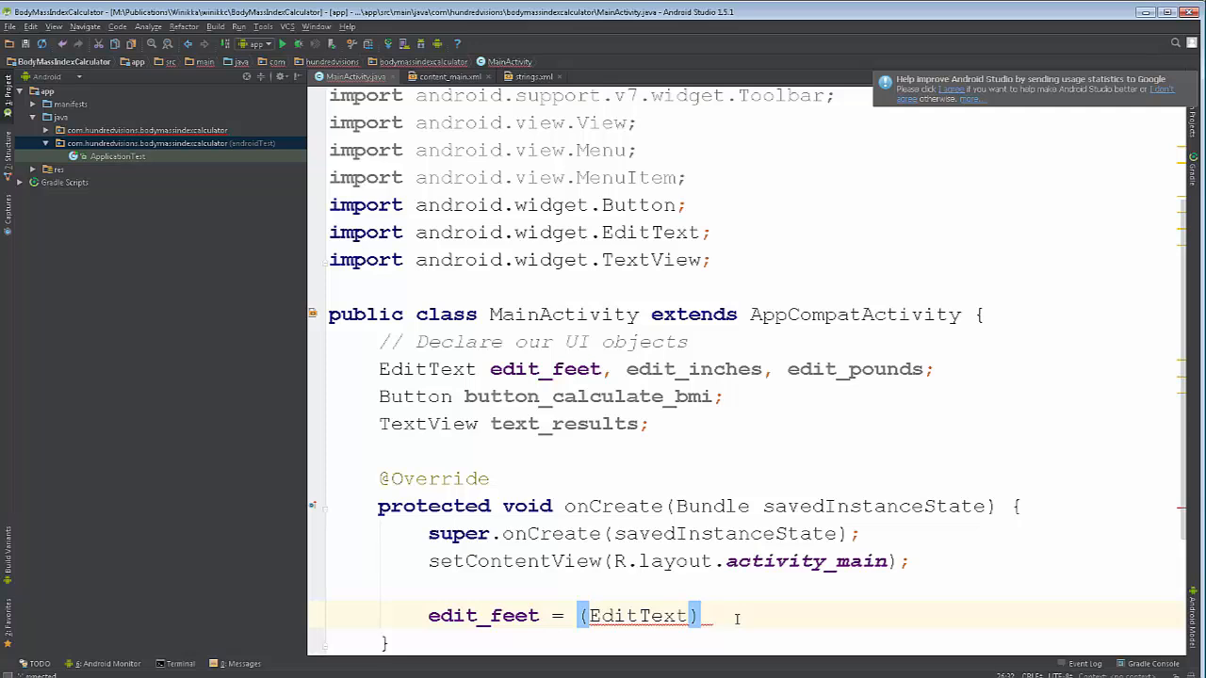
text(_f)
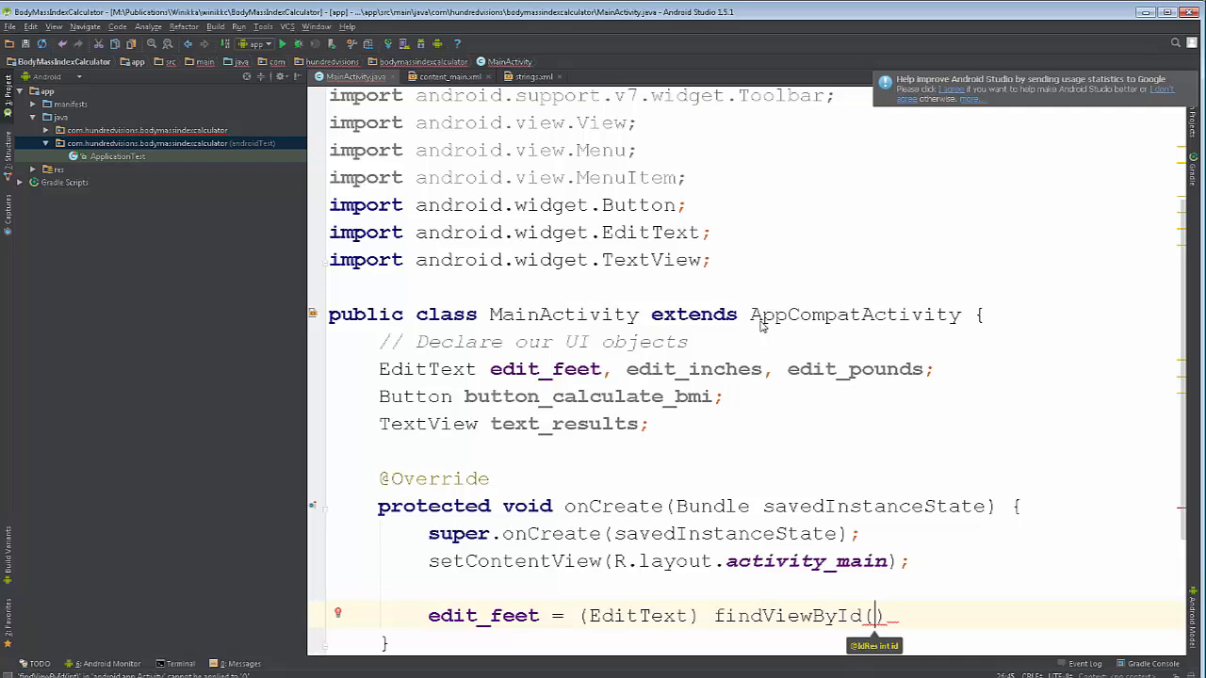
- Complete the lookup with R.id.edit_feet chosen from autocomplete
text(R)
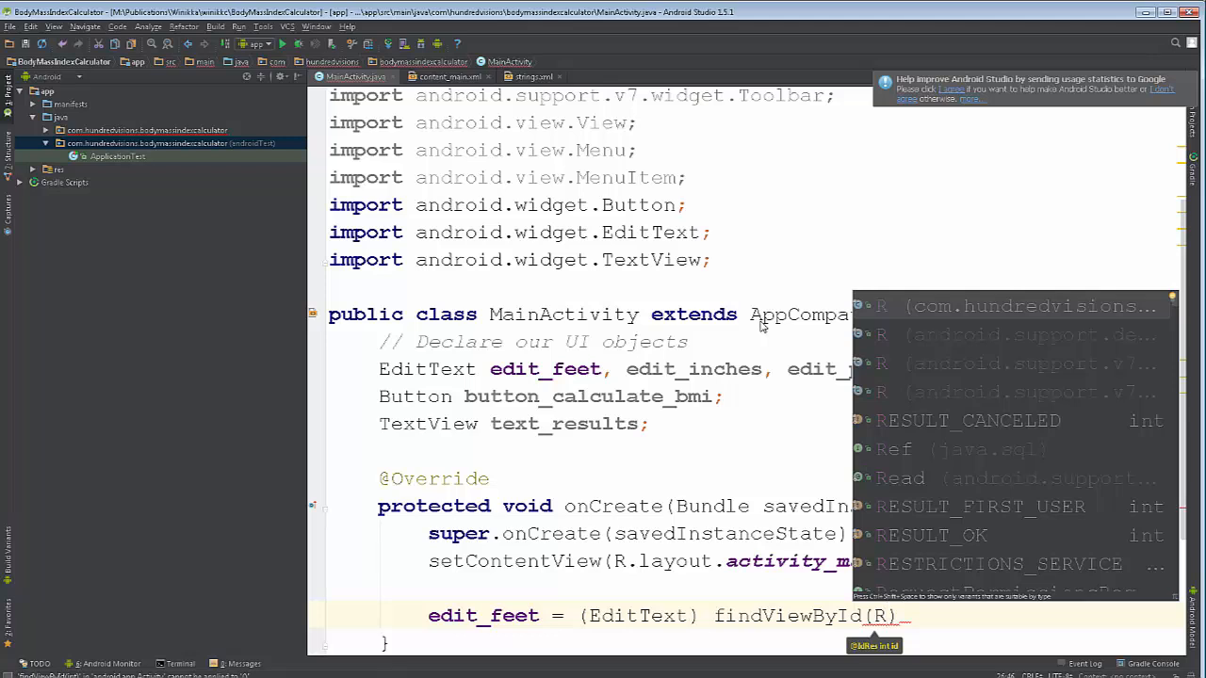
text(.)
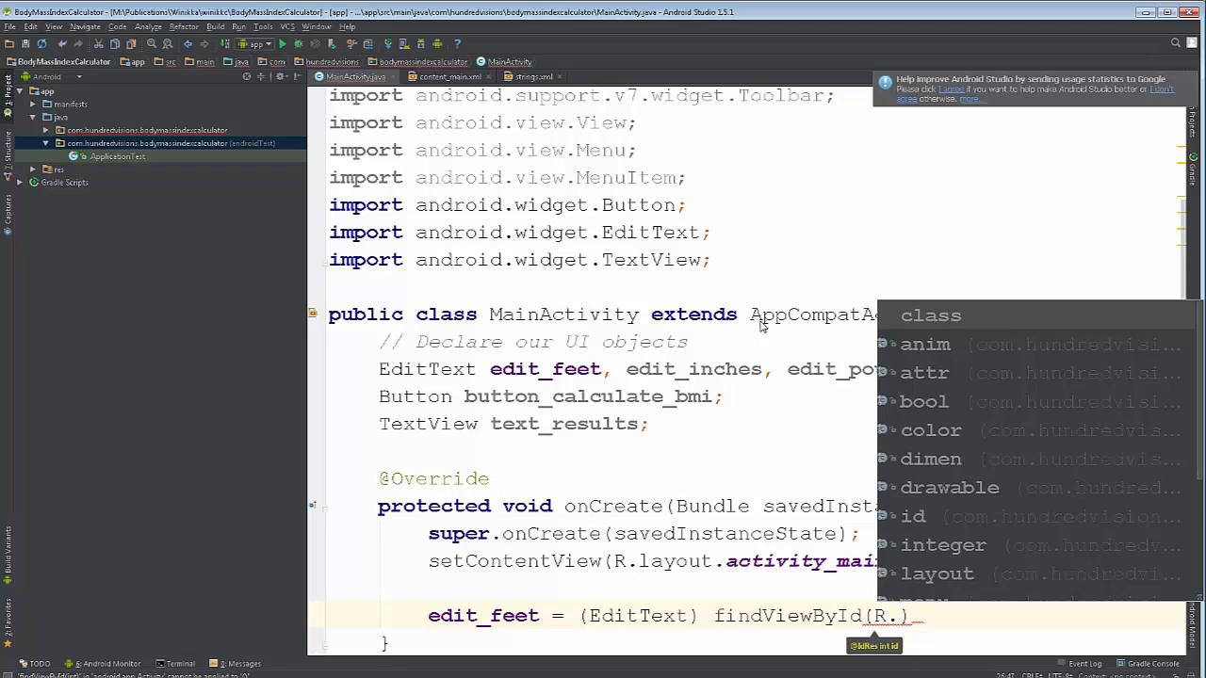
text(i)
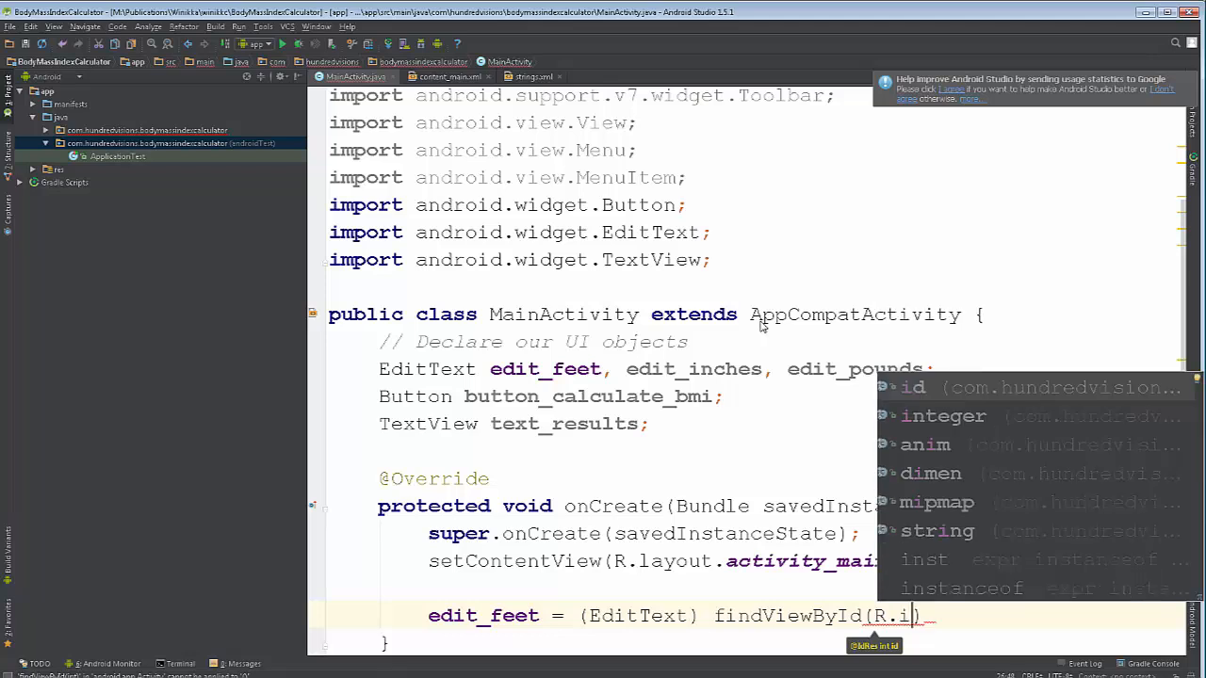
text(d.)
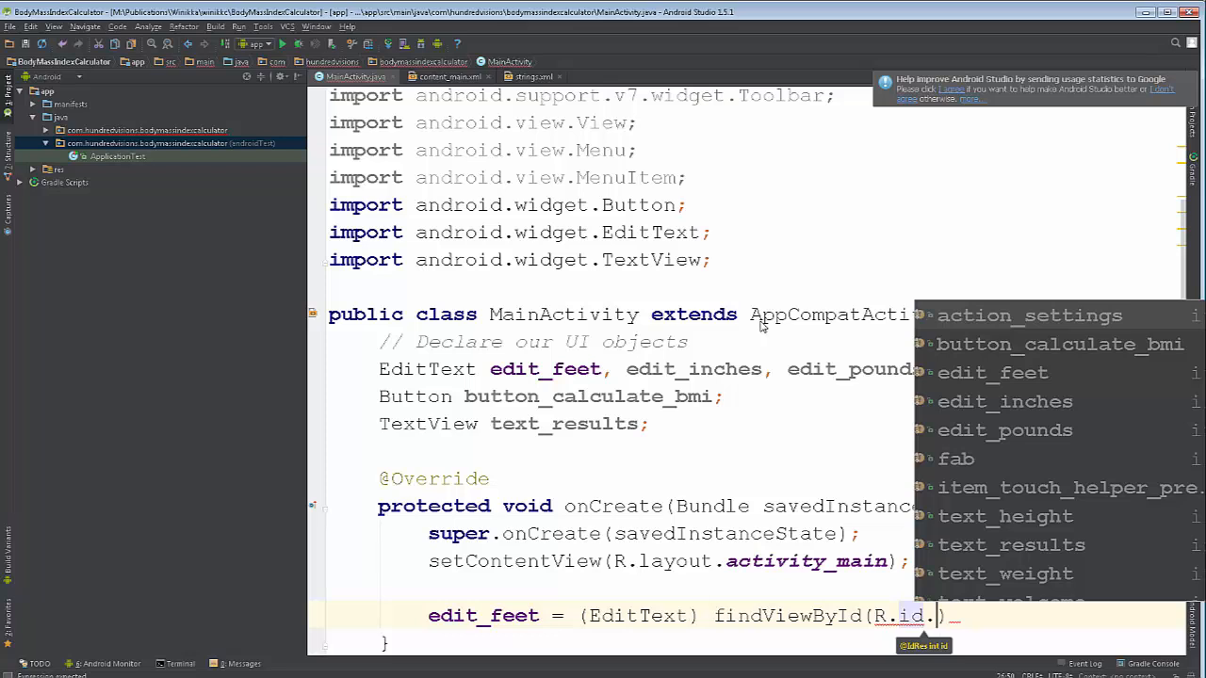
click(992, 372)
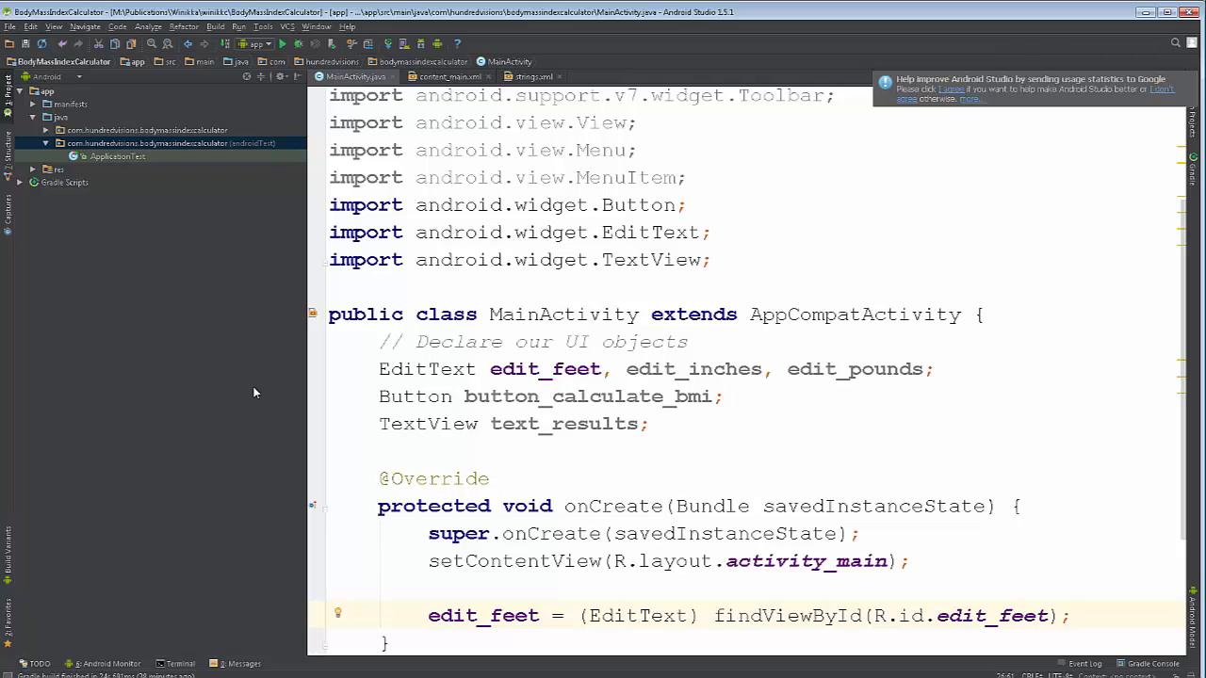
double_click(483, 616)
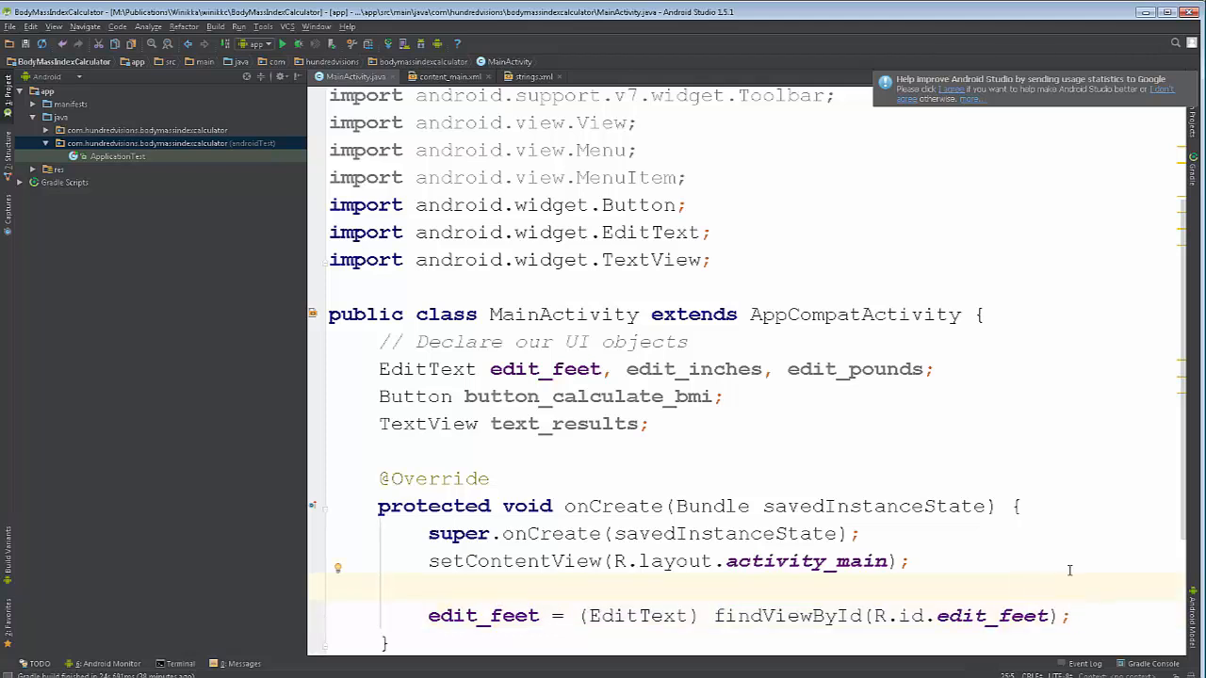
- Add a '// Connect the variables to the UI elements' comment in onCreate
text(//)
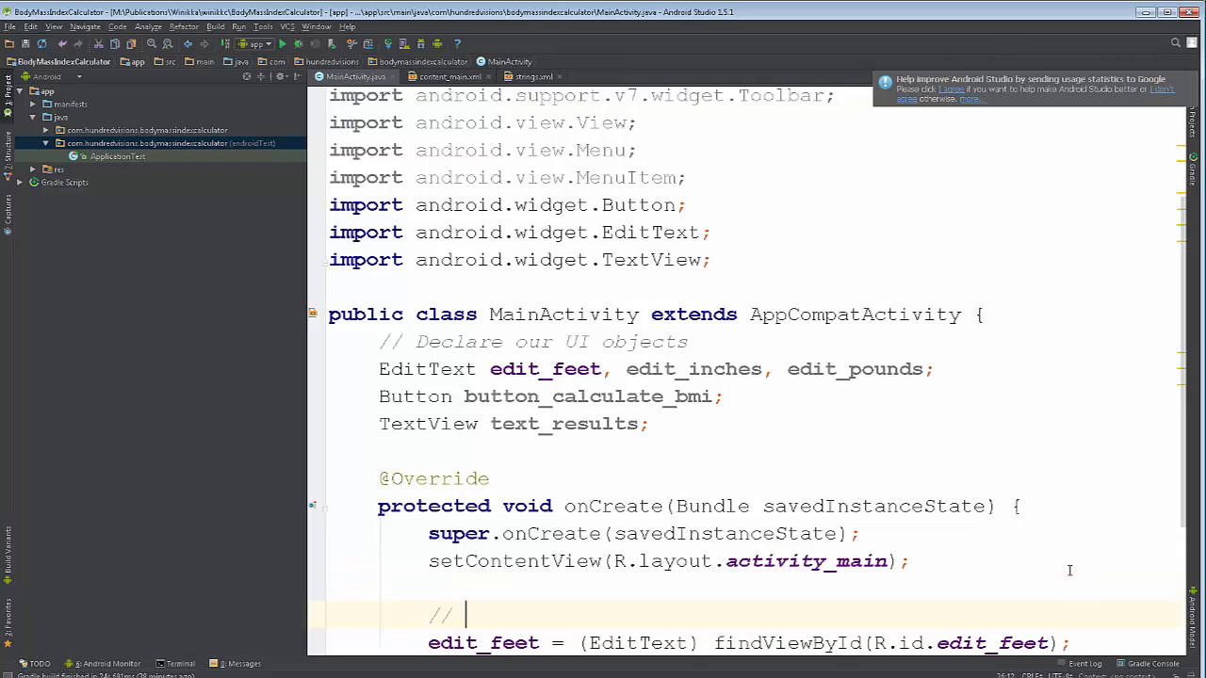
text("Connet)
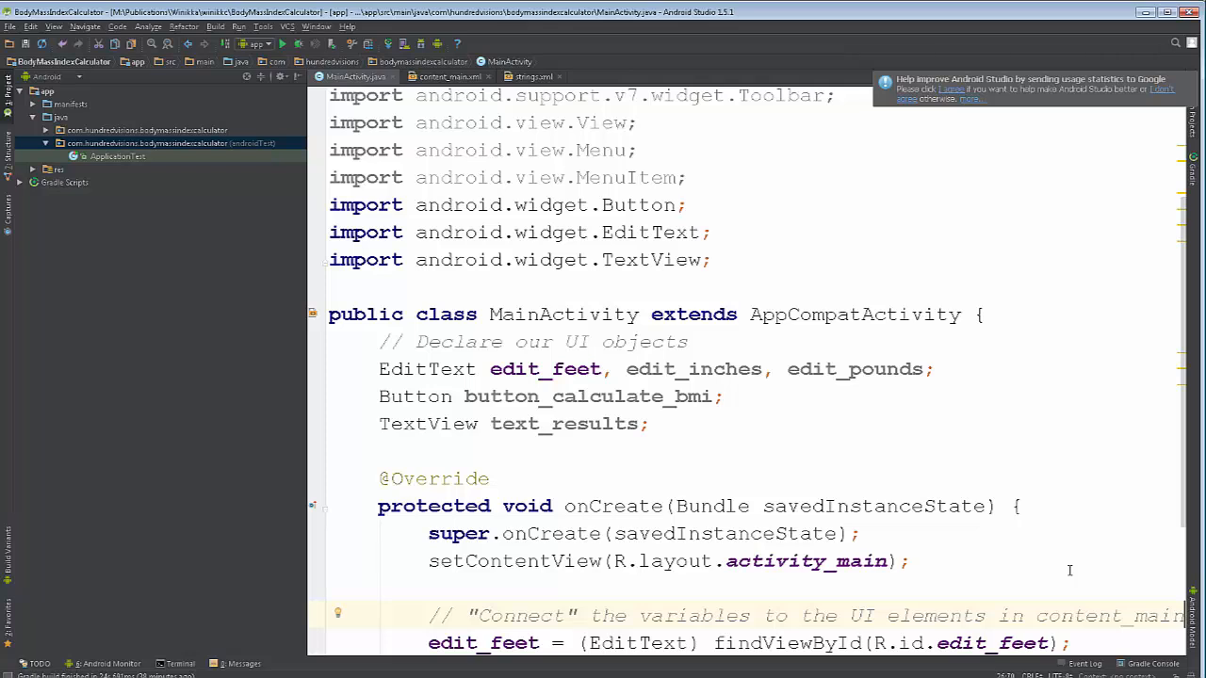
scroll(down, 3)
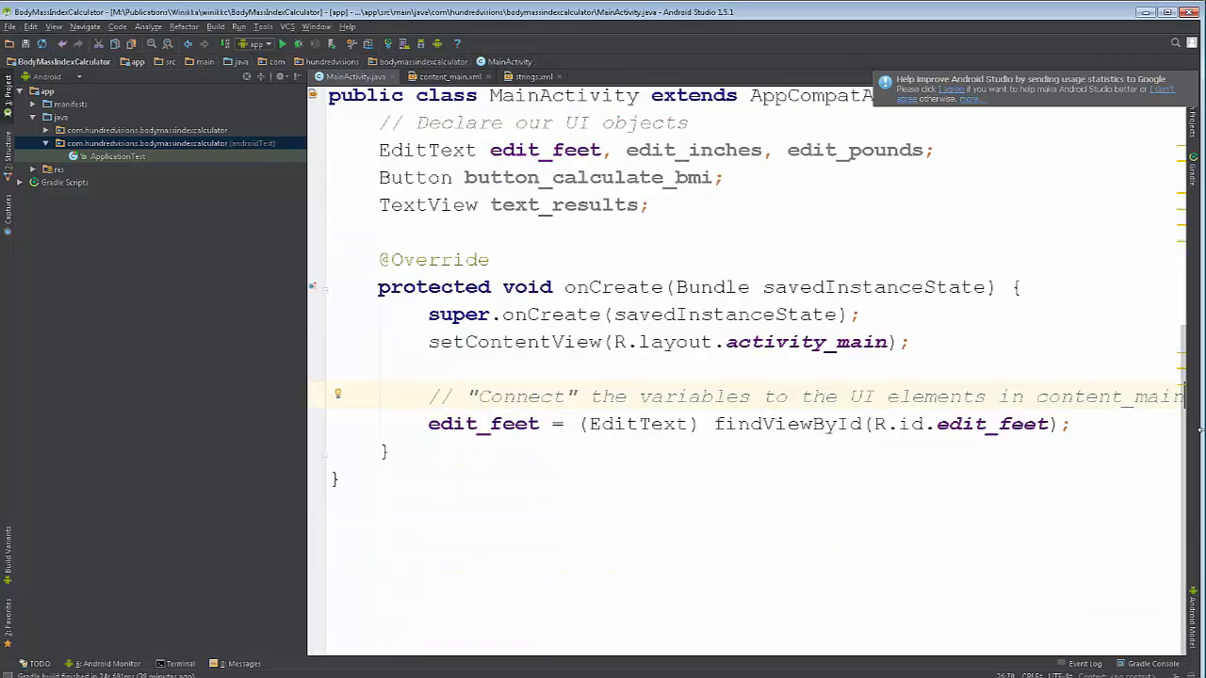
mouse_move(330, 362)
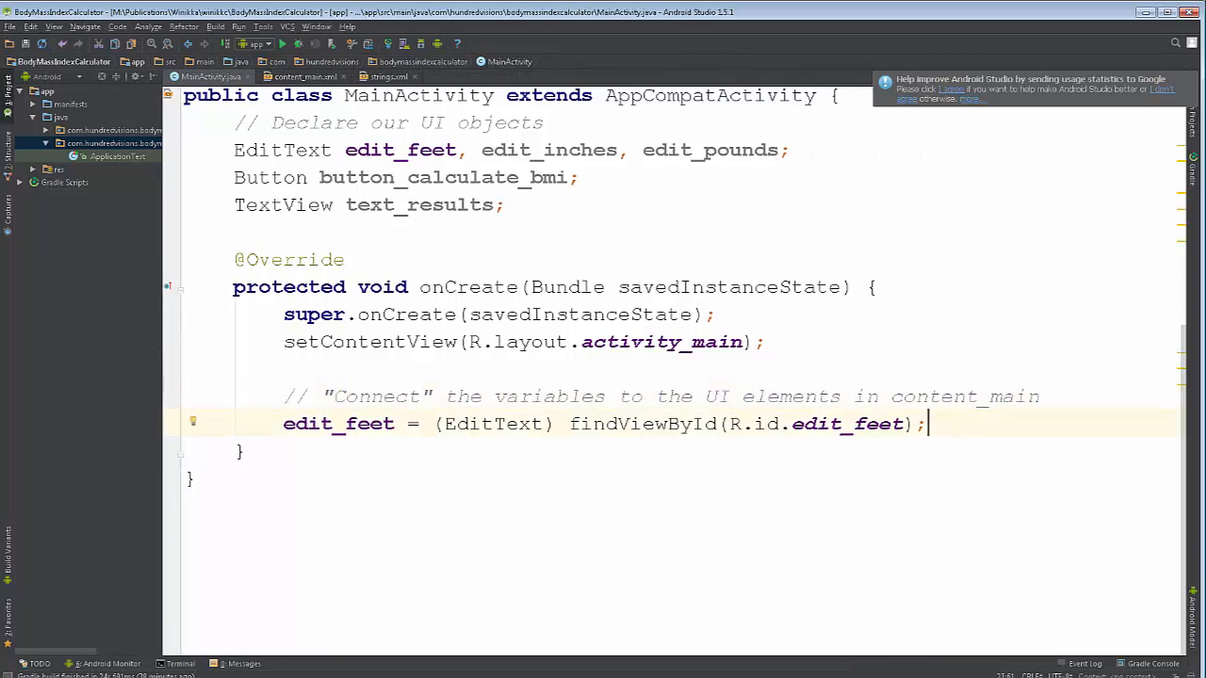
- Assign edit_inches and edit_pounds via (EditText) findViewById with their R.id ids
text(ed)
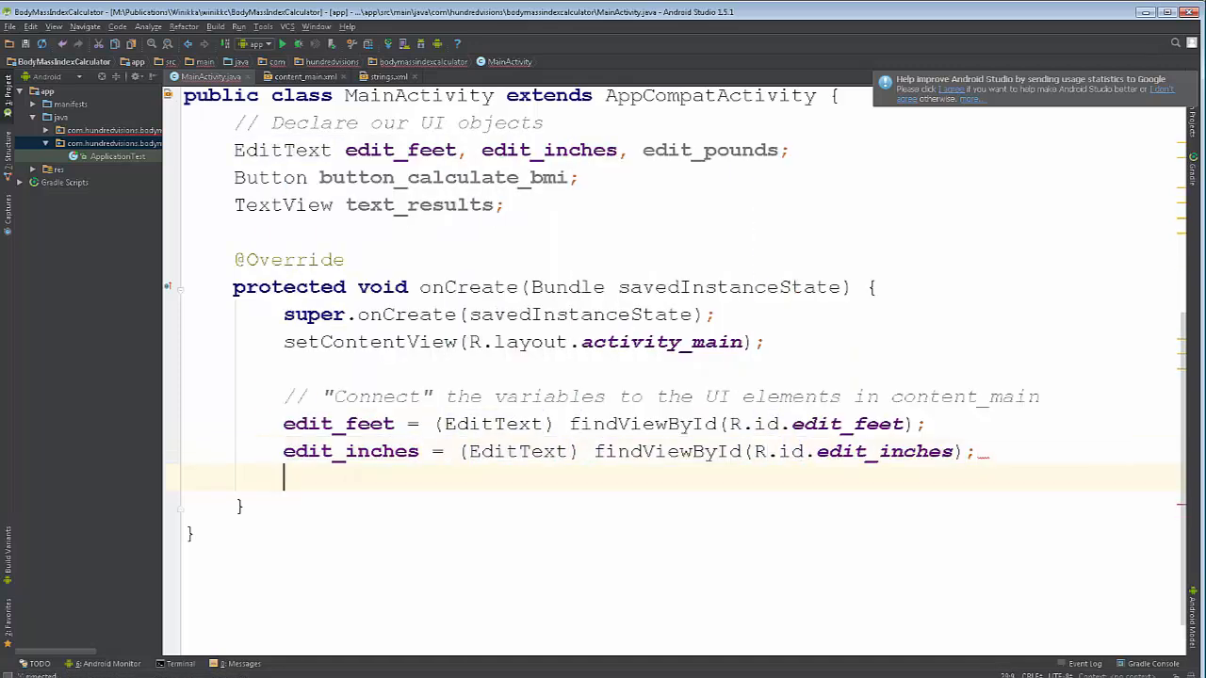
text(edit_pounds = (EditText)
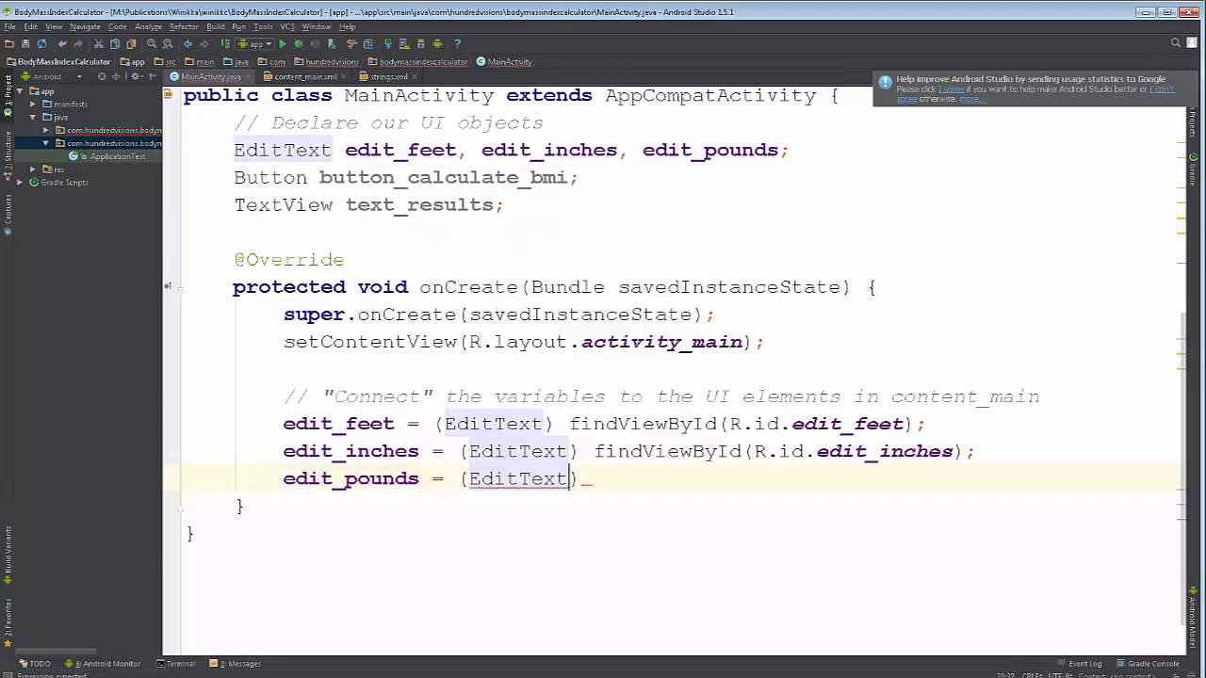
text(findViewById(R.id.edit_pounds);)
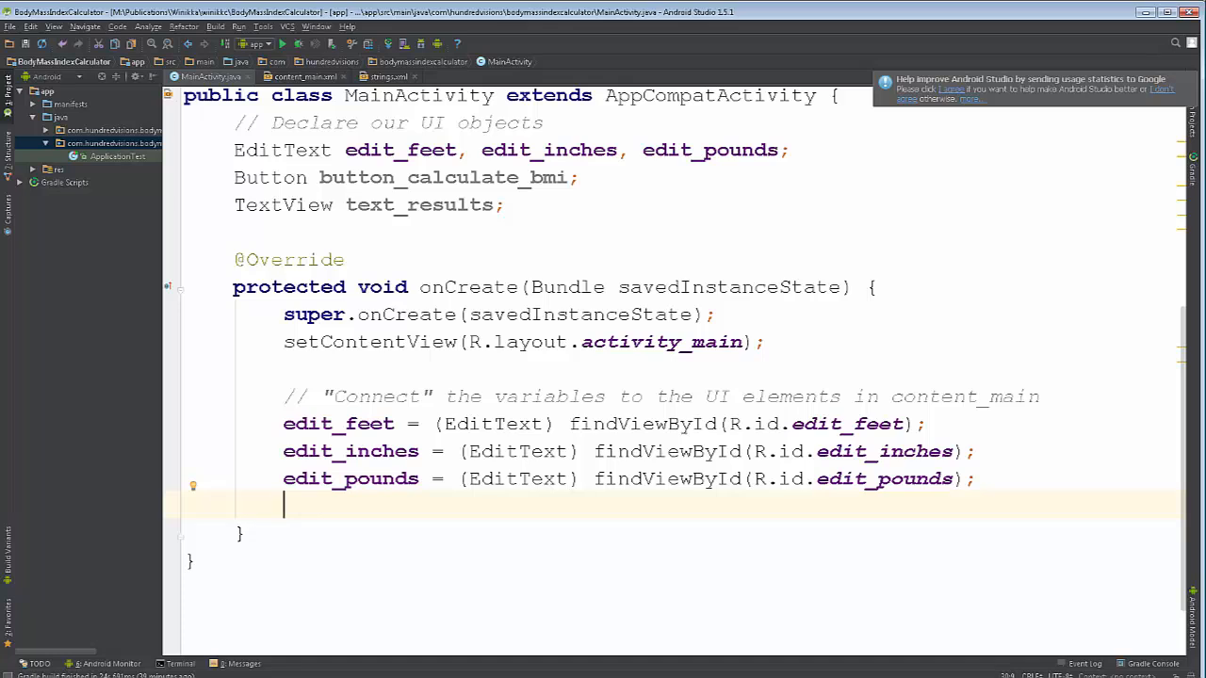
- Assign button_calculate_bmi = (Button) findViewById(R.id.button_calculate_bmi); in onCreate
text(button_calculate_bmi)
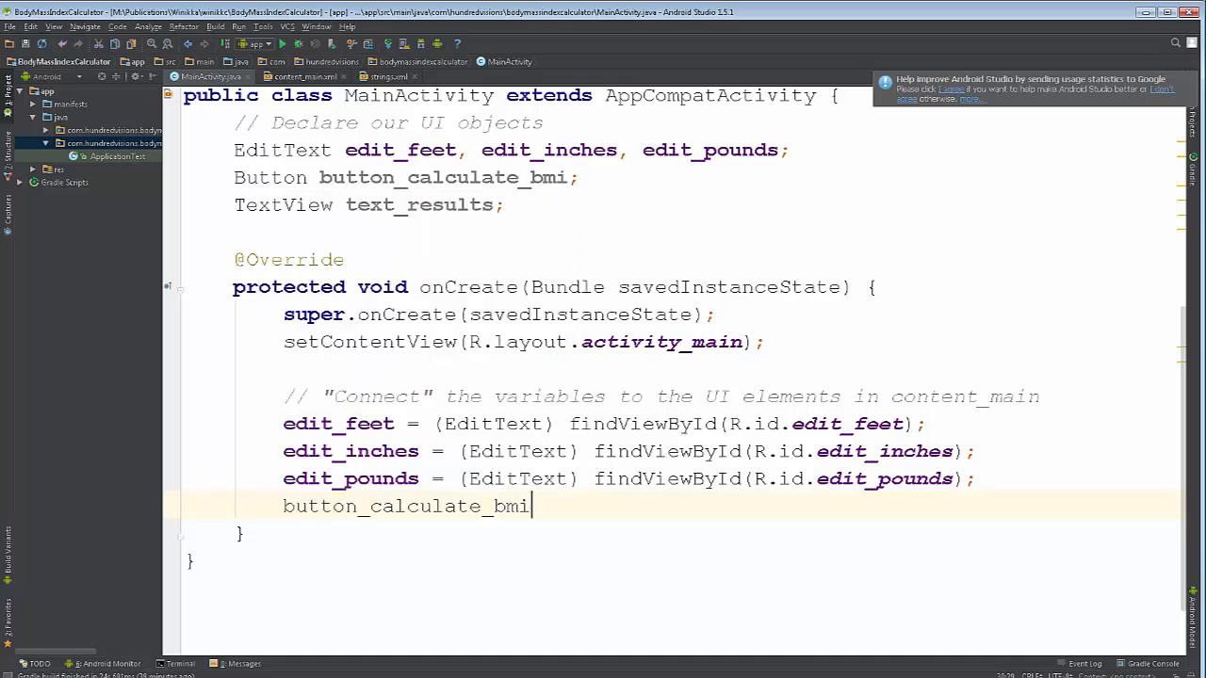
text(_)
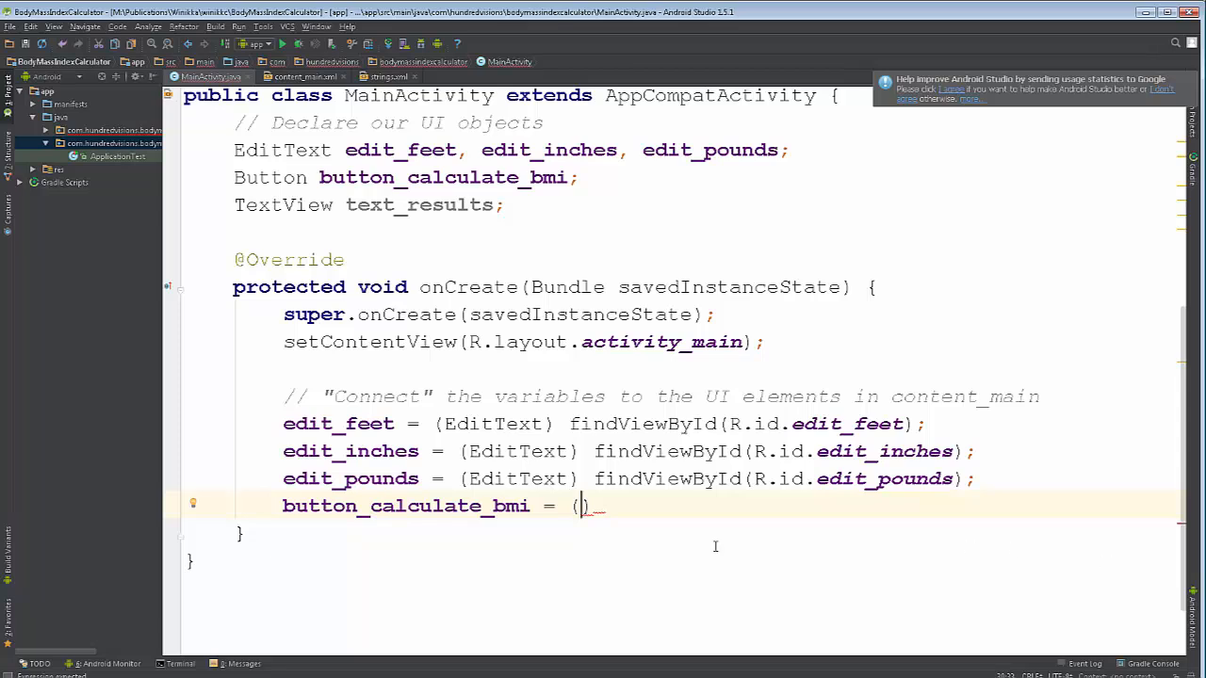
text(Button)
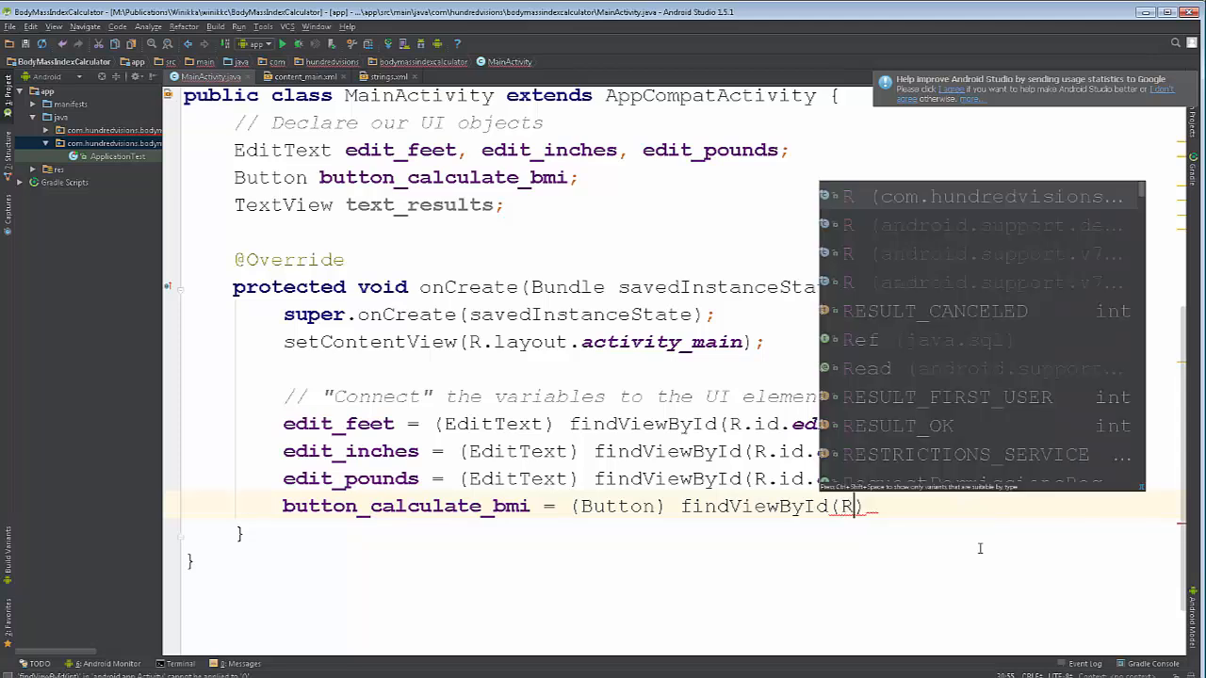
text(id.button_calculate_bmi)
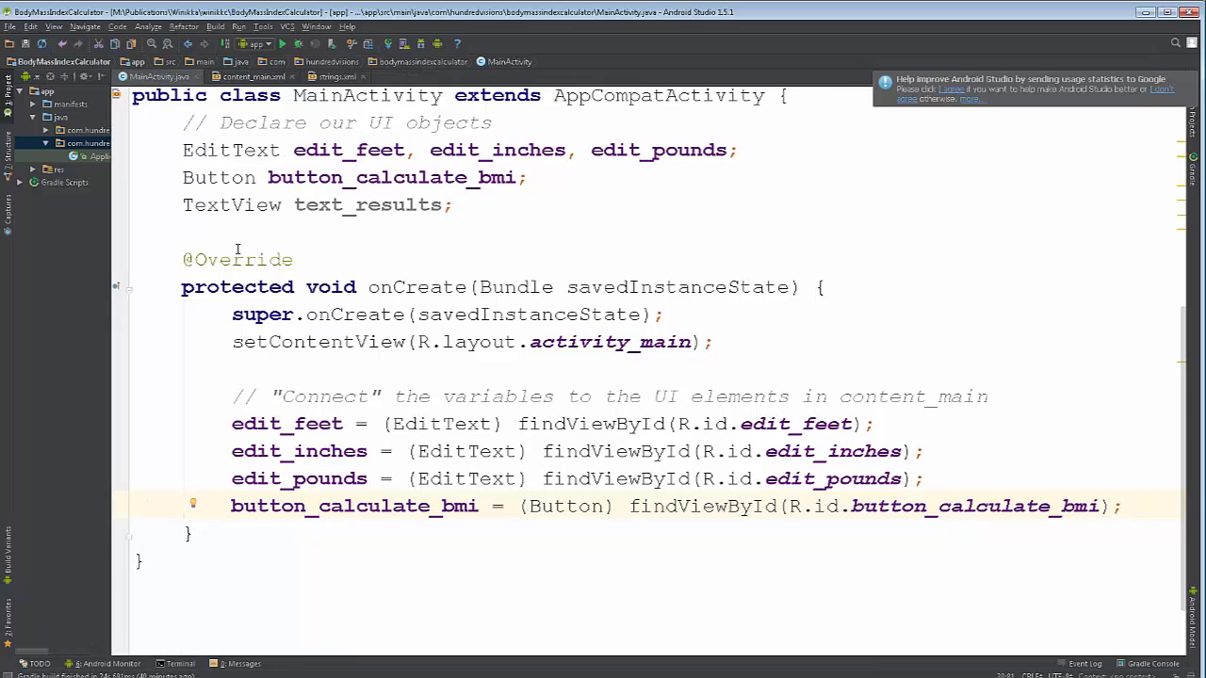
- Verify the button_calculate_bmi id against content_main.xml and return to MainActivity
double_click(391, 177)
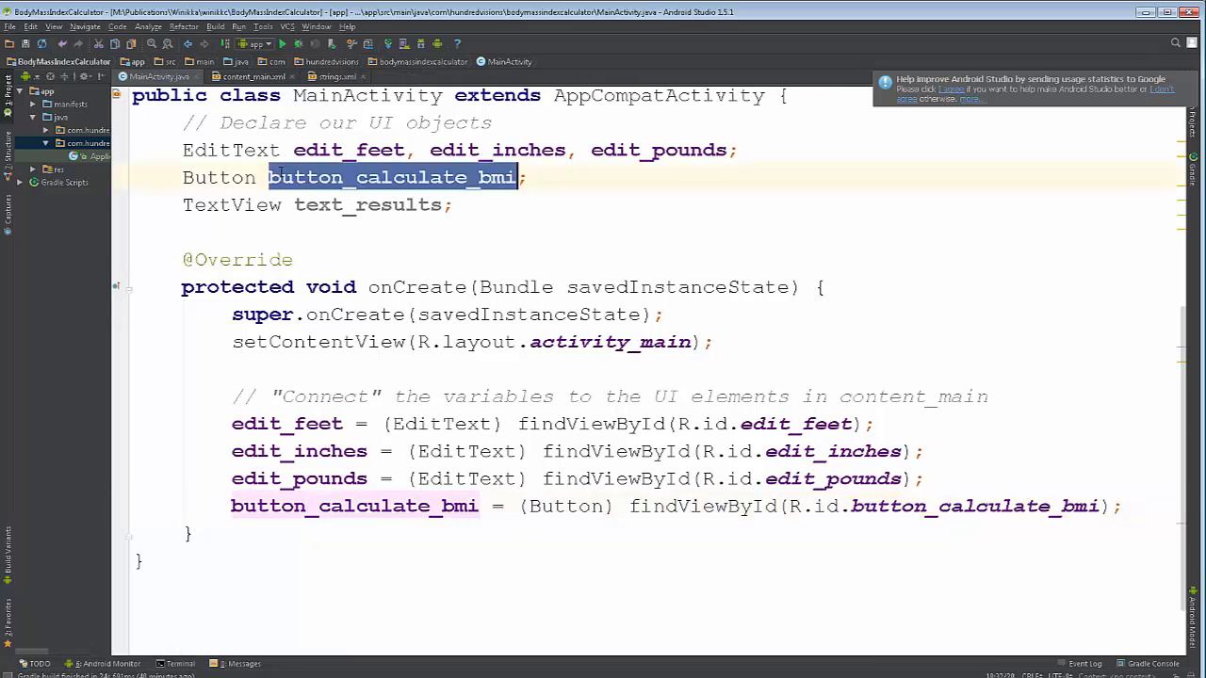
click(902, 506)
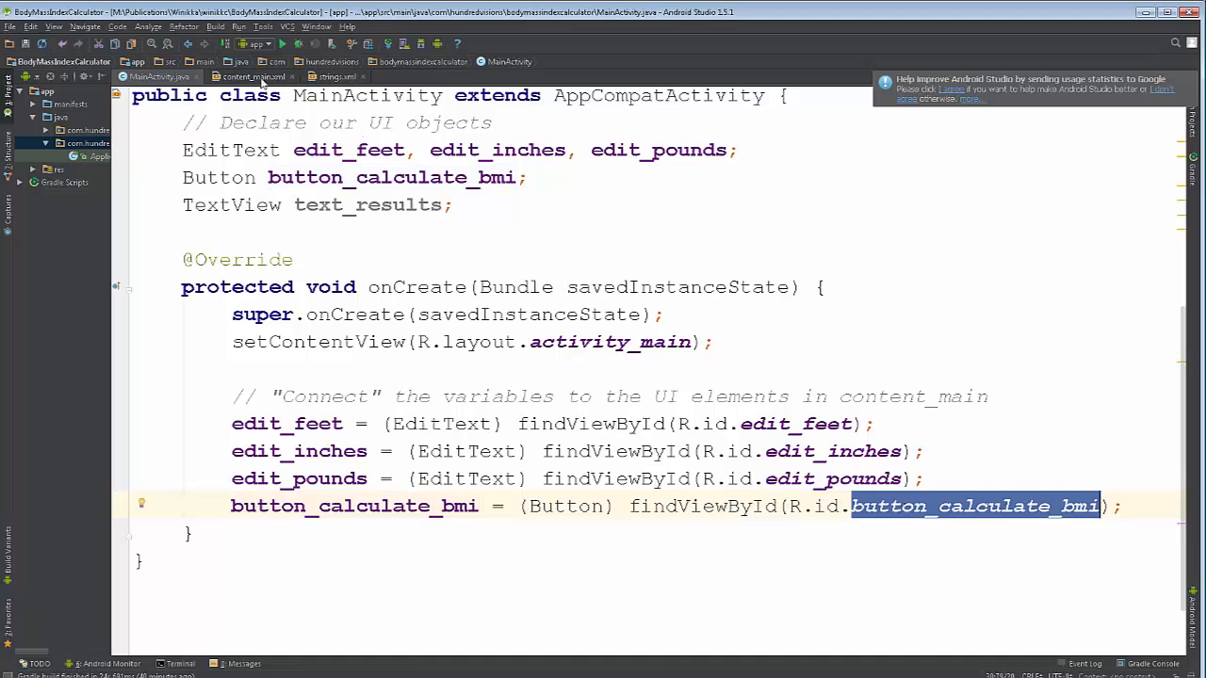
click(249, 76)
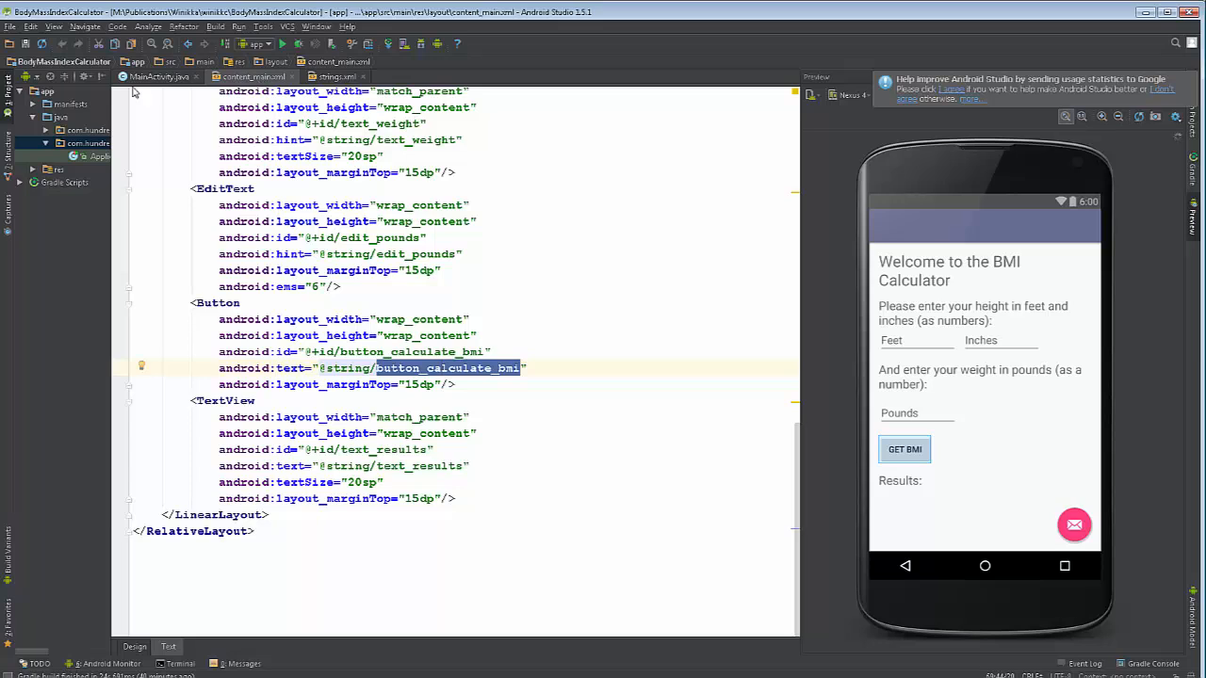
click(157, 77)
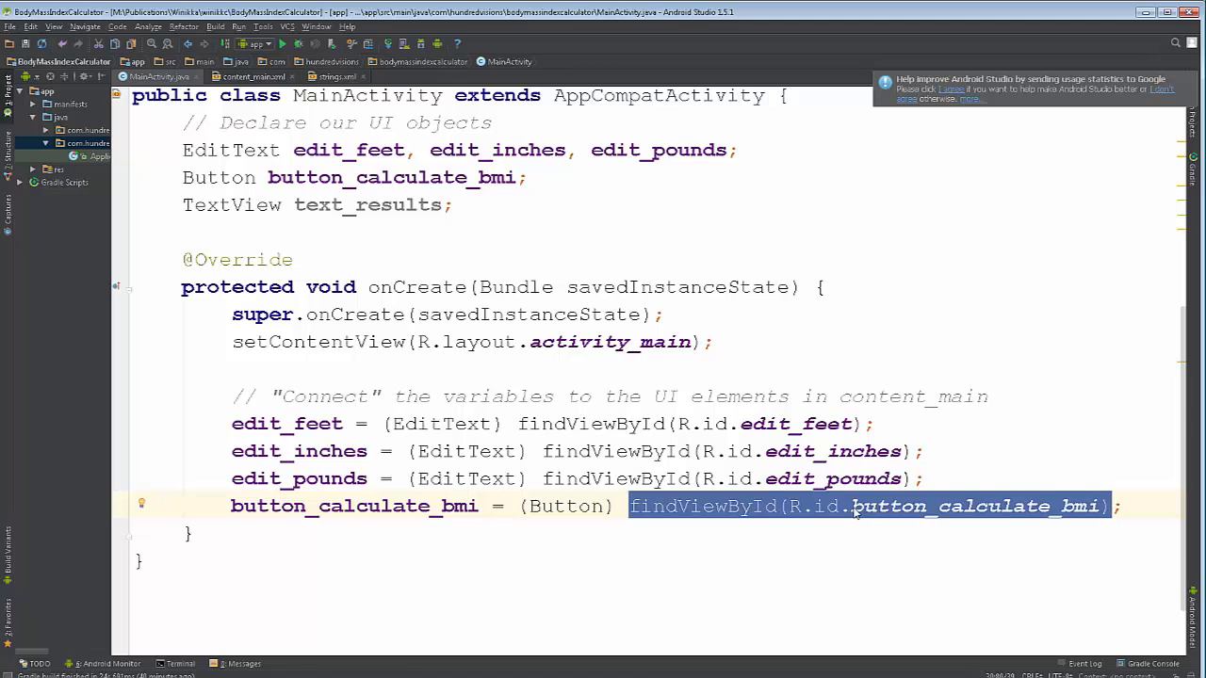
click(245, 76)
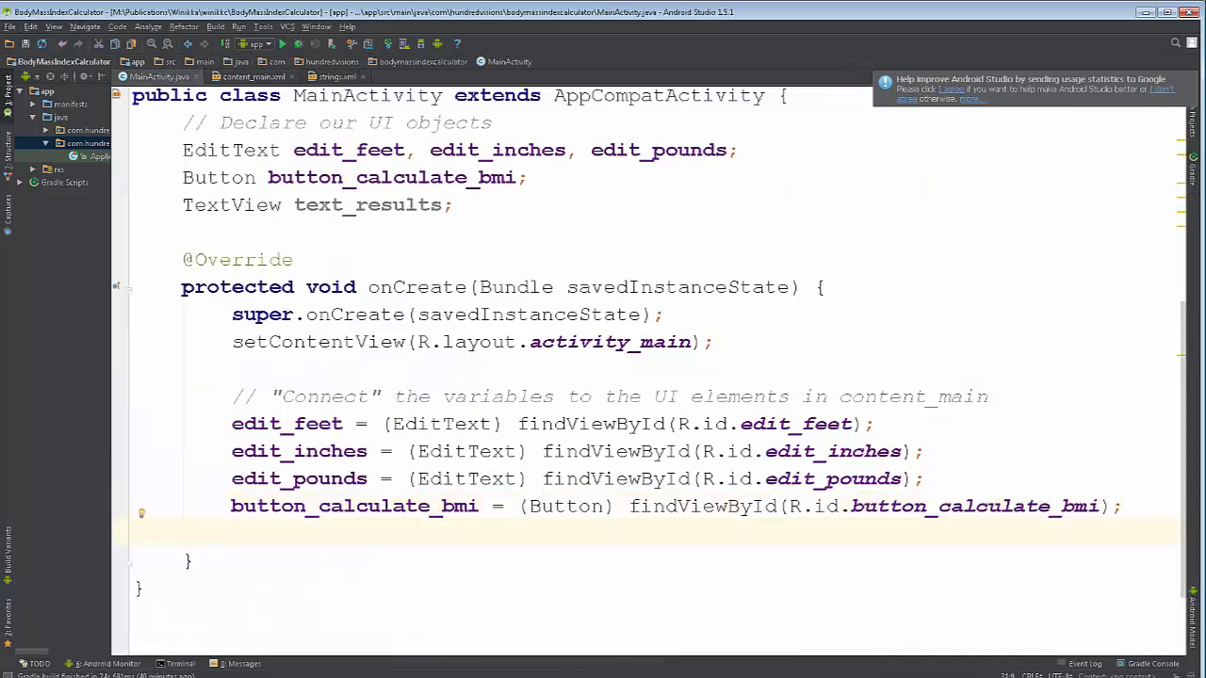
- Retype 'text_results = (TextView)' on a new line after a false start
text(text_results)
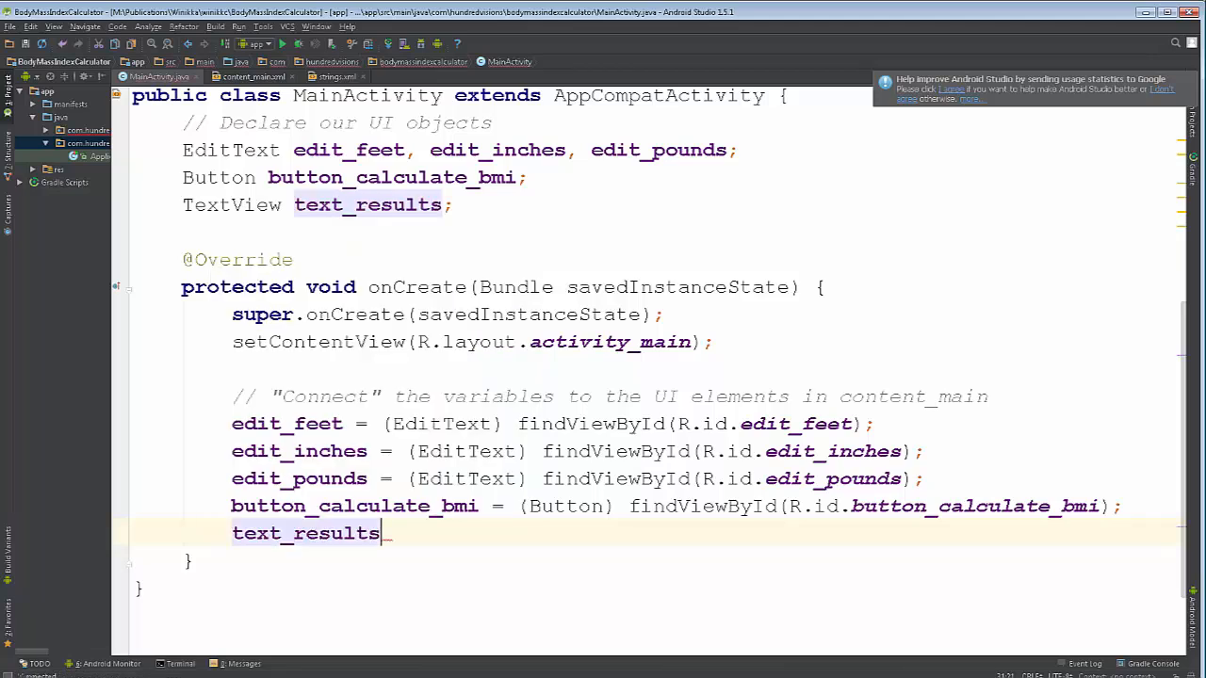
key(BackSpace)
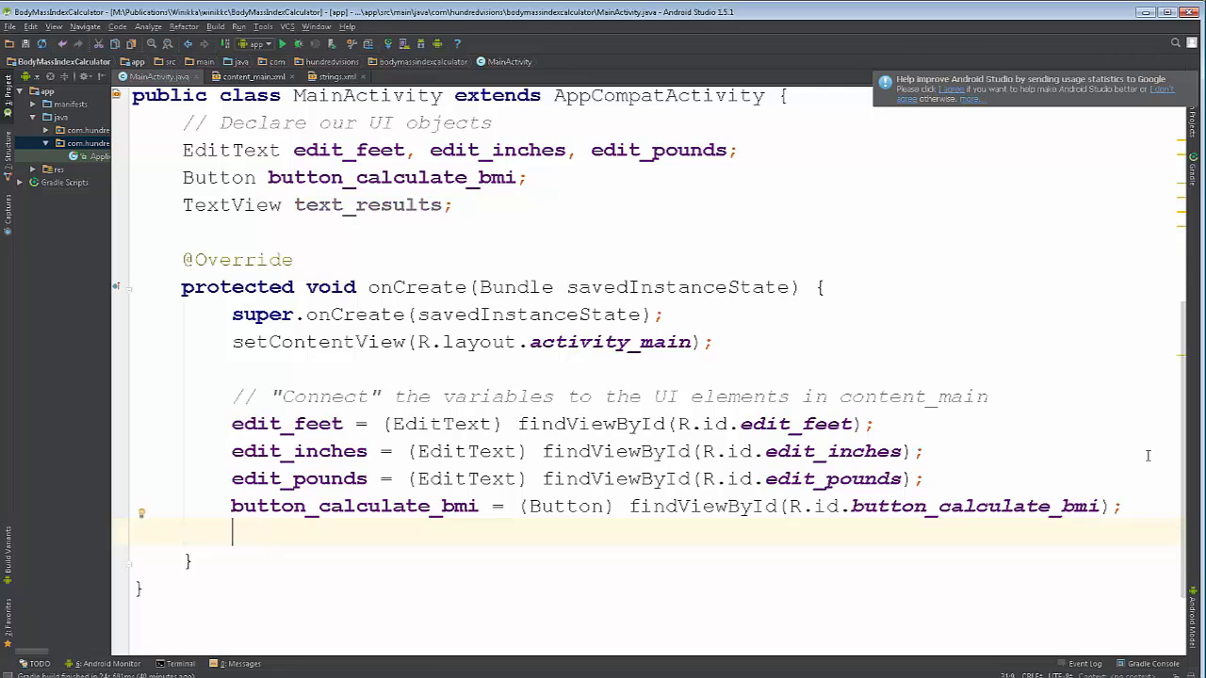
mouse_move(368, 204)
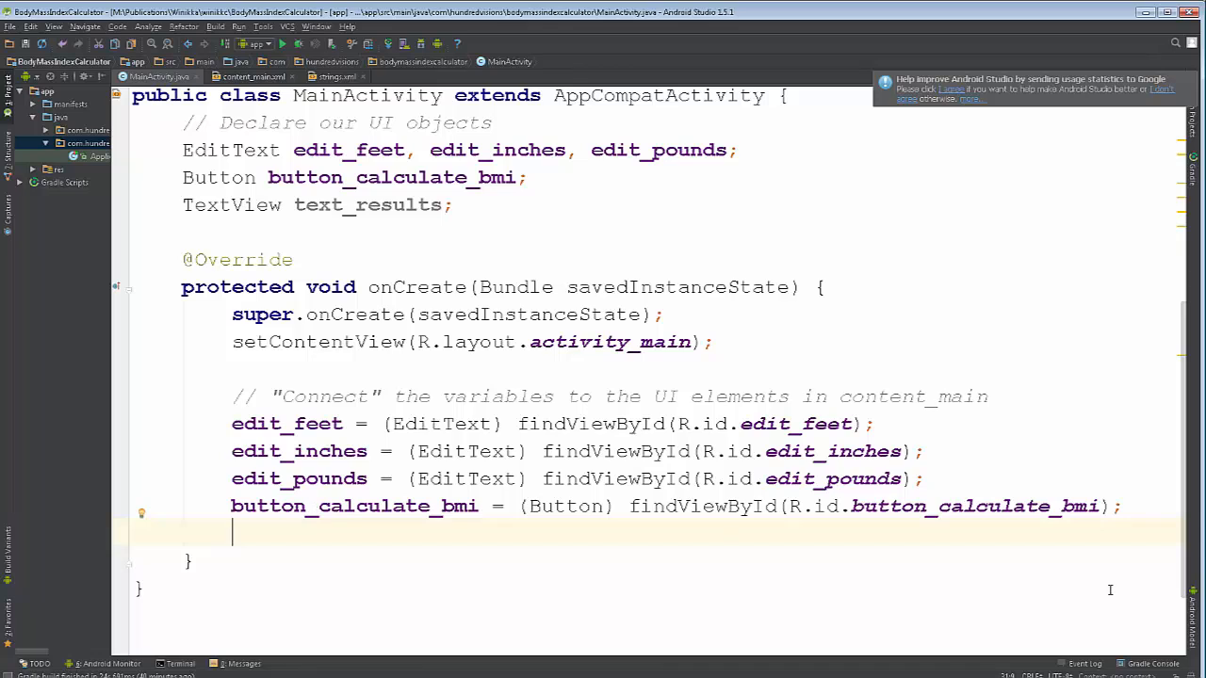
text(text_results =)
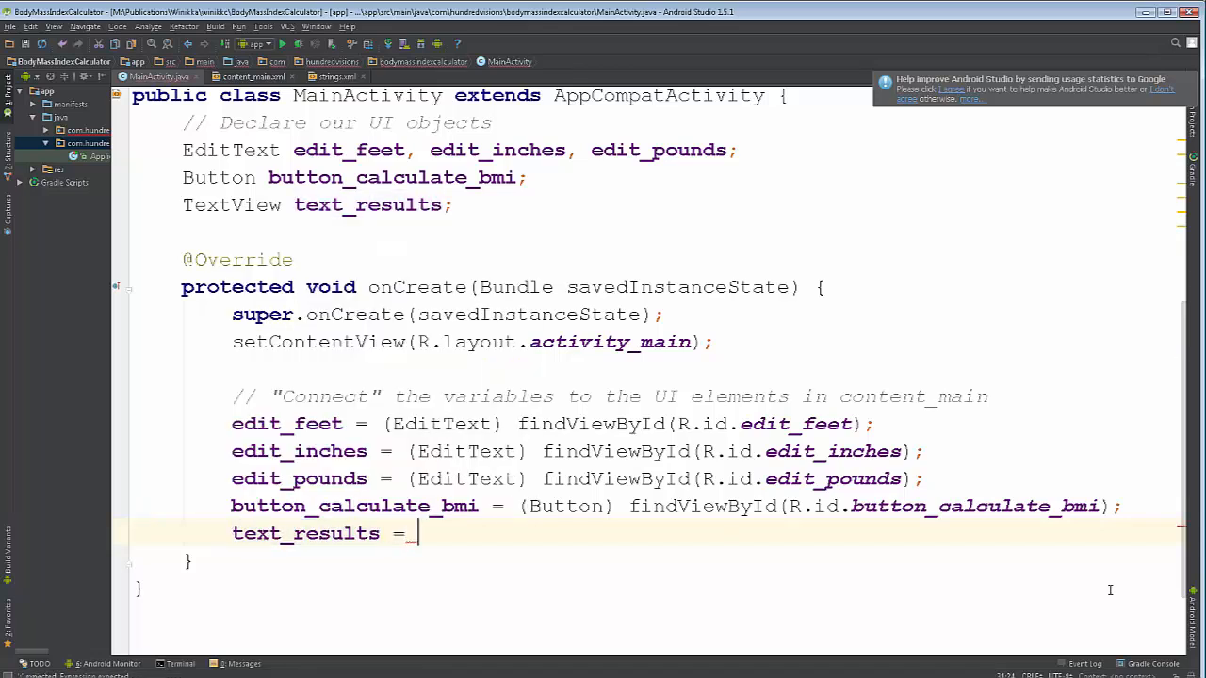
text((TextView) findViewById()
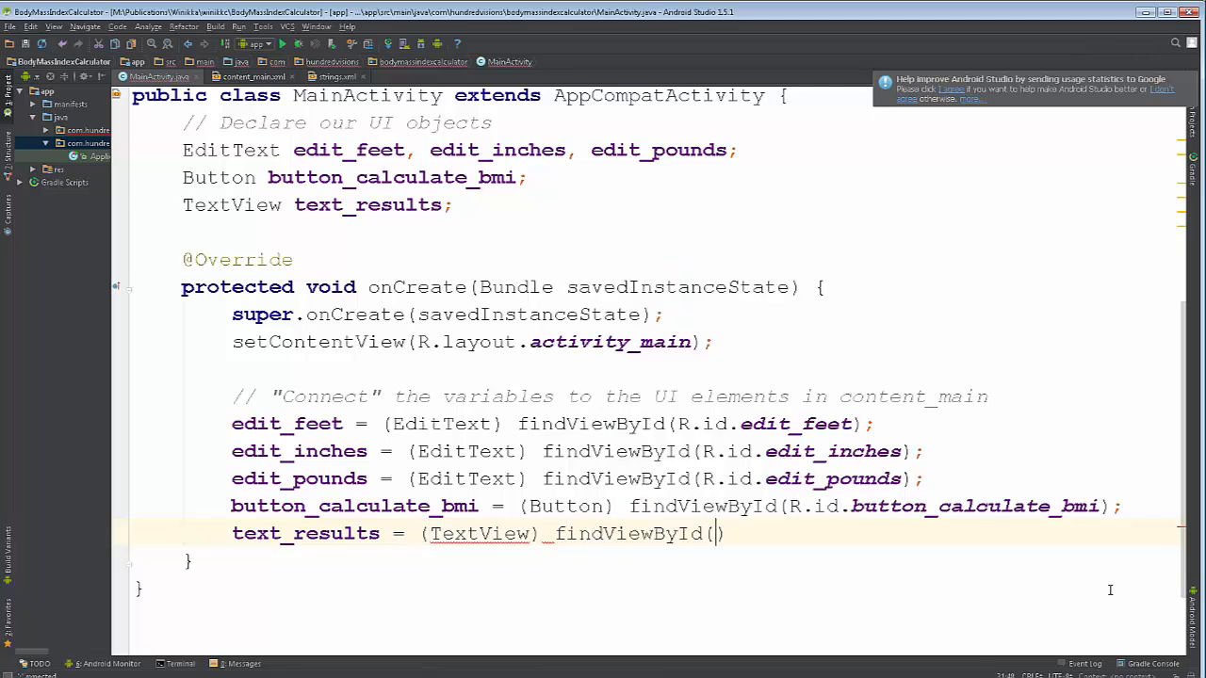
- Continue with findViewById(R.id. and pick the id from autocomplete
text(R.i)
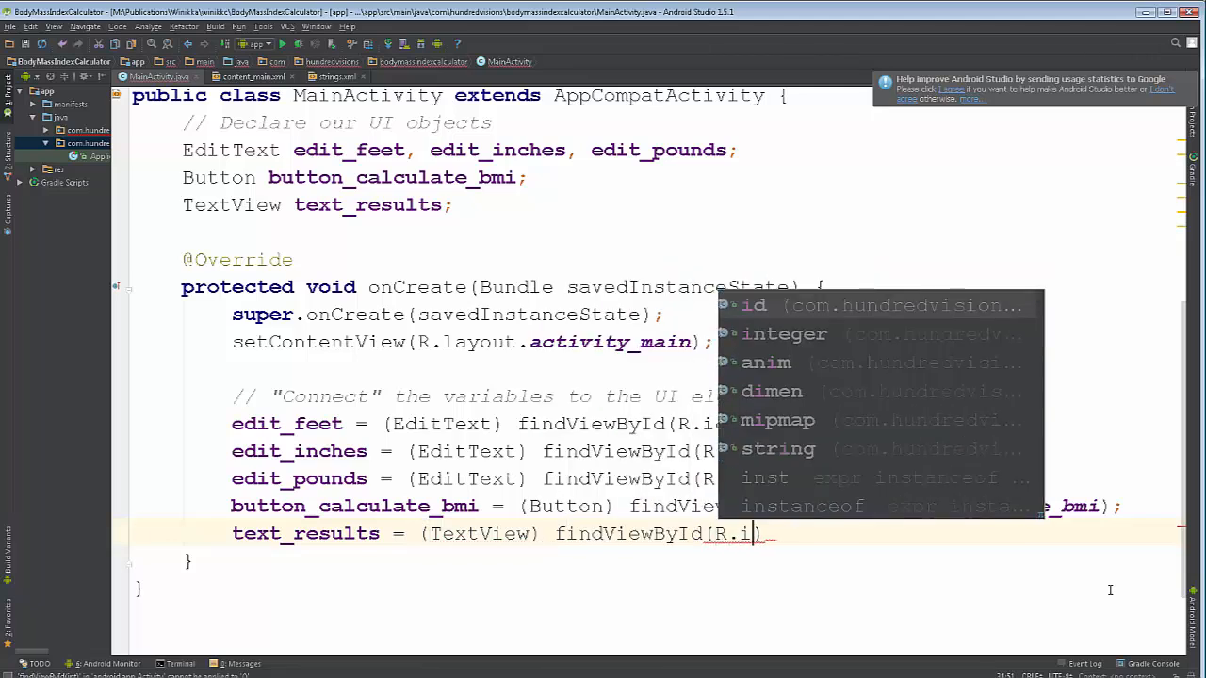
text(button_calculate_bmi)
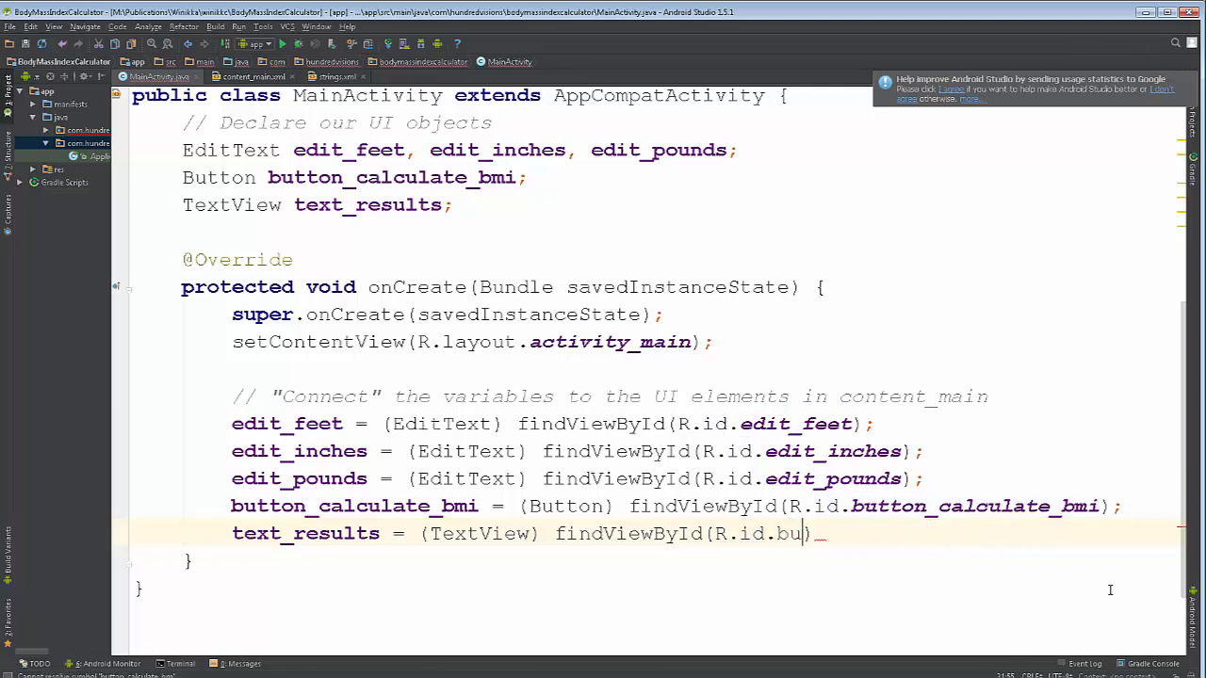
text(t)
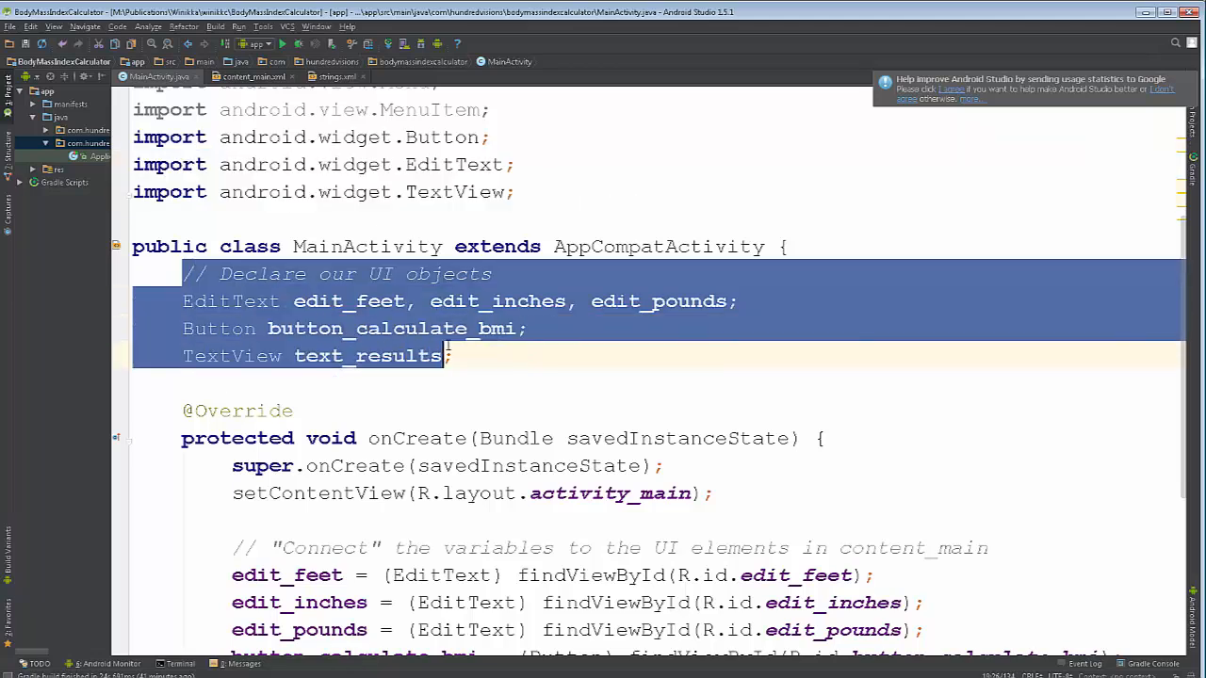
- Complete findViewById(R.id.text_results) and add a blank line below the lookups
scroll(down, 3)
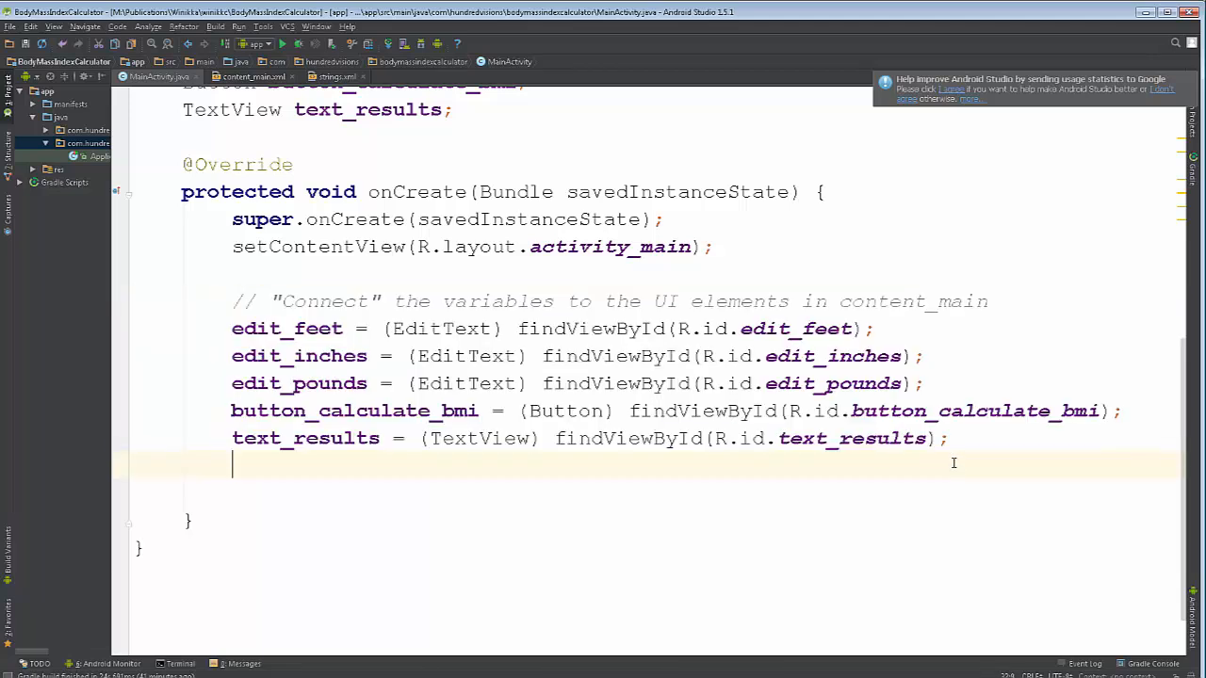
key(enter)
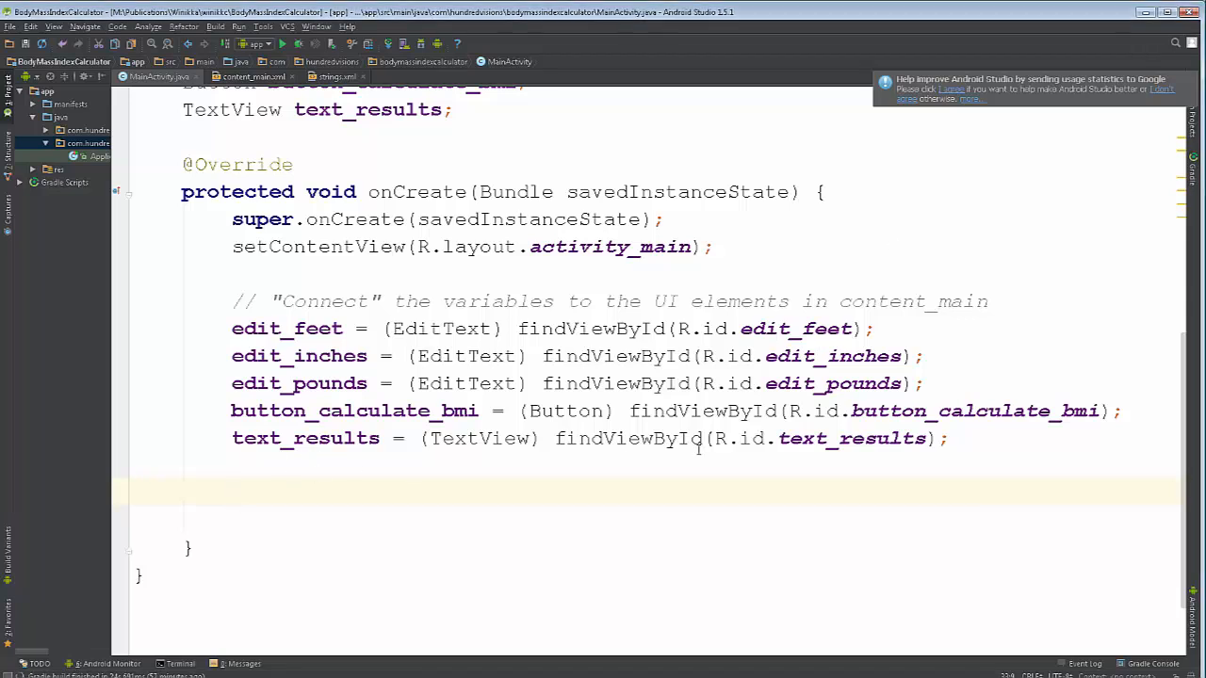
- Call button_calculate_bmi.setOnClickListener() in onCreate
text(button_calculate_bmi)
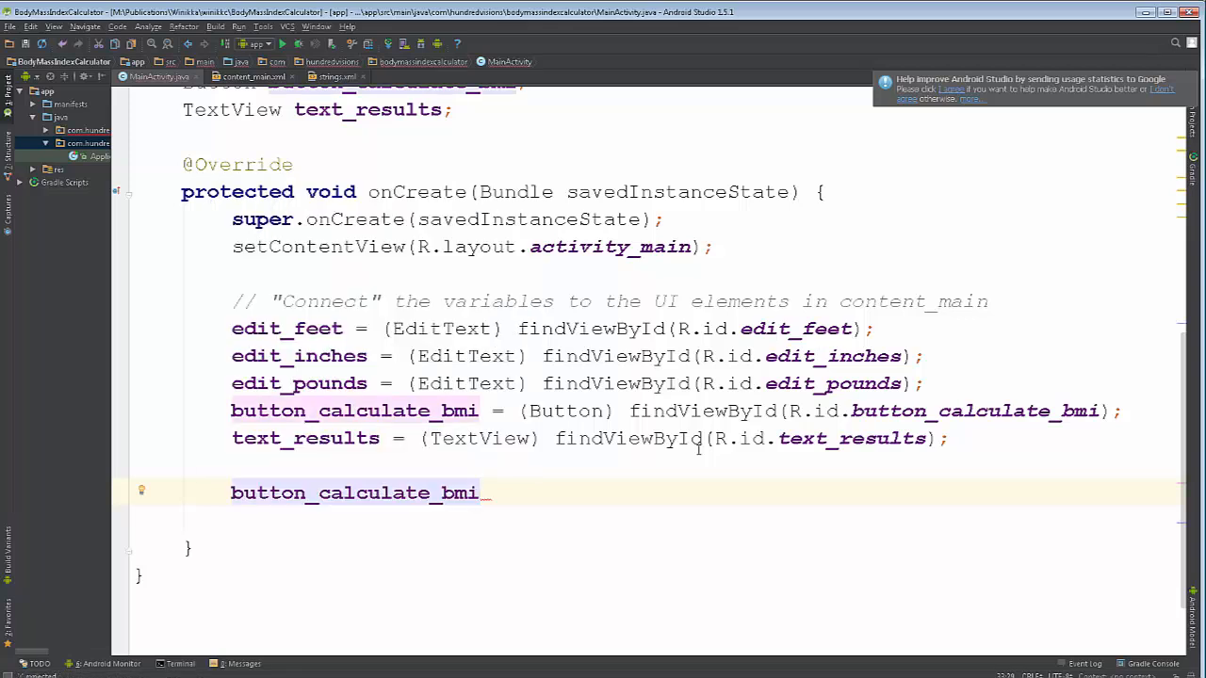
text(.)
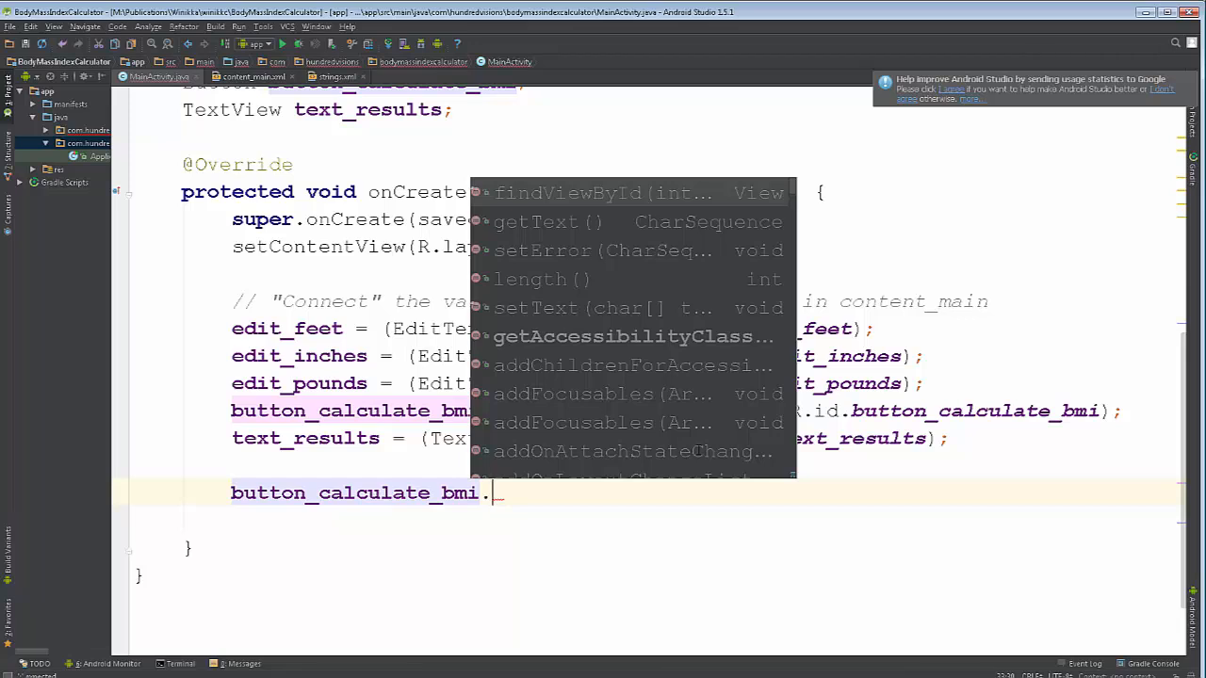
text(setOnClickListener();)
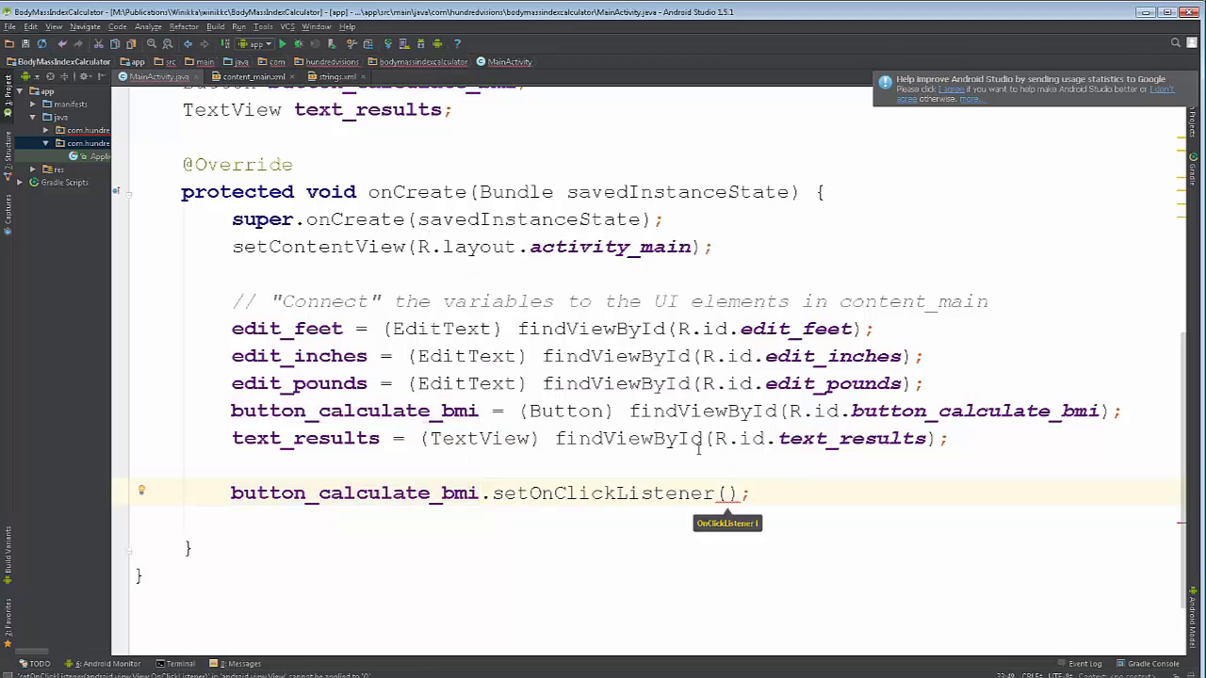
text(new)
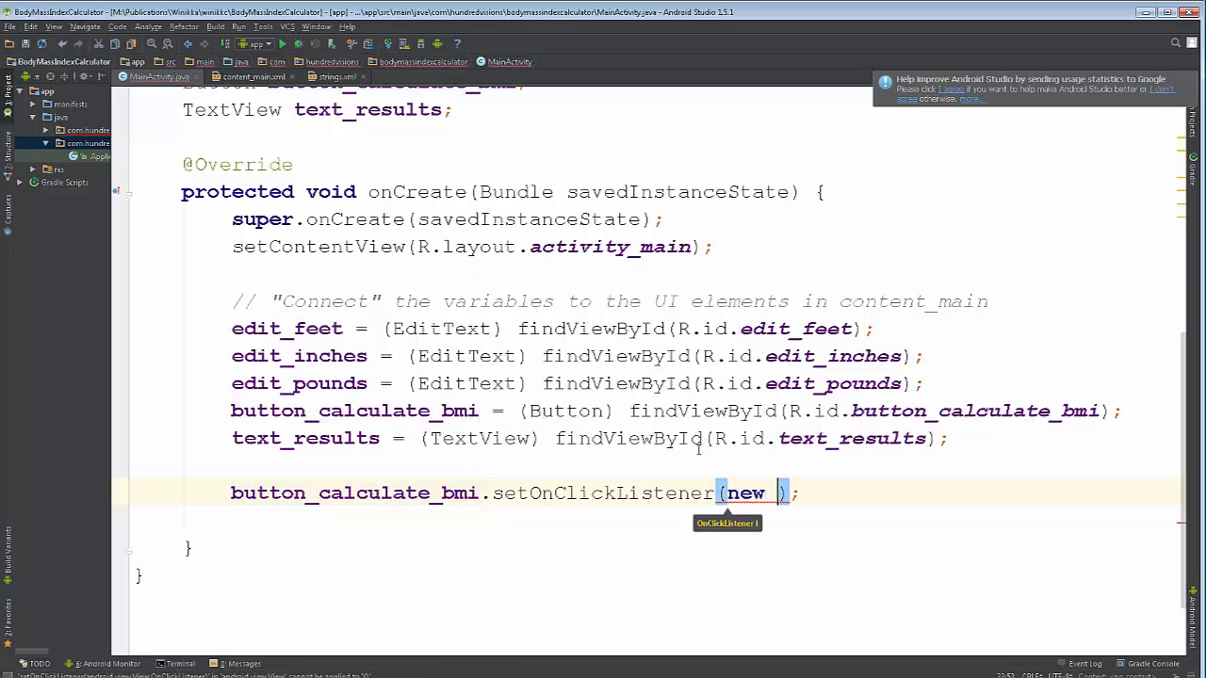
text(_on)
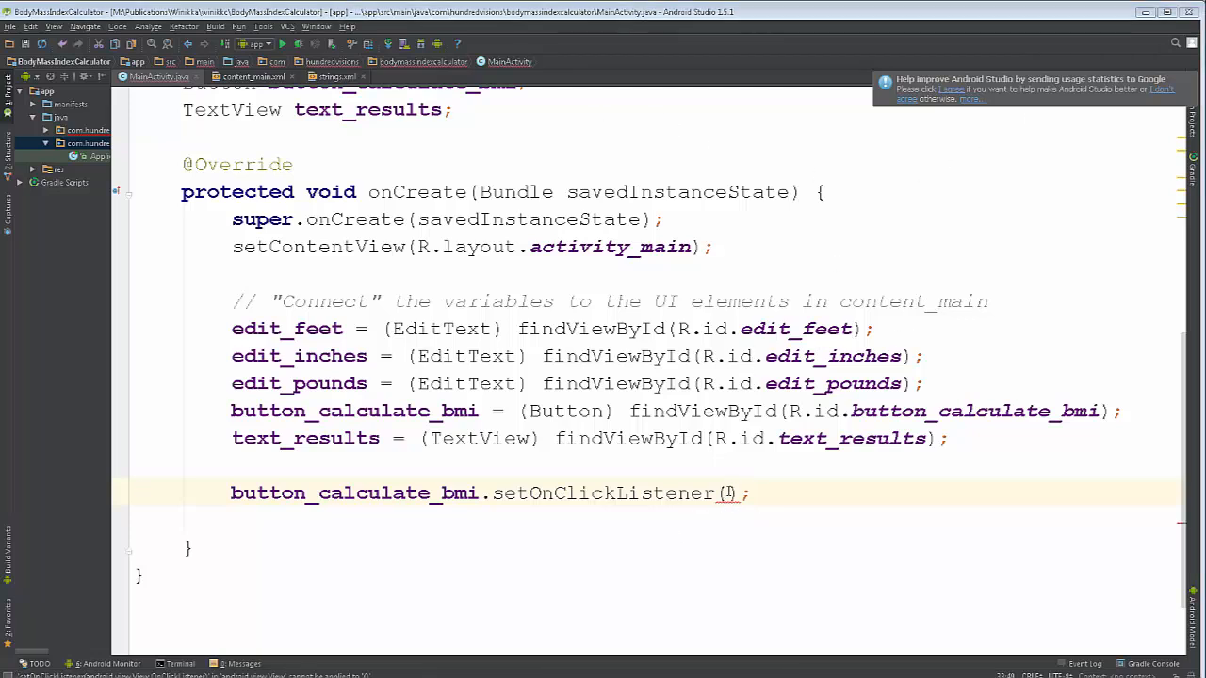
- Pass new View.OnClickListener() { } as the argument, with braces generated by completion
text(new V)
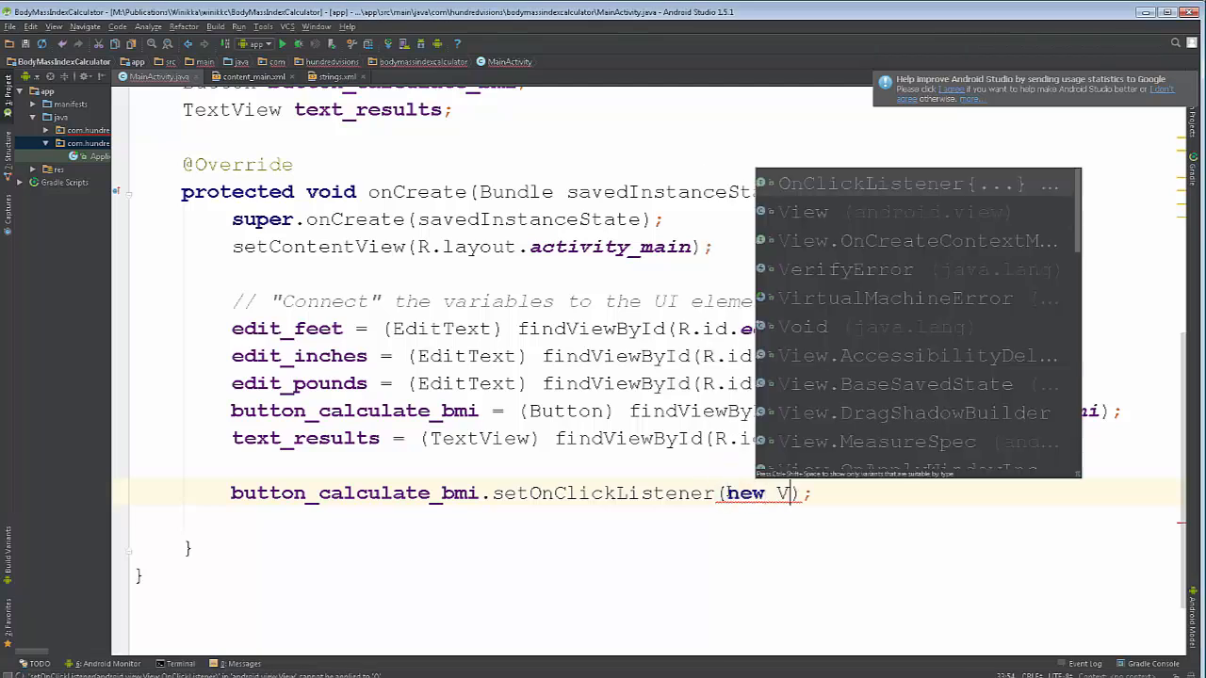
text(iew()
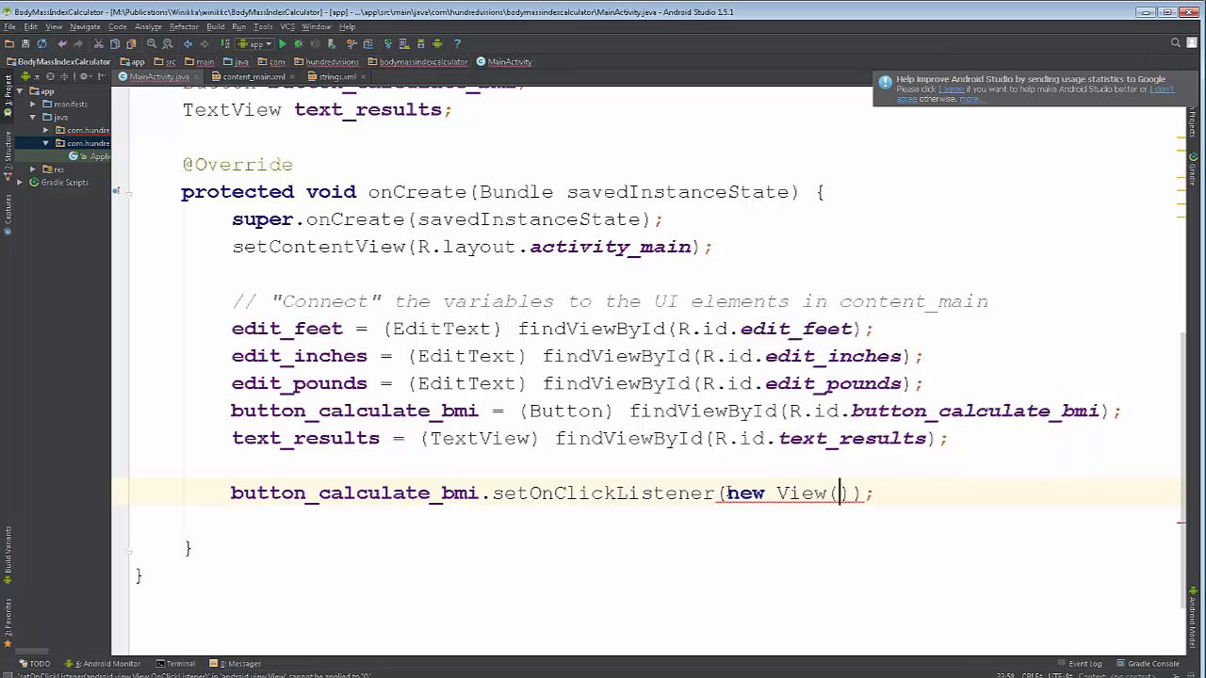
double_click(838, 493)
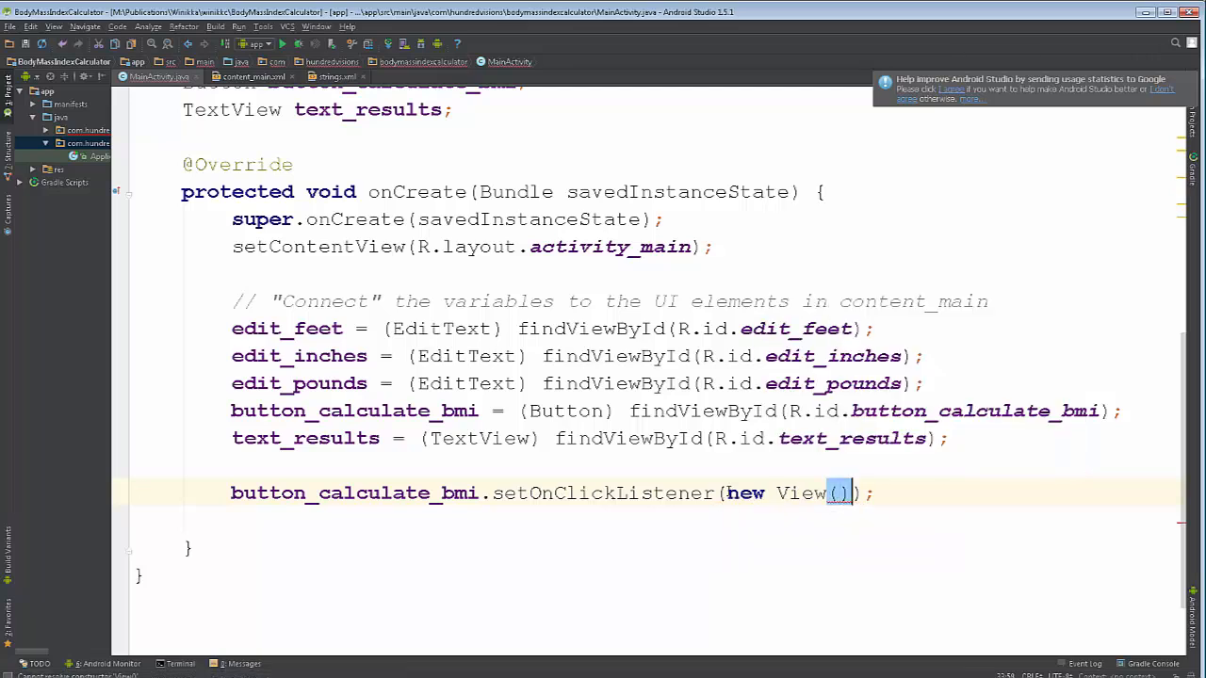
text(.OnClickListener)
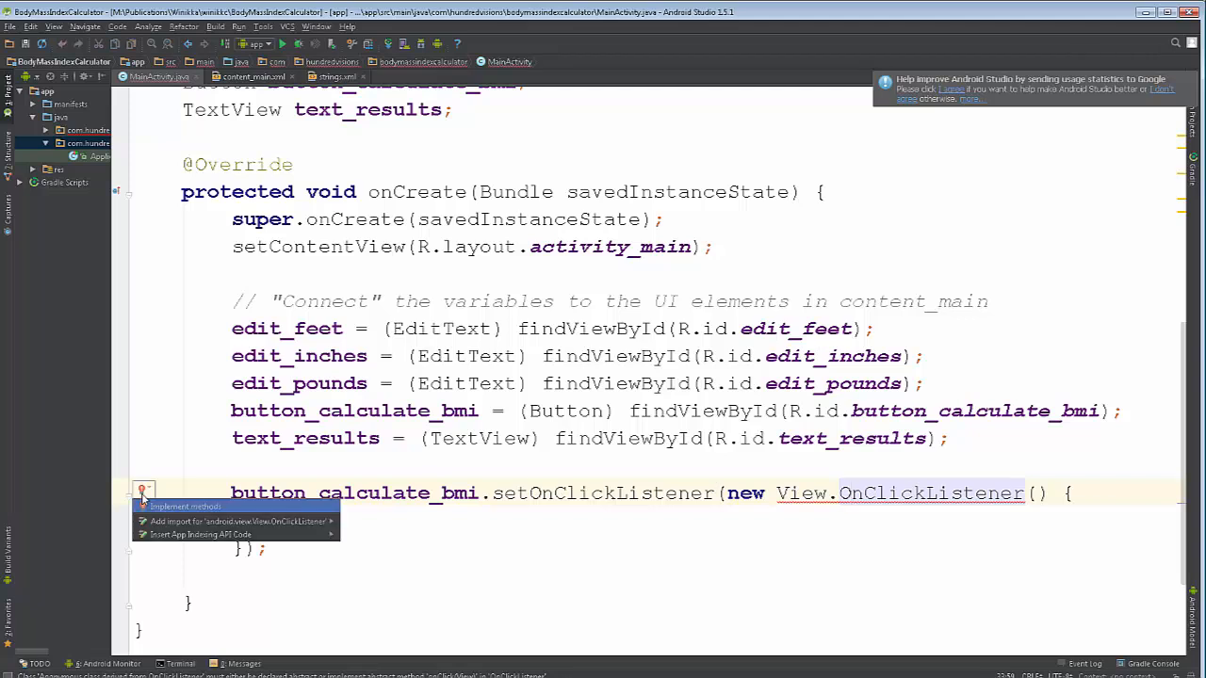
click(186, 507)
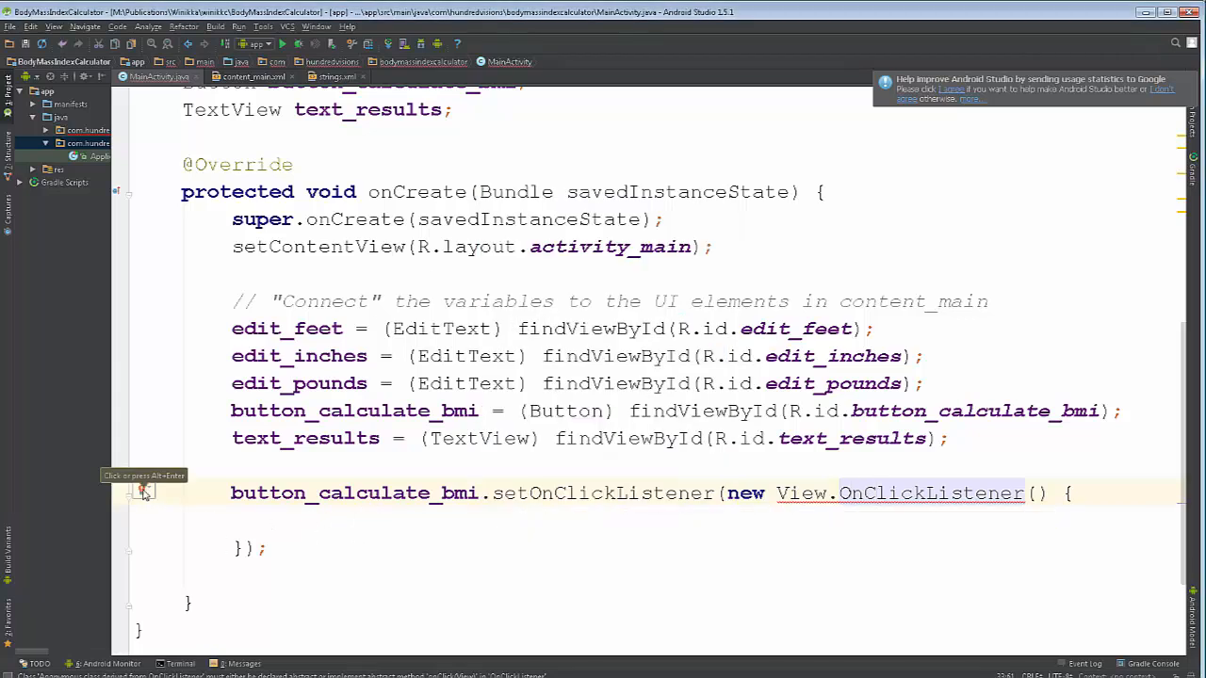
click(143, 493)
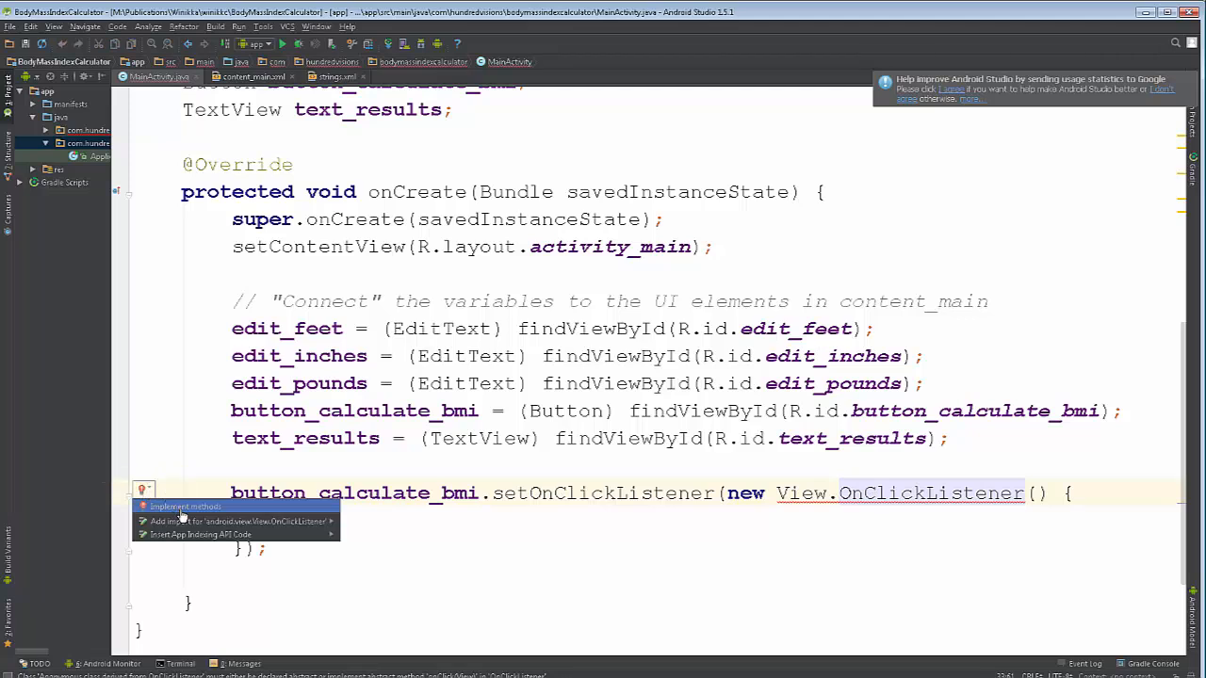
click(186, 507)
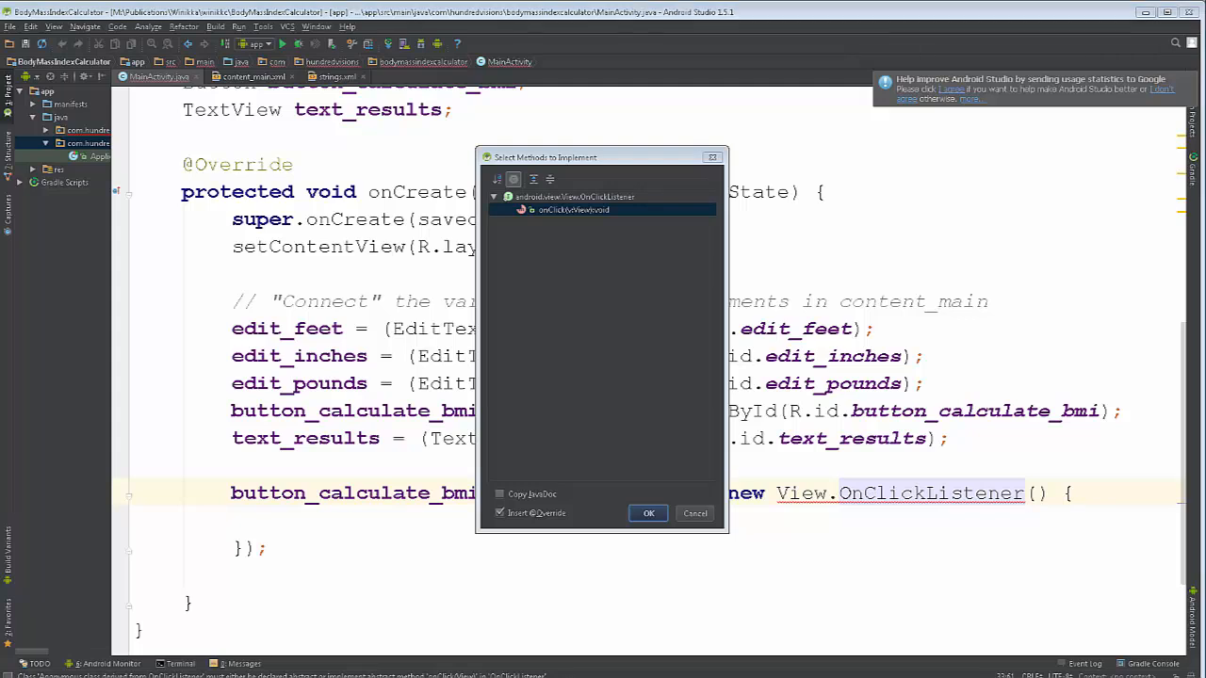
click(648, 513)
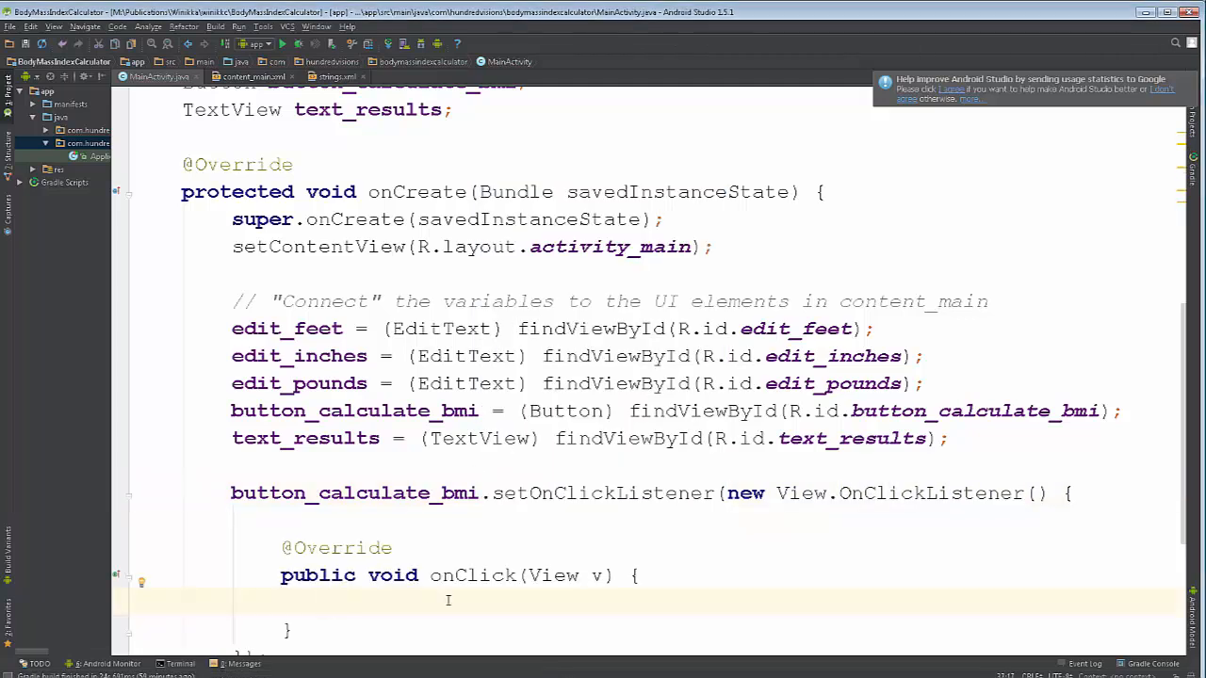
- Declare String results = "Results: "; inside onClick with a new line below
scroll(down, 3)
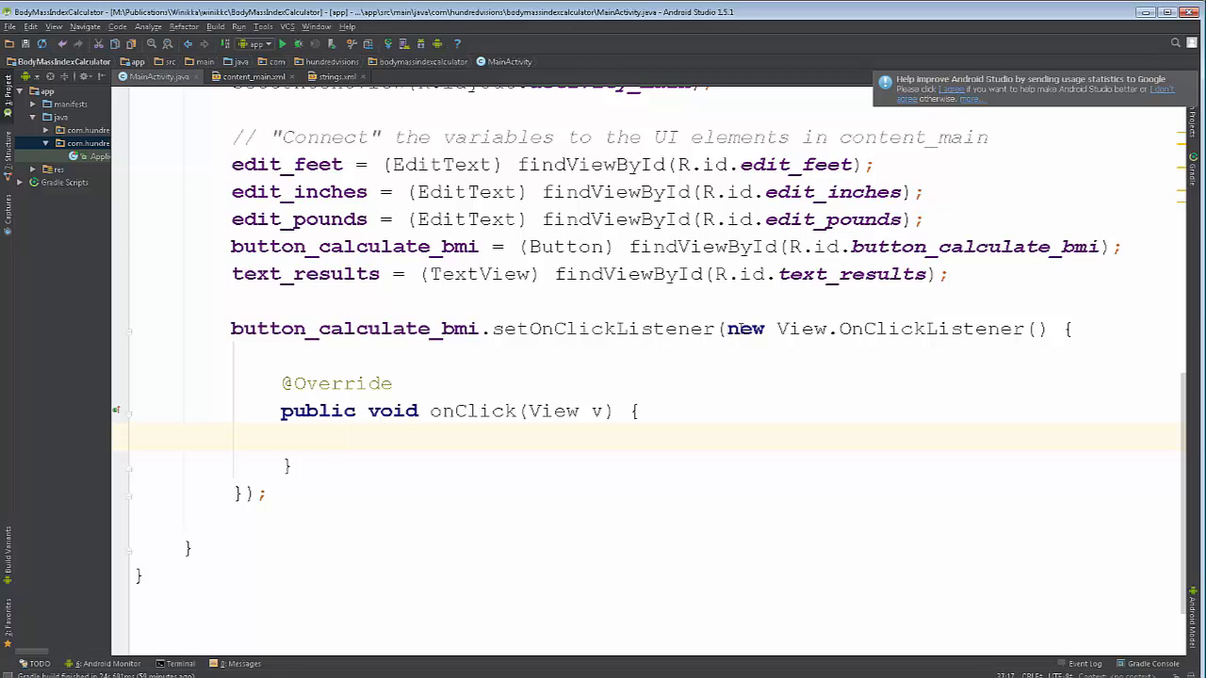
mouse_move(407, 554)
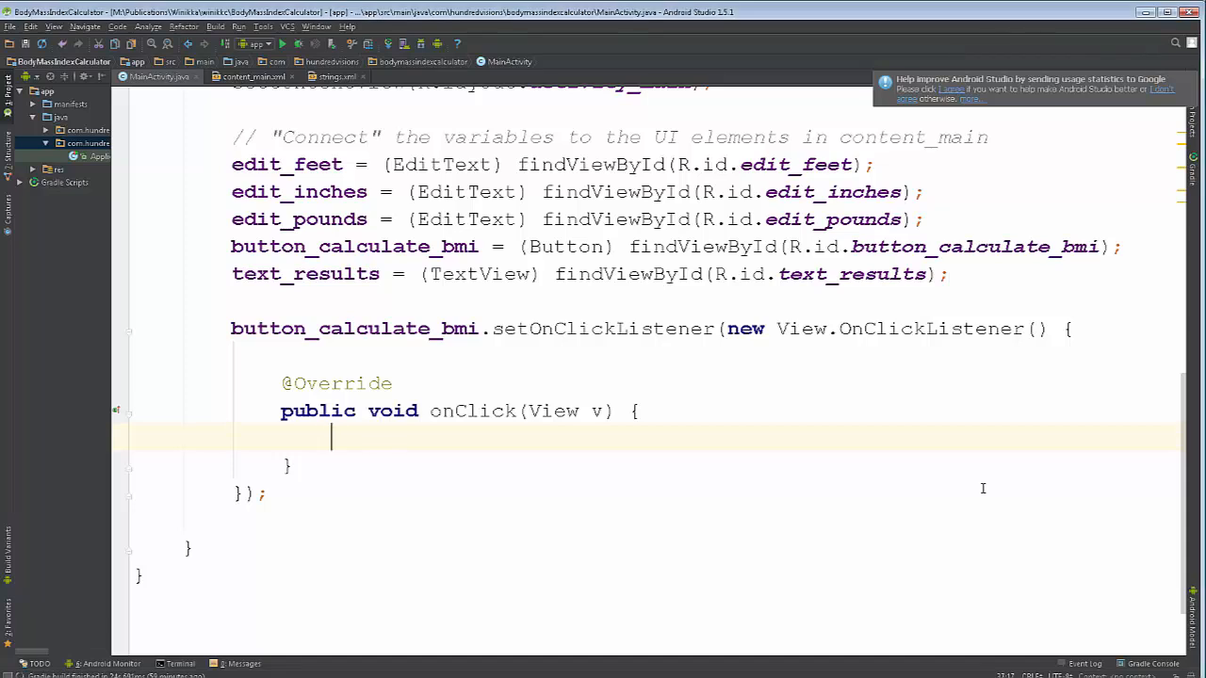
text(String)
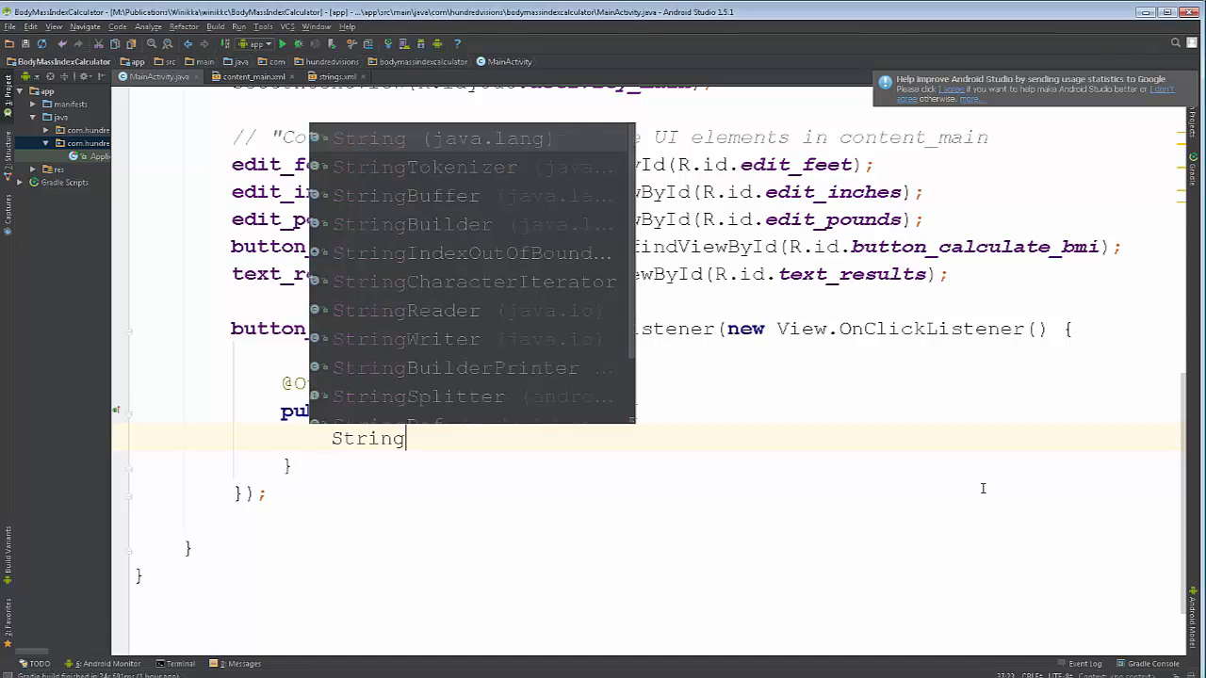
text(results)
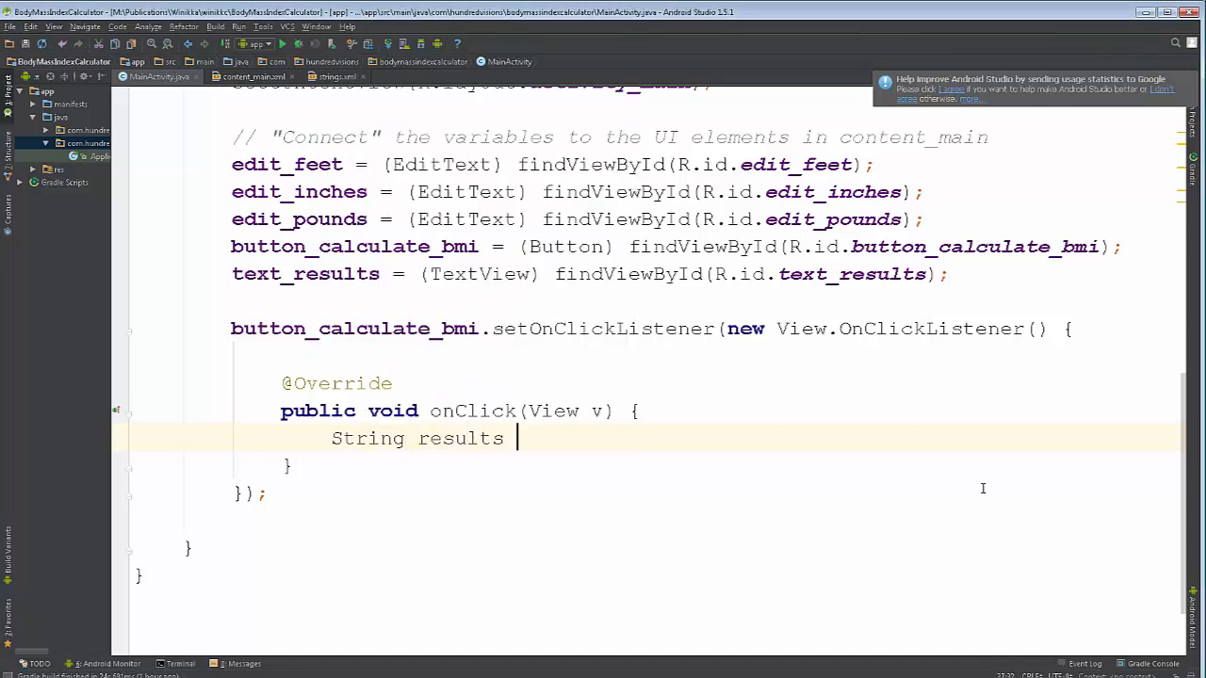
text(= "")
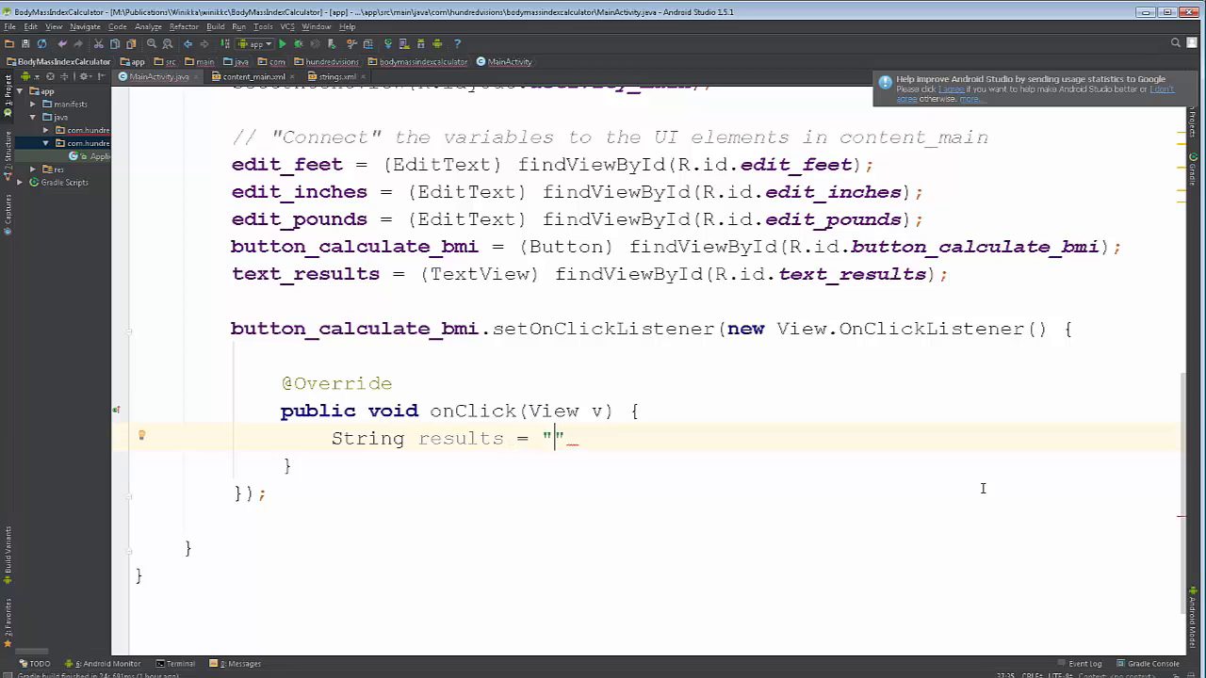
text(Resu)
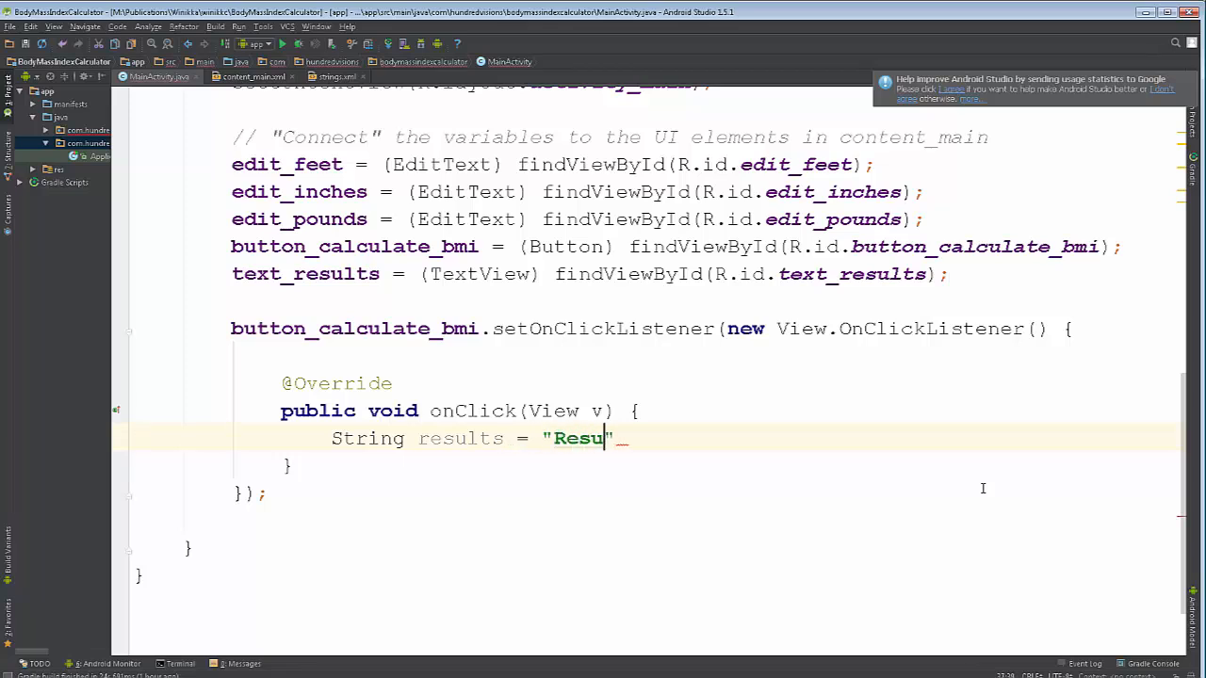
text(lts:)
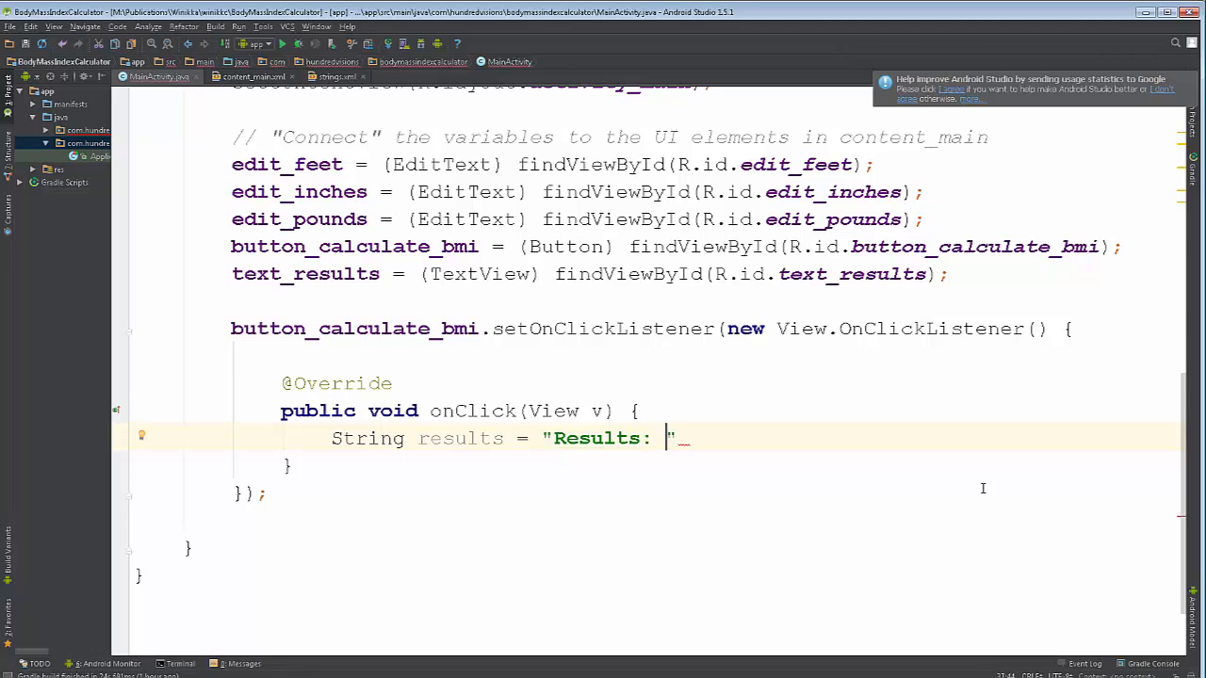
text(;)
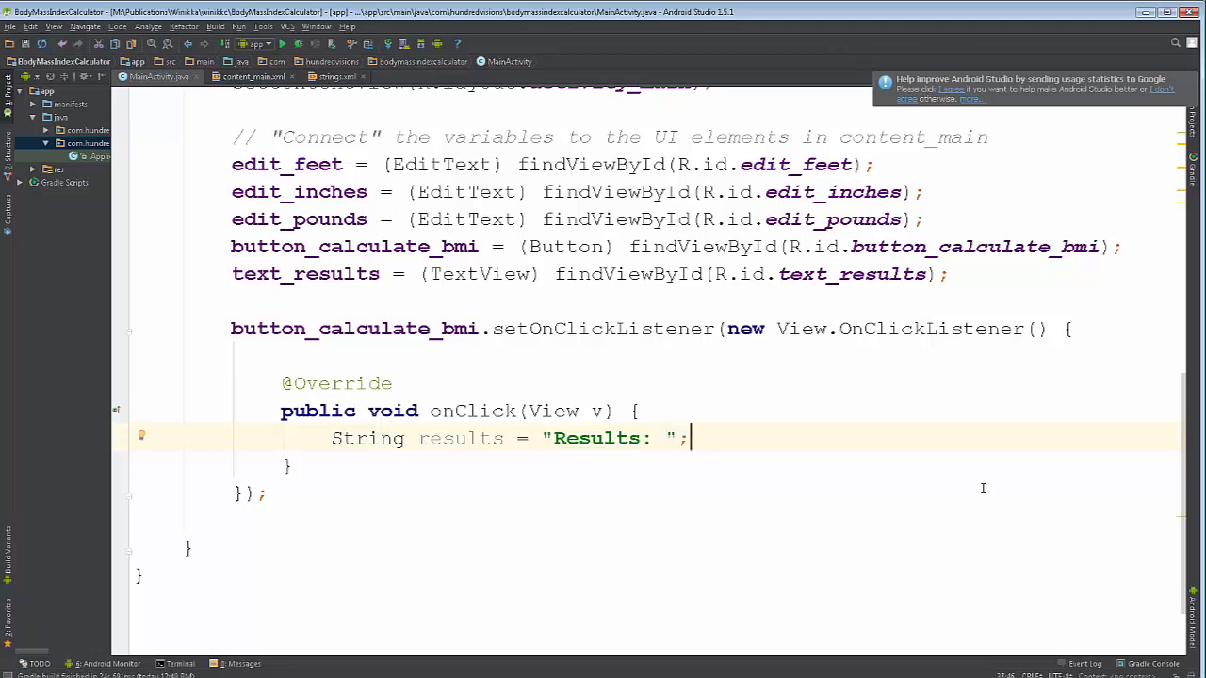
click(438, 411)
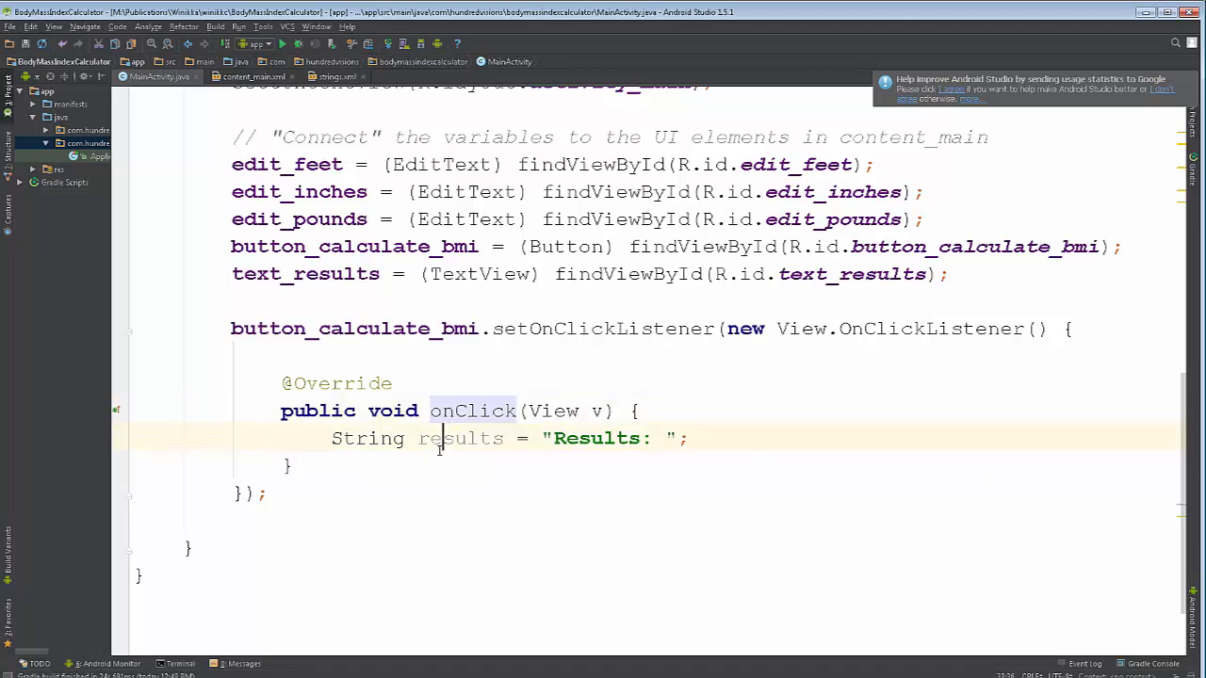
double_click(460, 438)
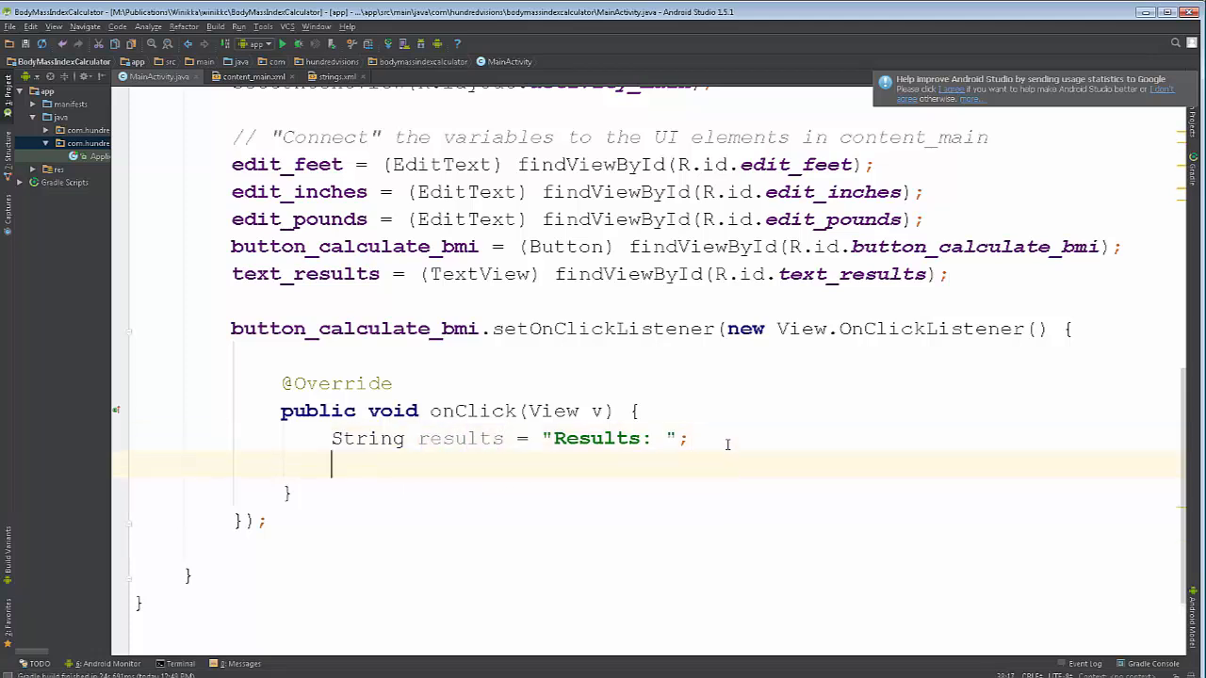
- Declare int feet = Integer.parseInt( in onClick
text(int)
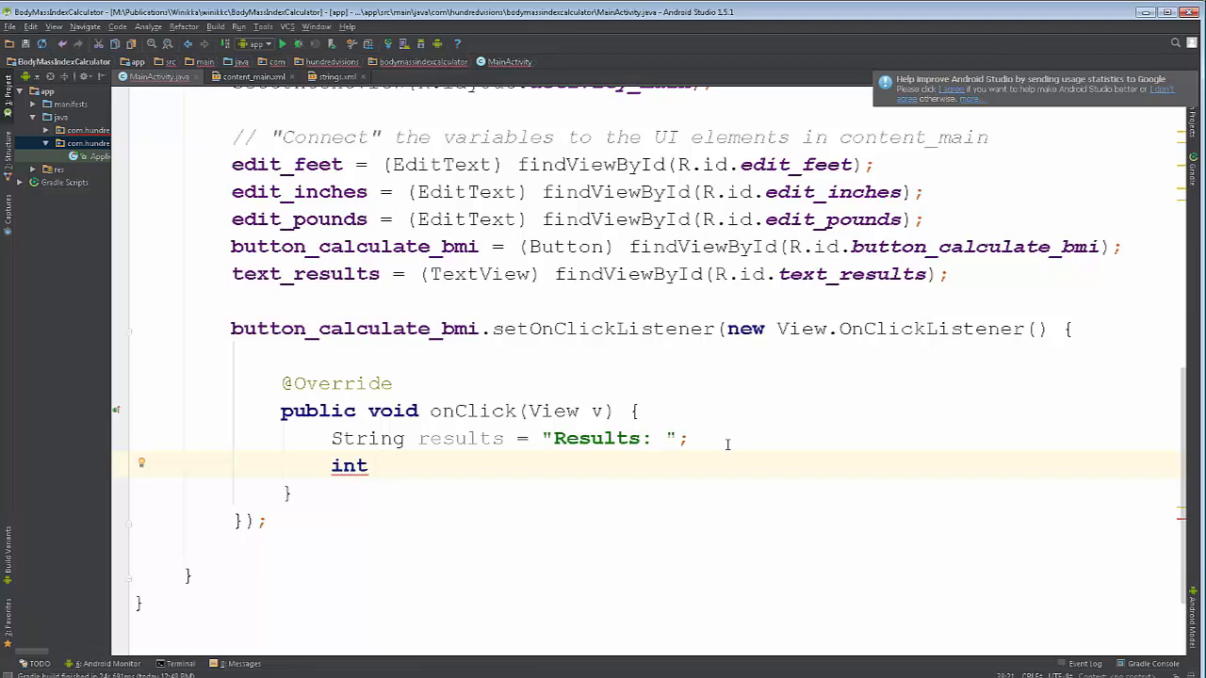
text(f)
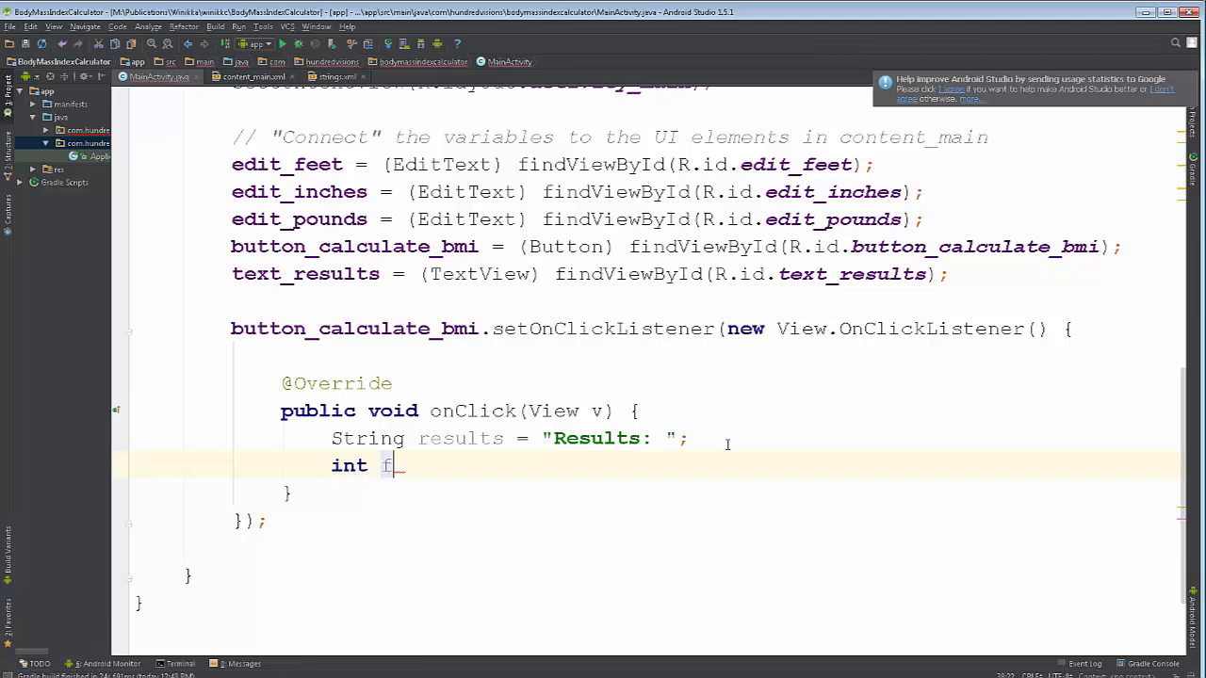
text(eet)
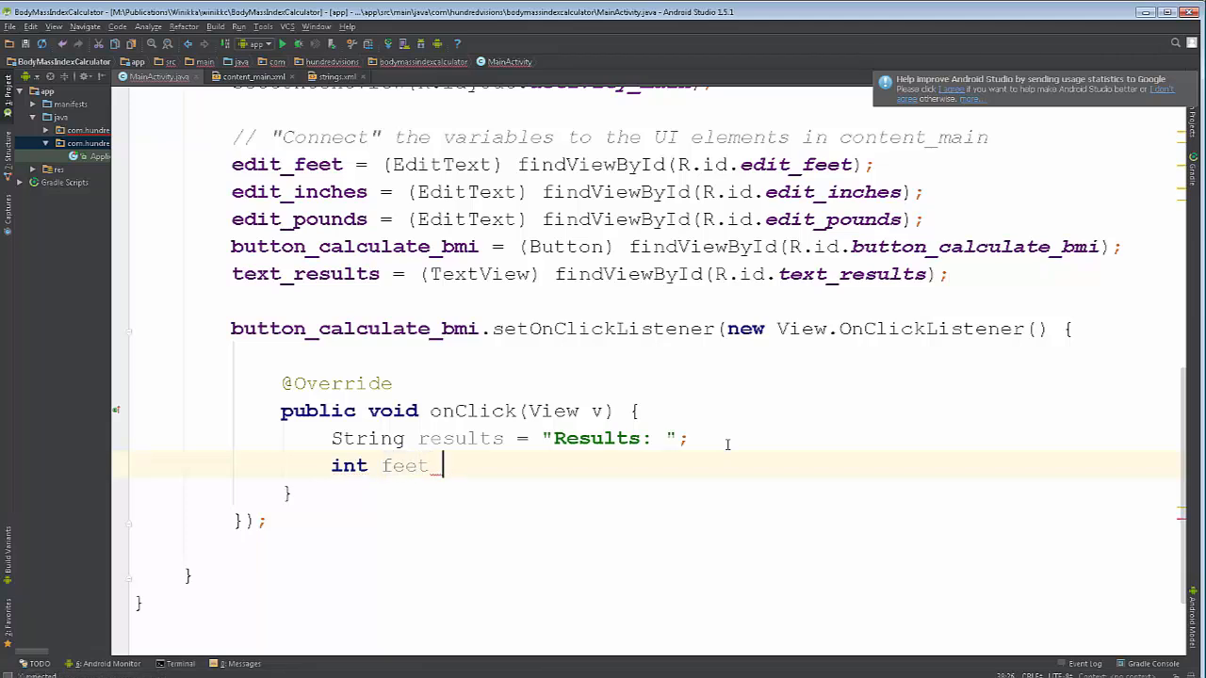
text(=)
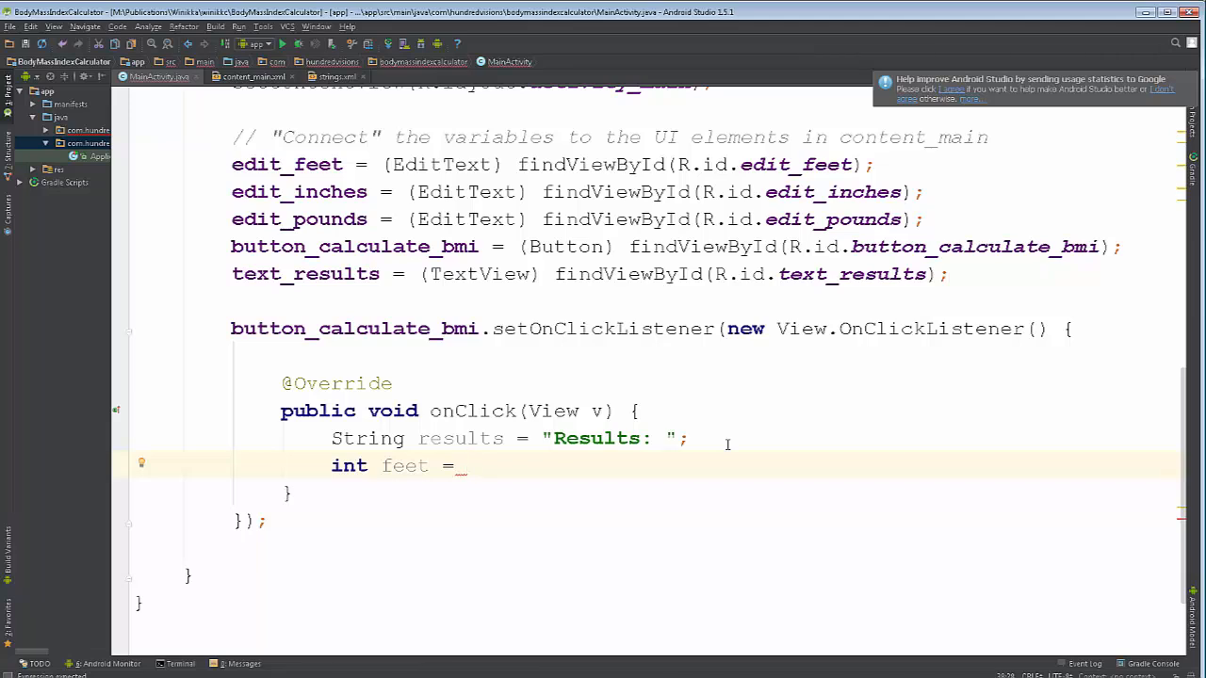
text(Integer)
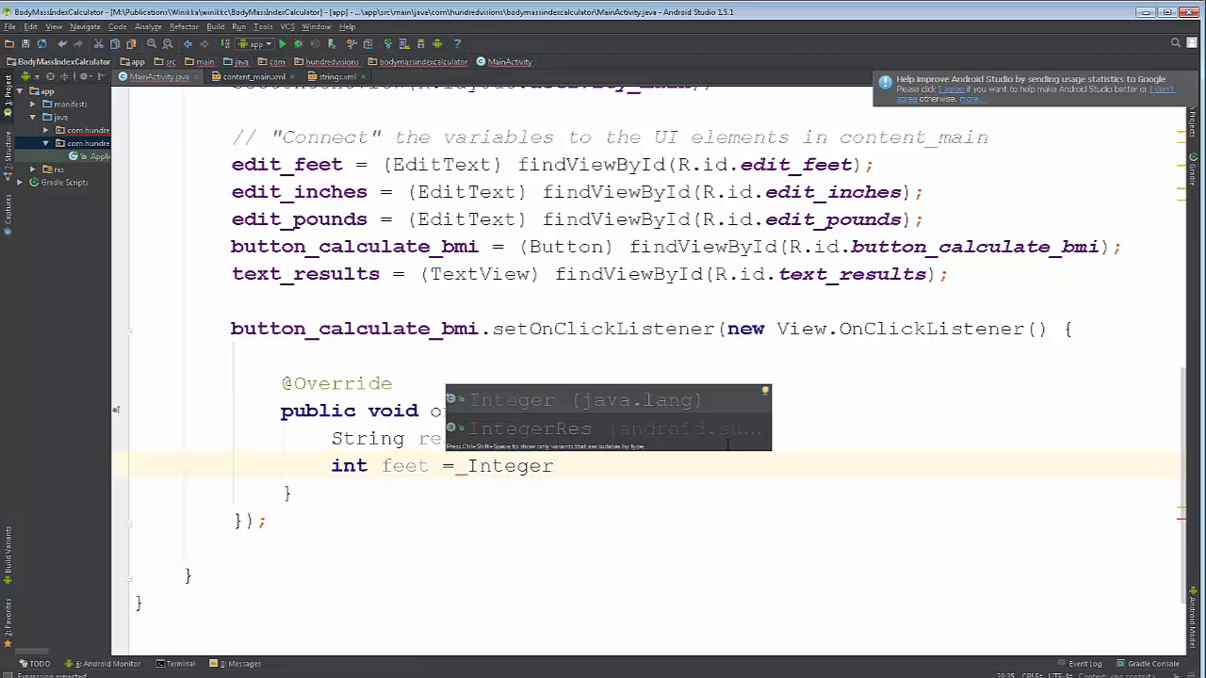
text(.)
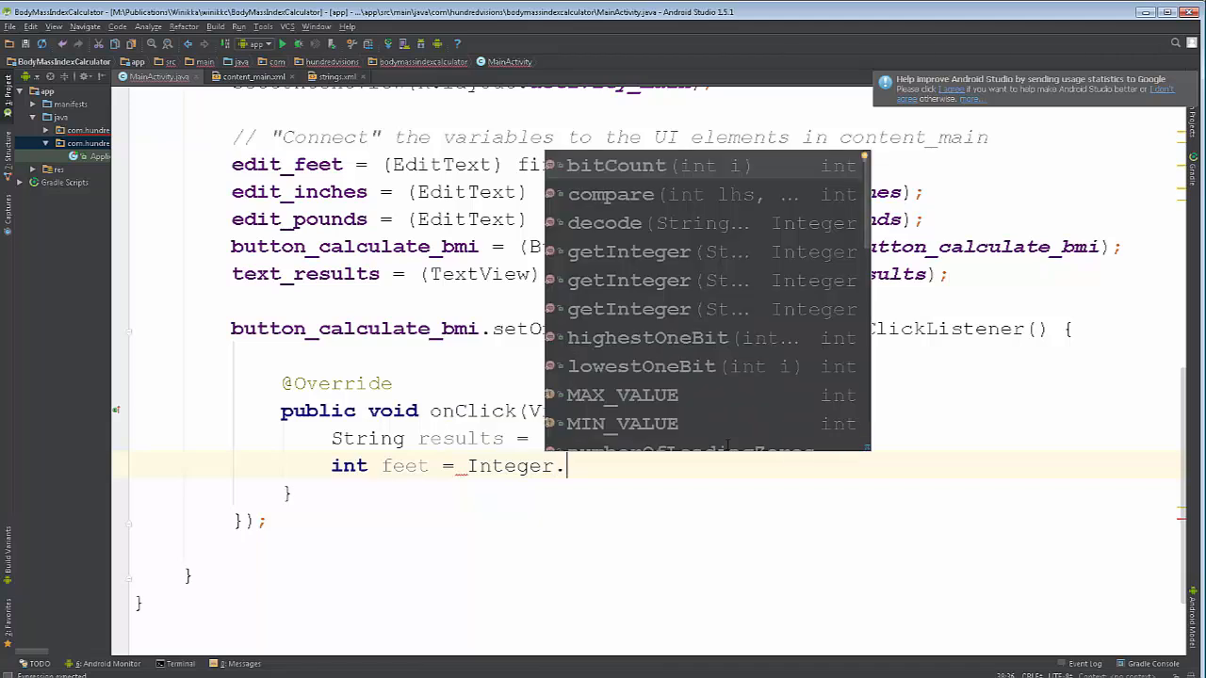
text(par)
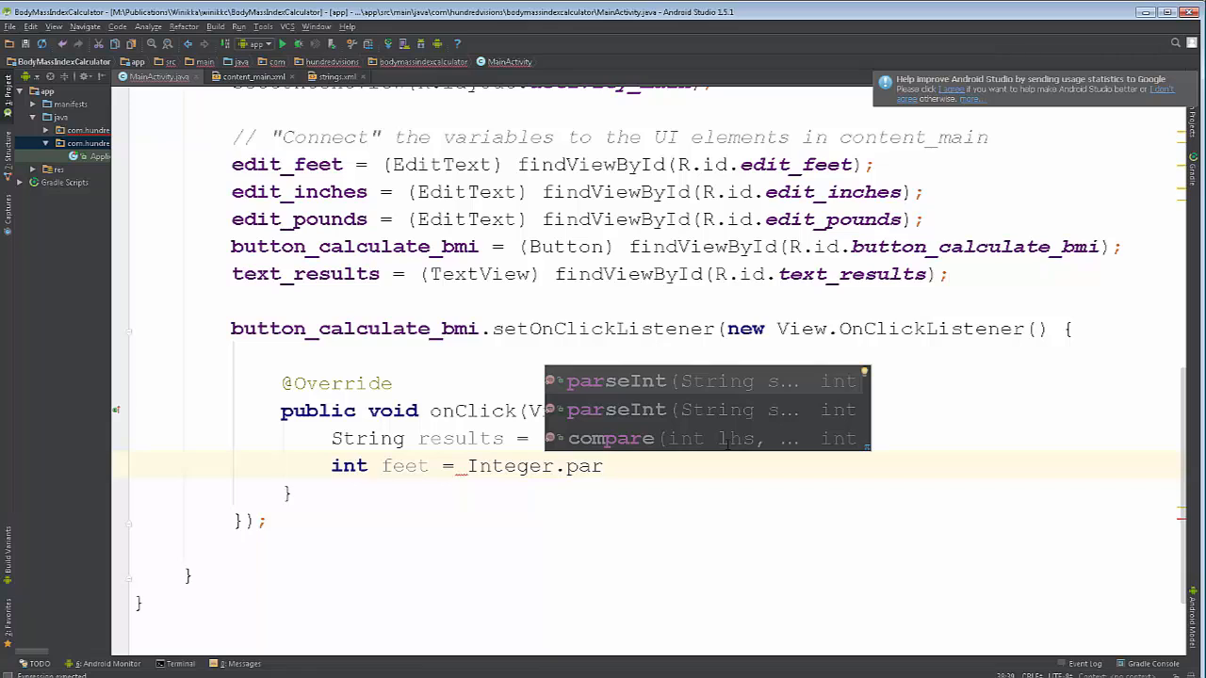
mouse_move(736, 382)
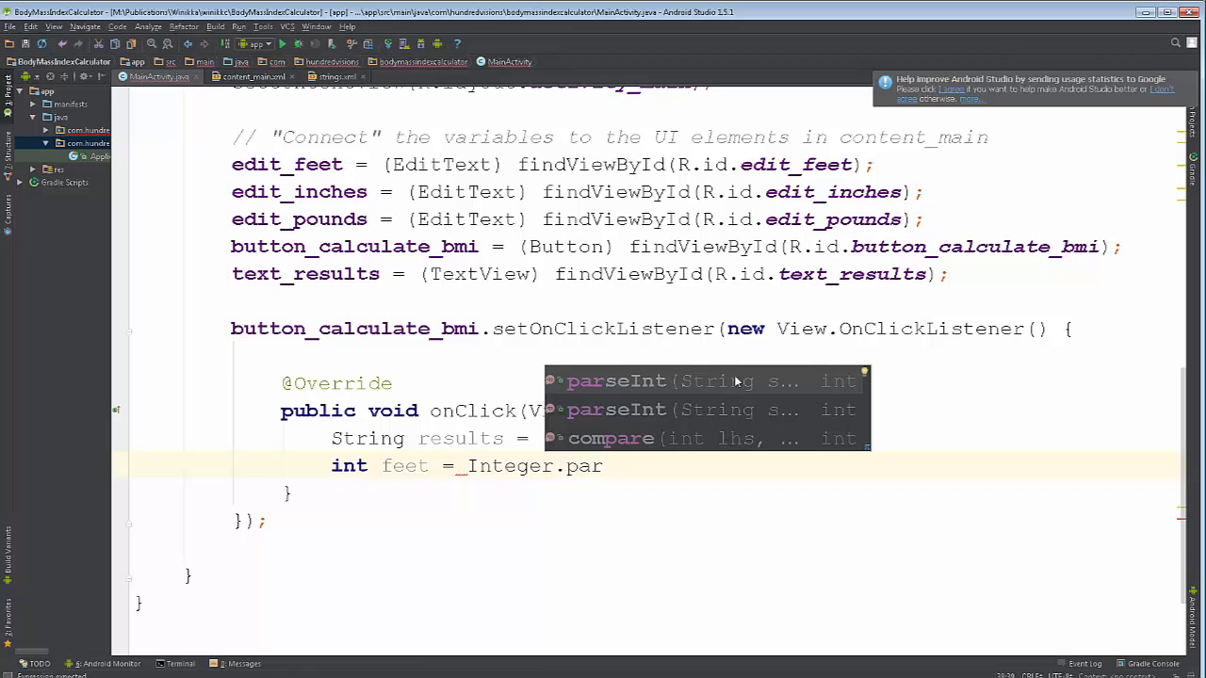
mouse_move(832, 386)
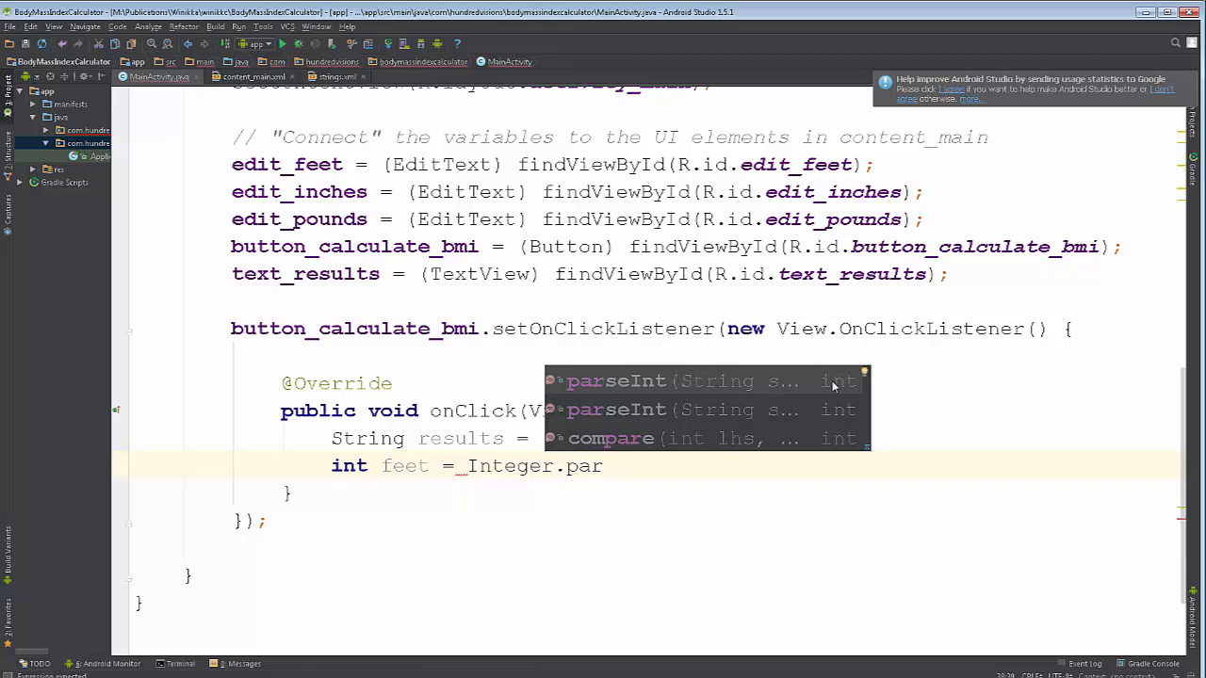
mouse_move(761, 385)
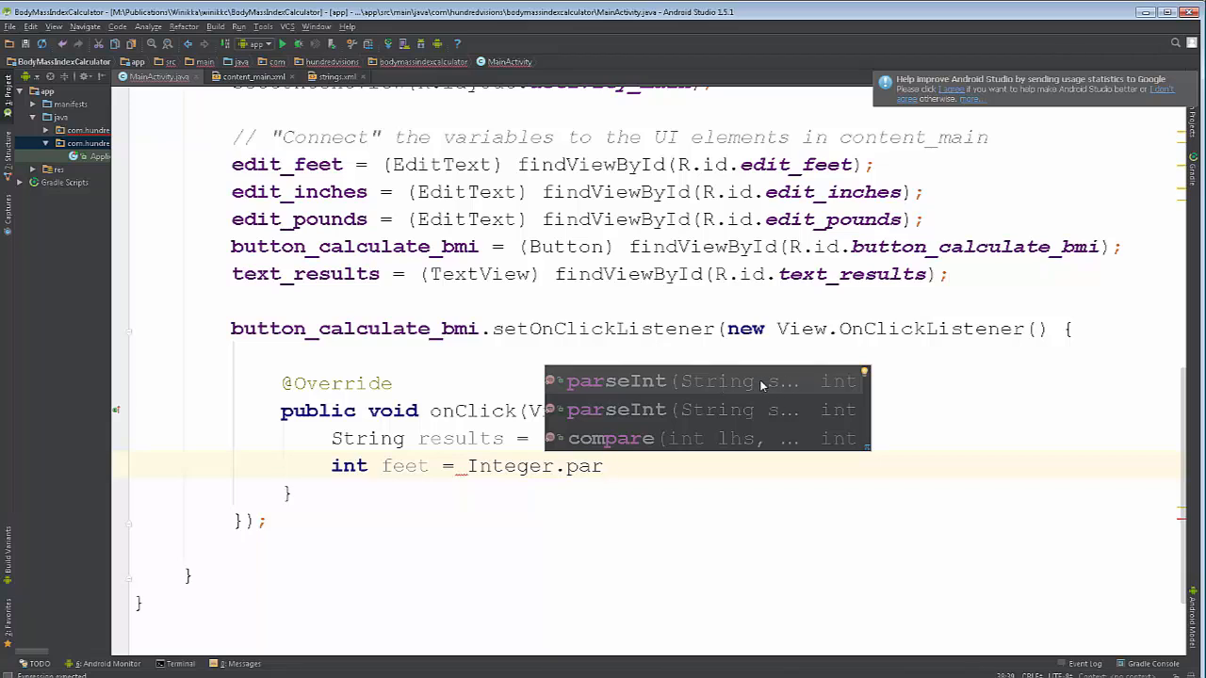
mouse_move(740, 384)
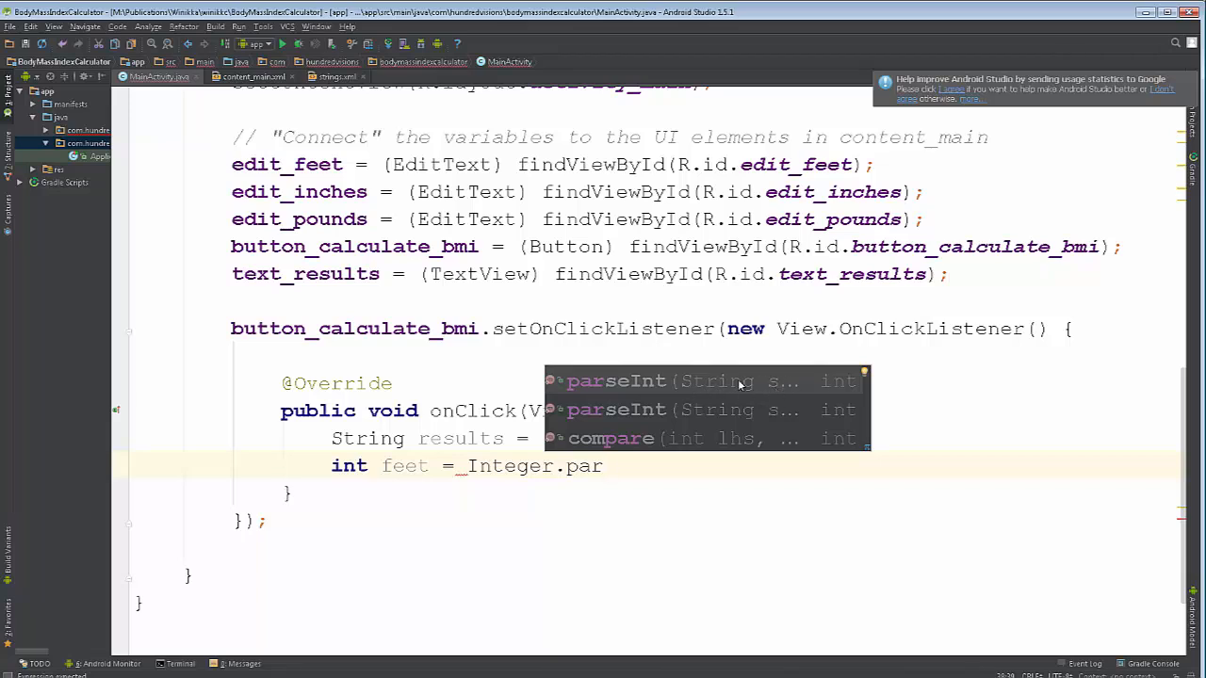
mouse_move(789, 393)
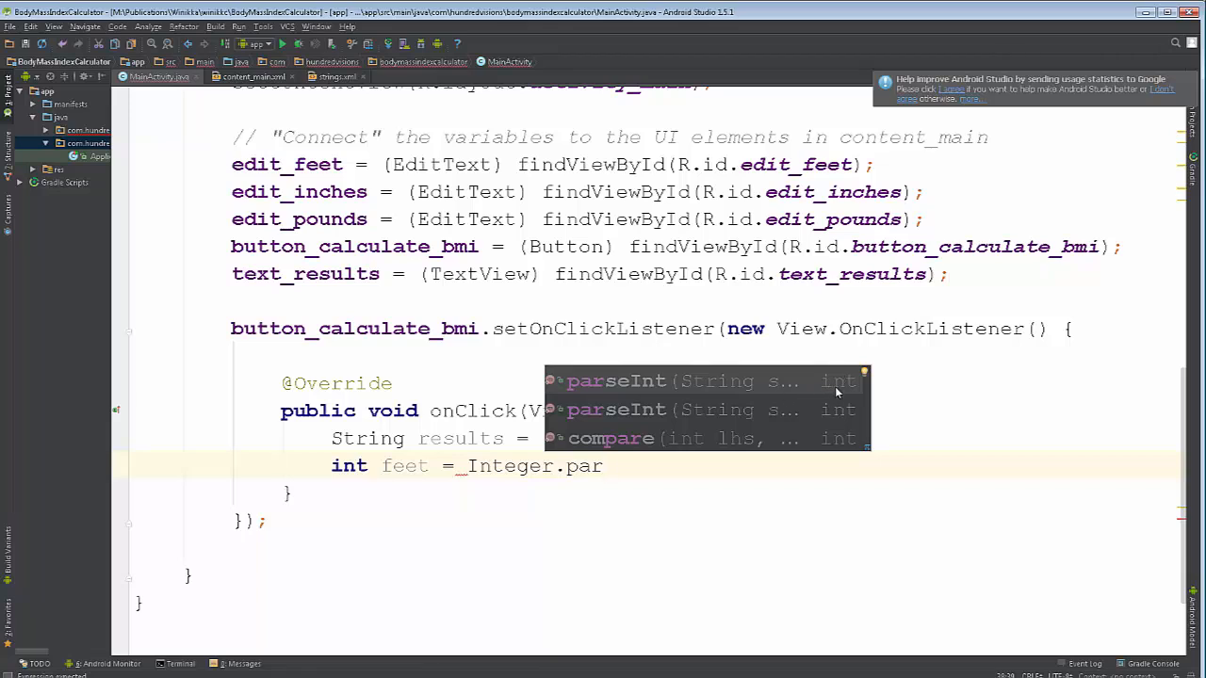
mouse_move(737, 449)
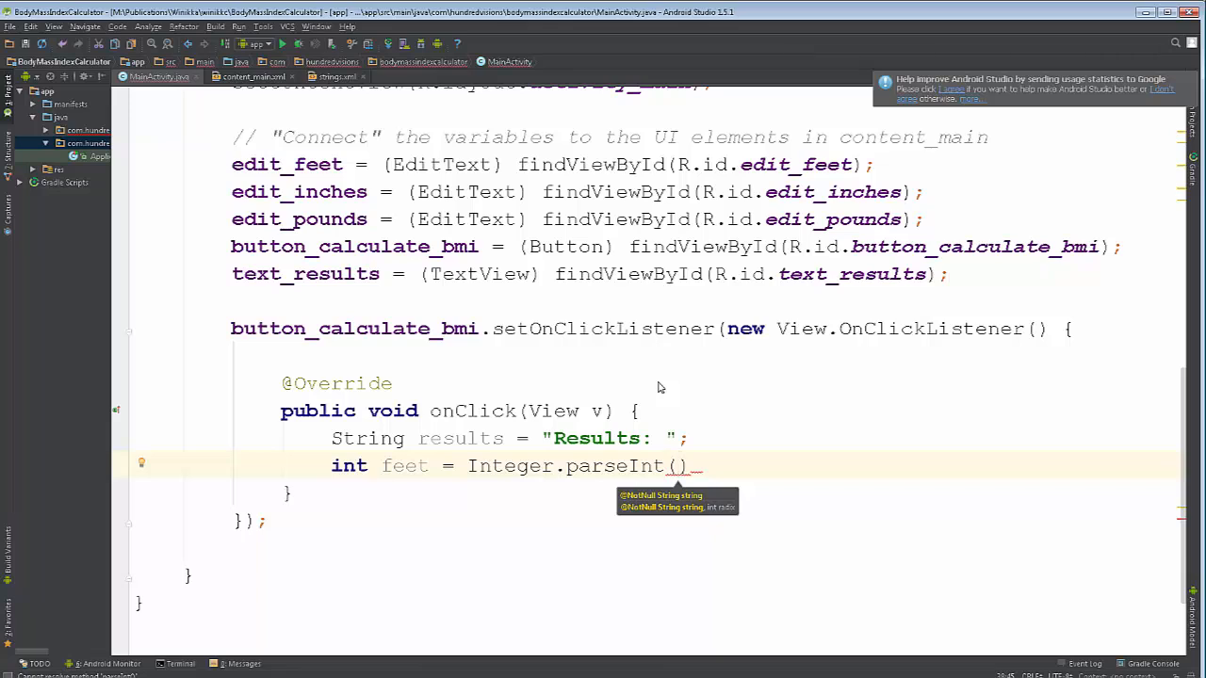
- Pass edit_feet.getText().toString() to parseInt and terminate the statement
text(edit_feet)
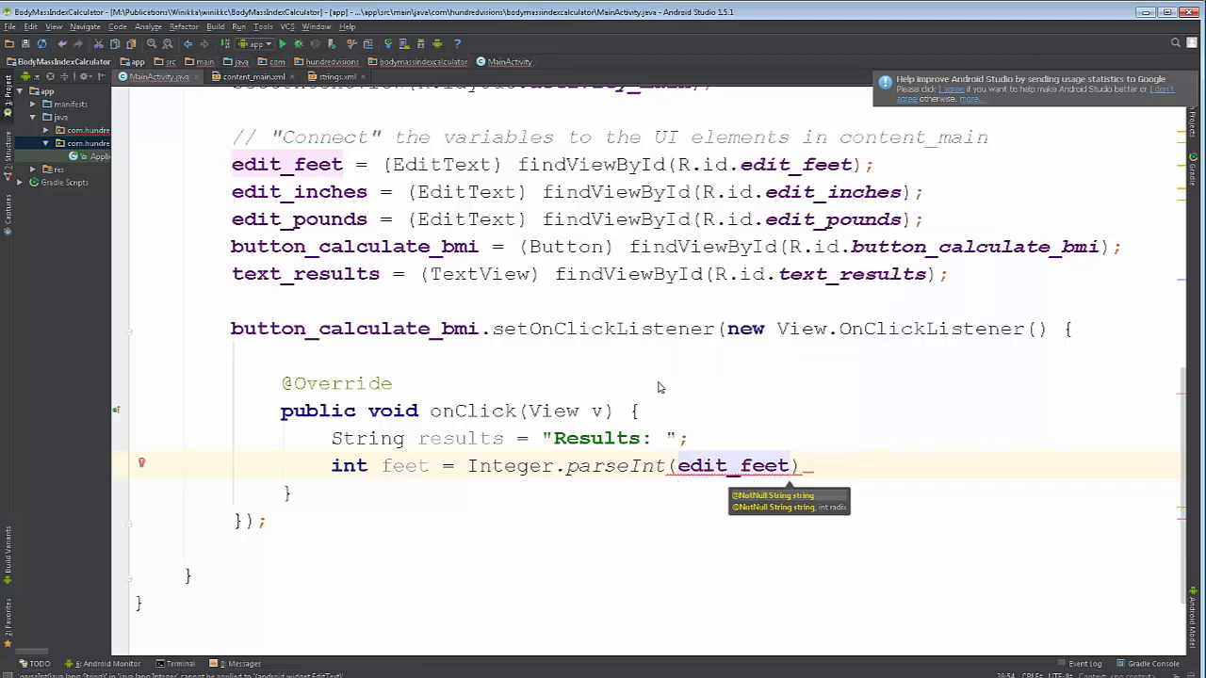
text(.getText()
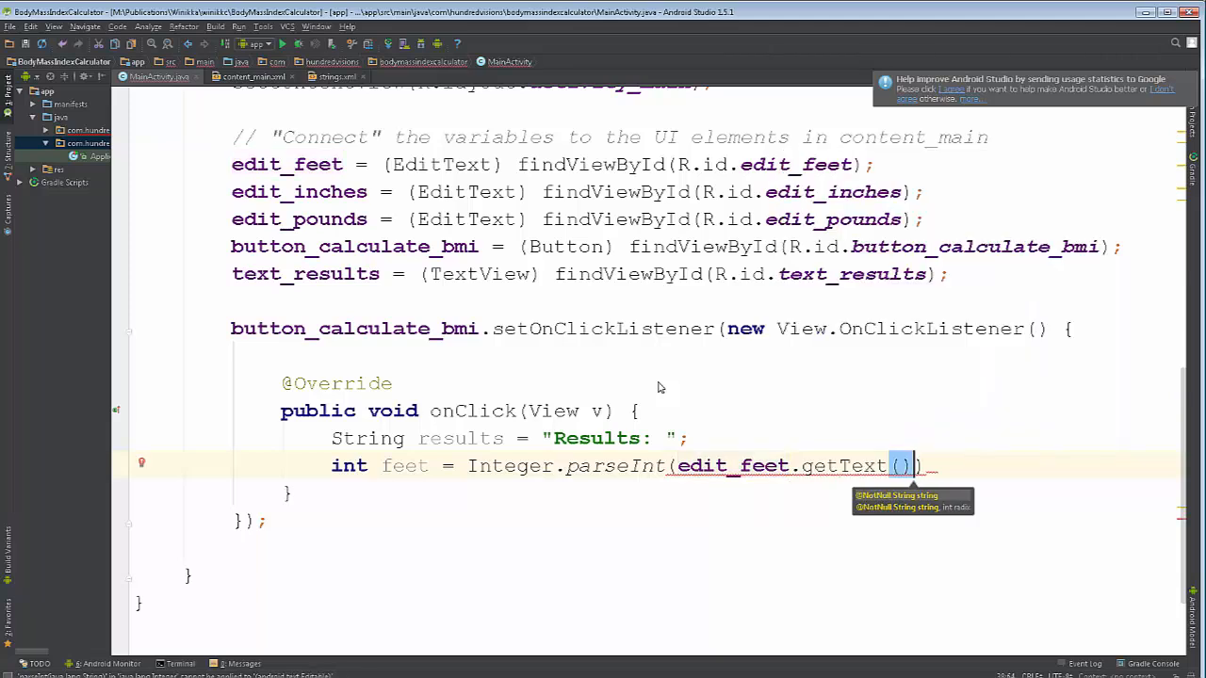
text(.toString()
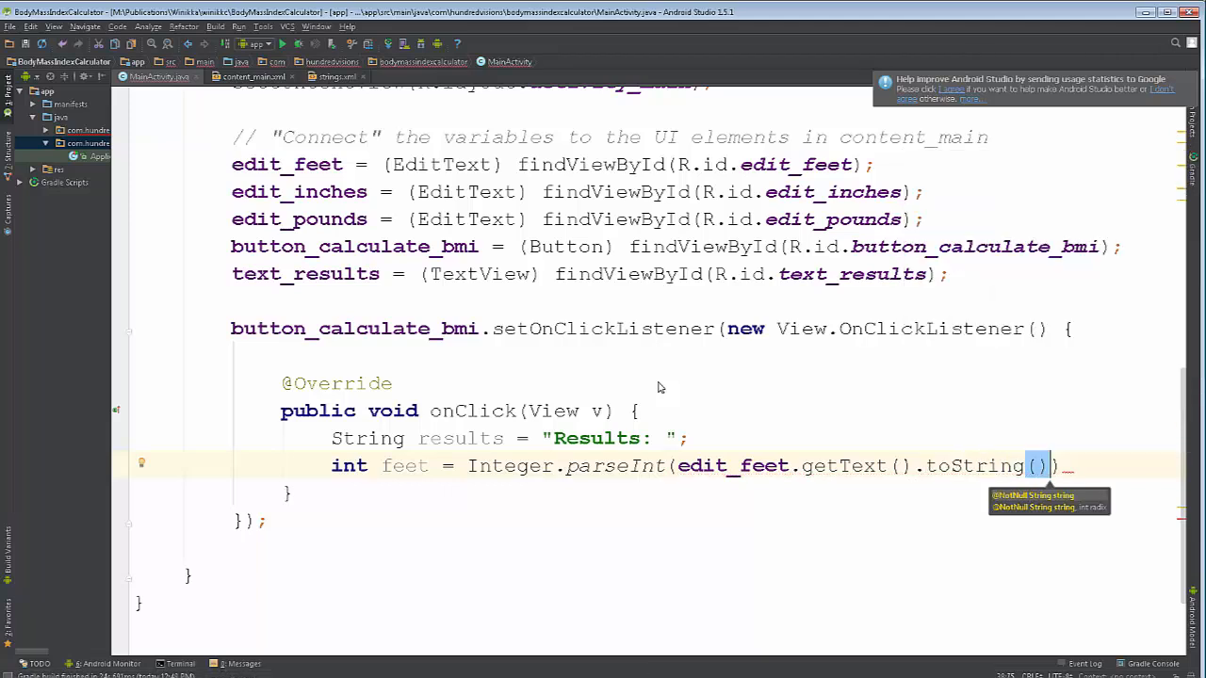
text(;)
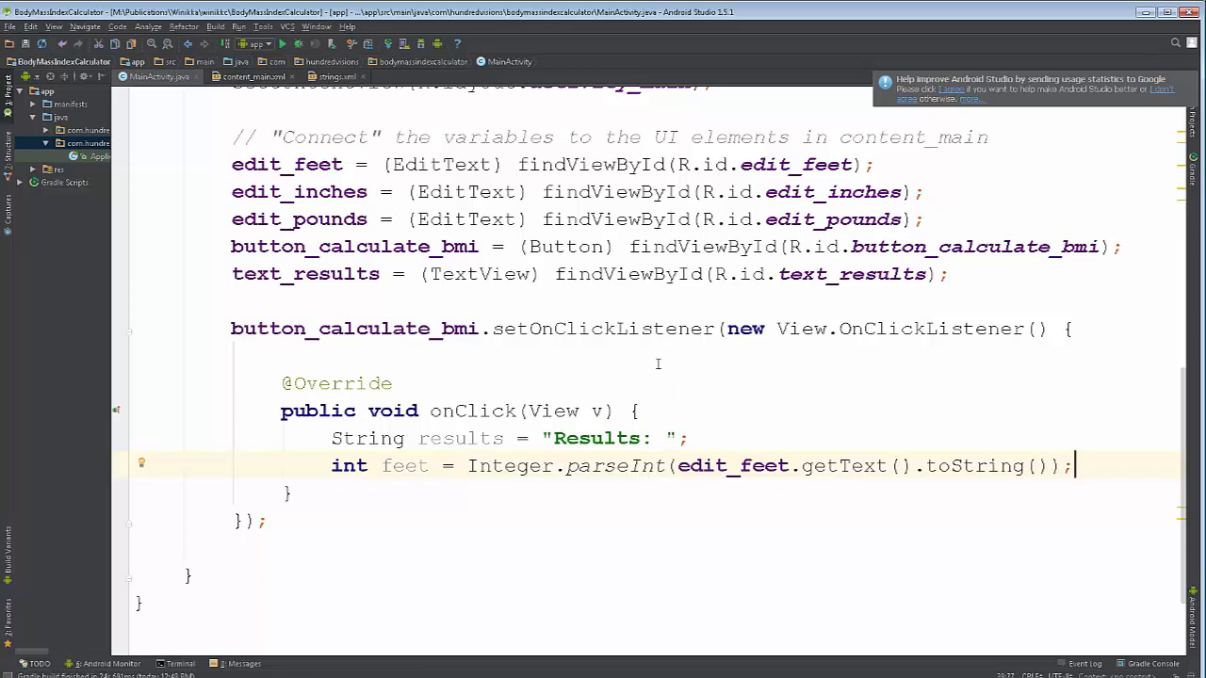
mouse_move(611, 451)
text(// )
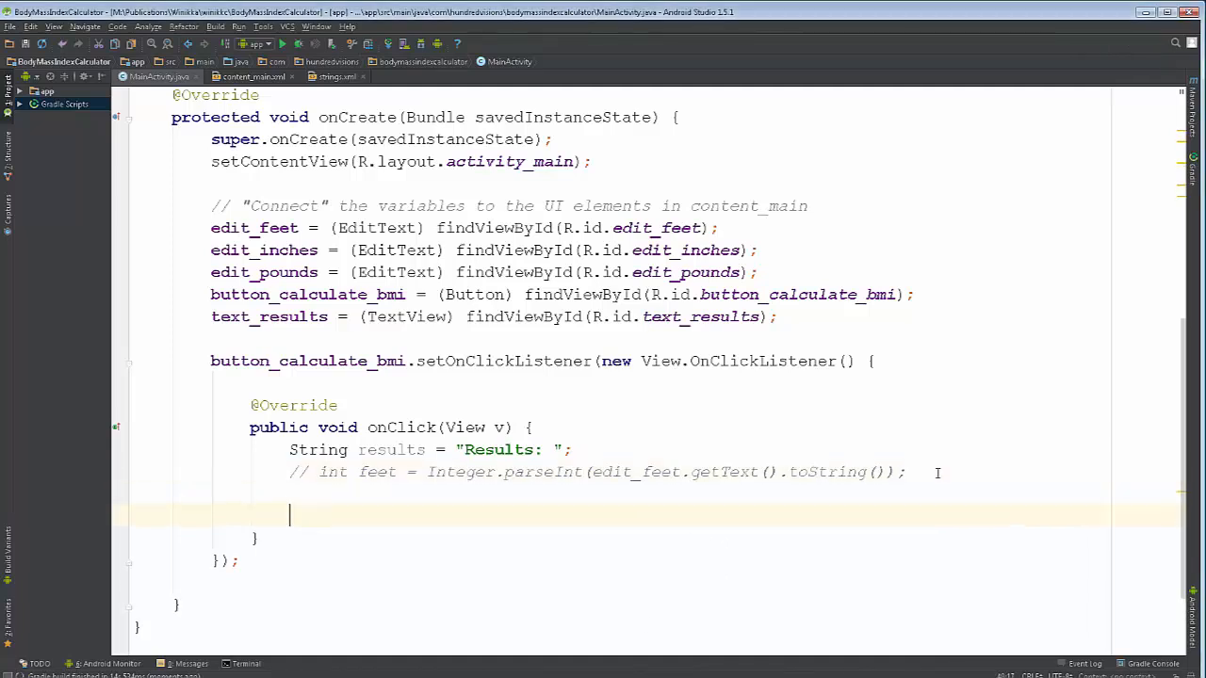
- Append "Hey, I clicked a button!" to results and call text_results.setText(results)
text(results = "Hey, I)
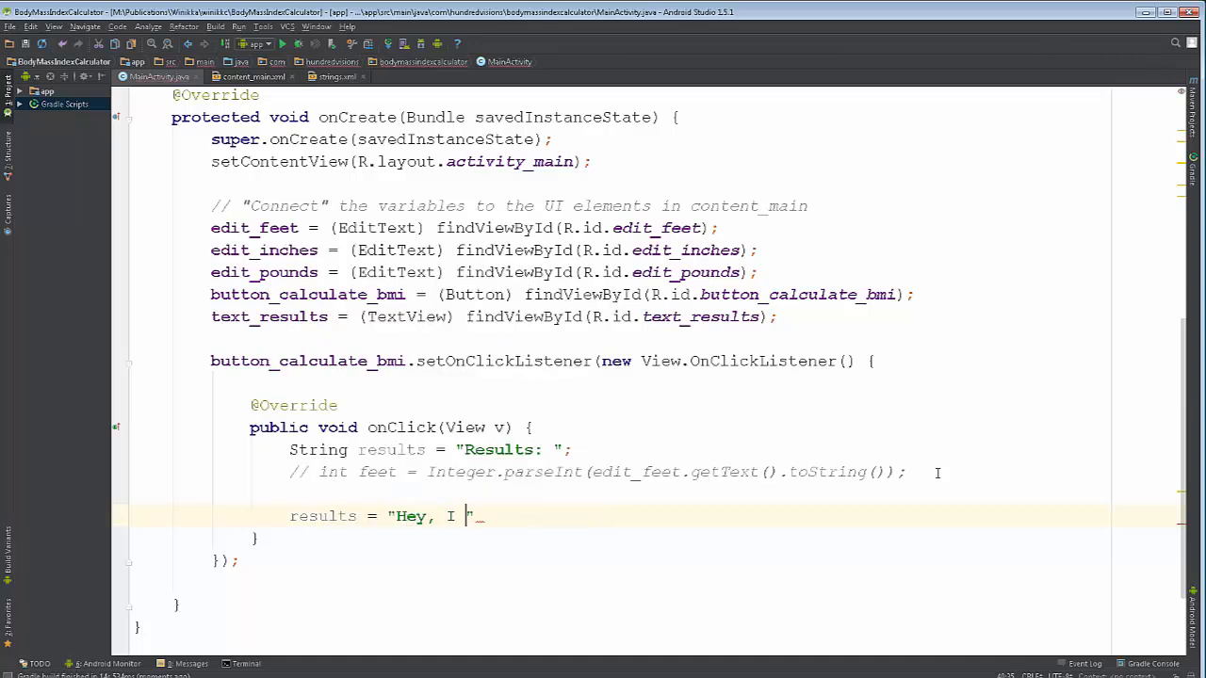
text(clicked a button!)
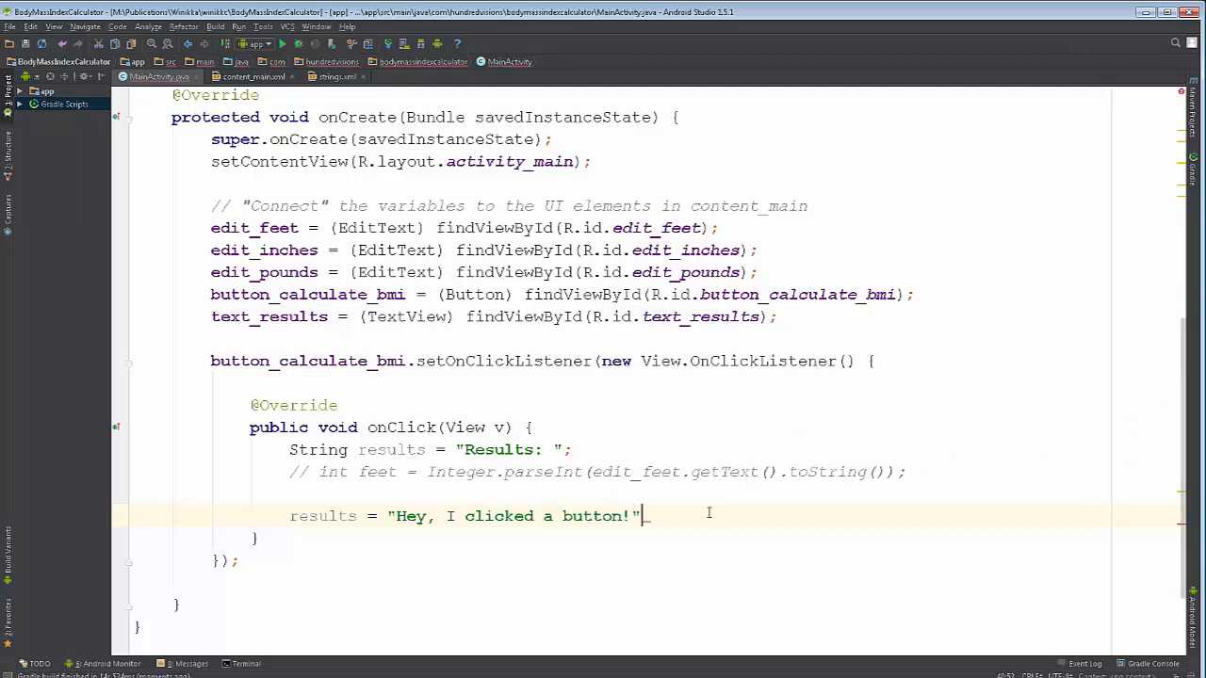
text(;)
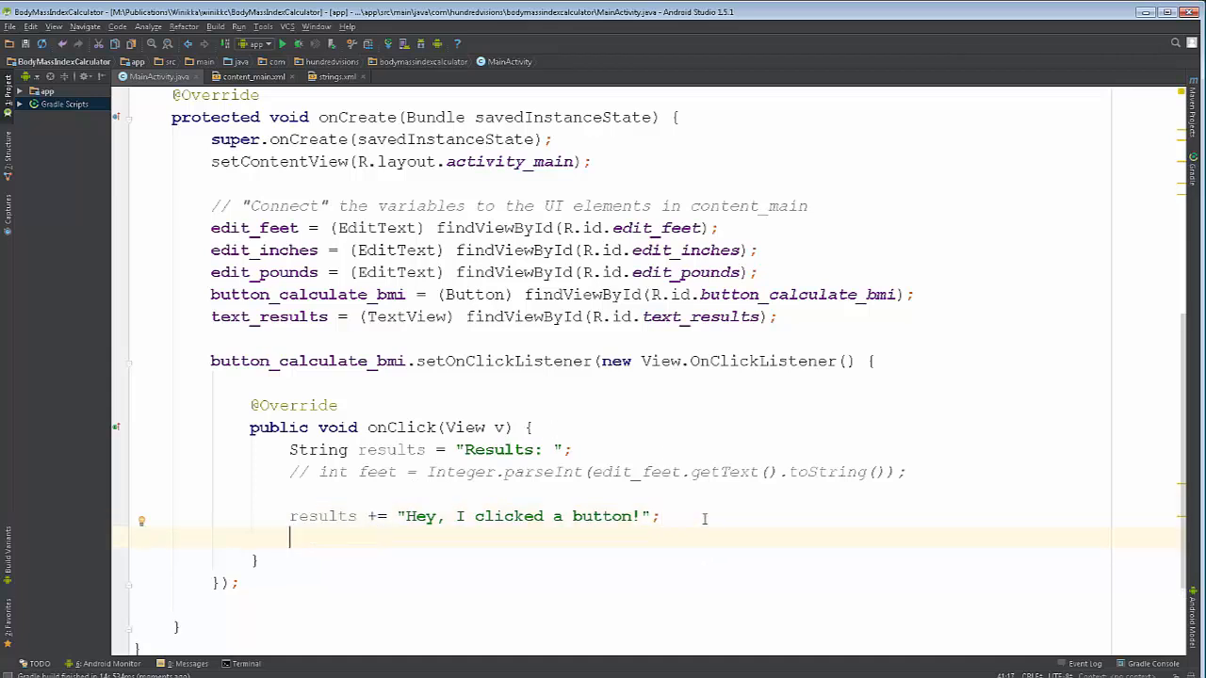
text(text_results)
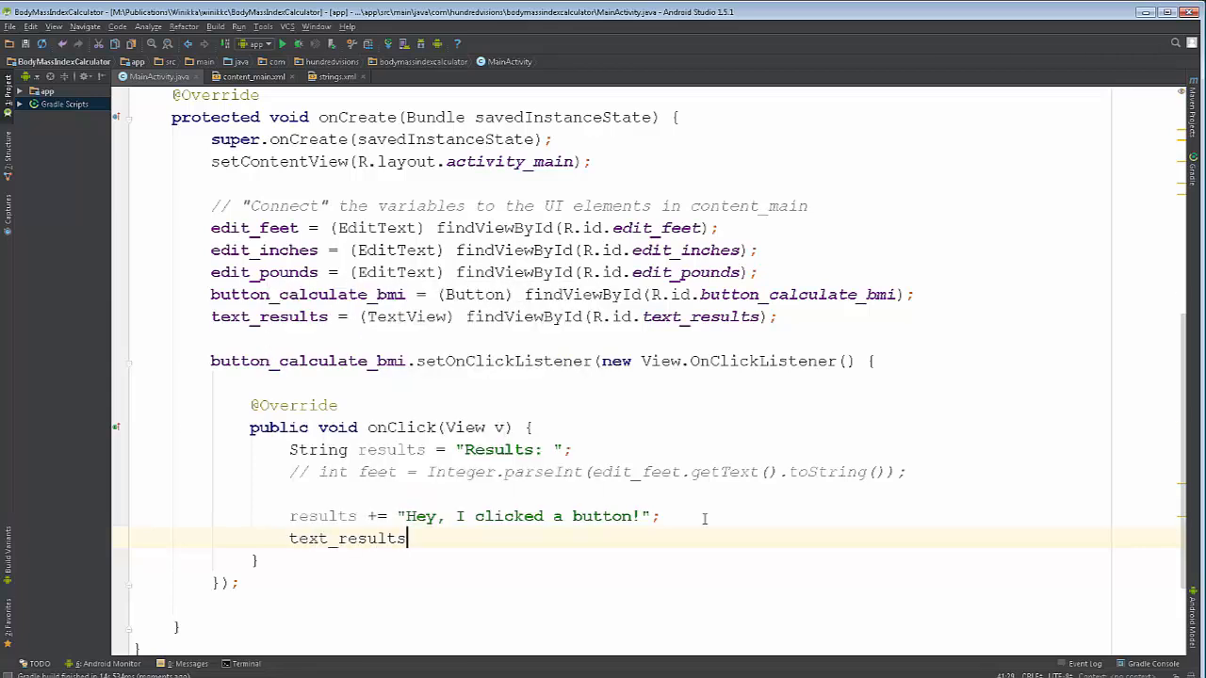
text(.setText(results);)
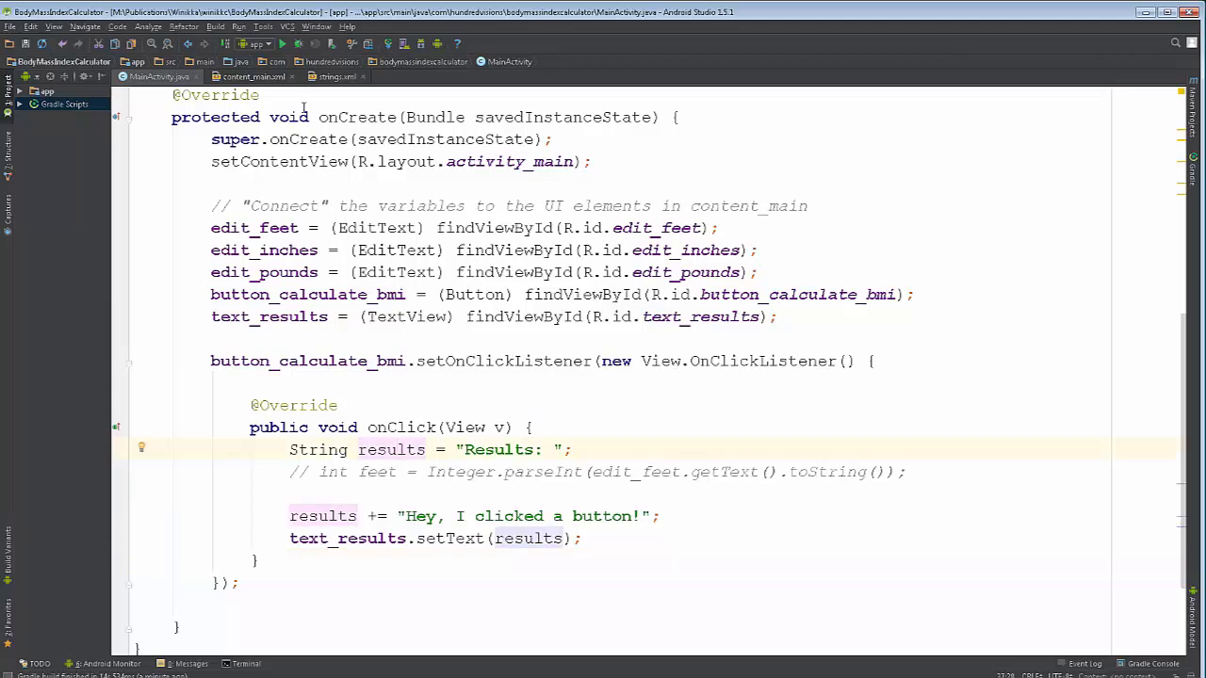
- Launch the app on the Nexus 6 API 18 emulator and run Build > Make Project
click(282, 43)
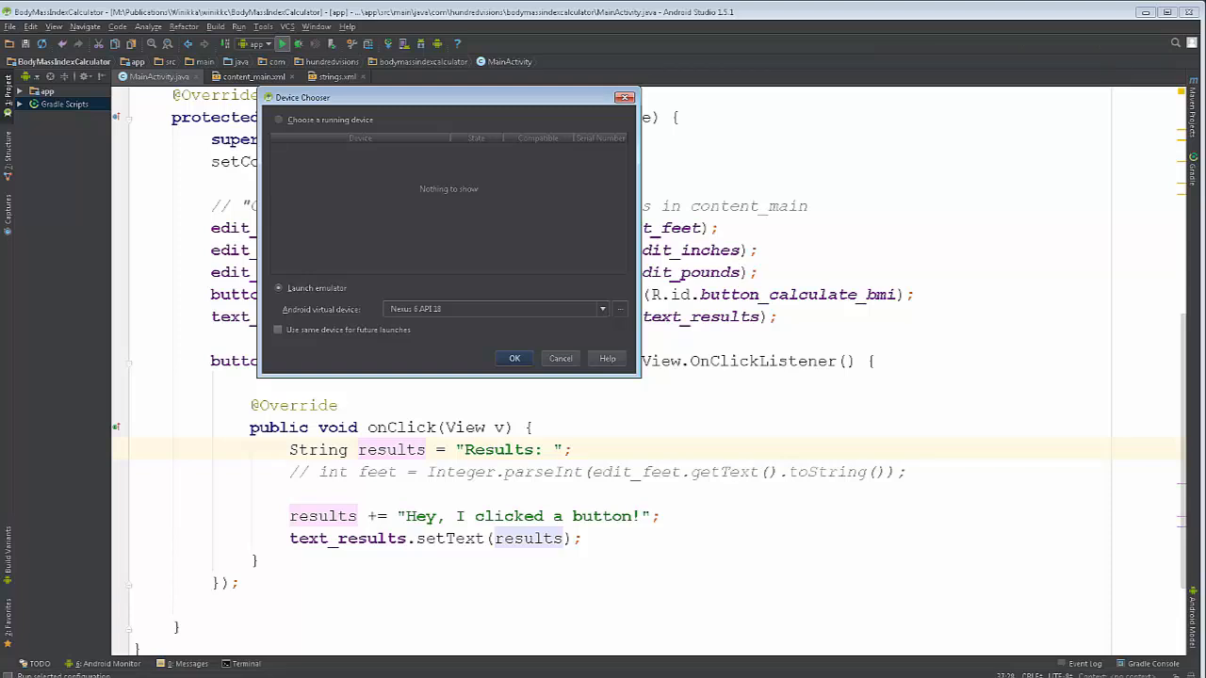
click(515, 358)
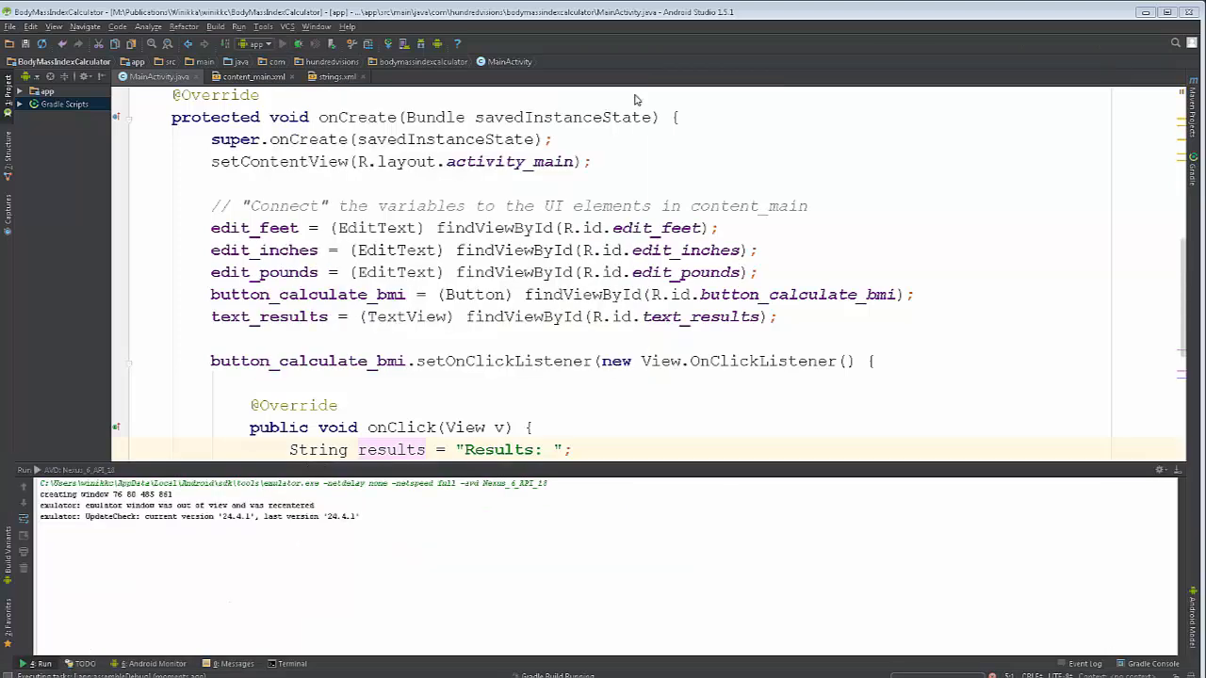
mouse_move(15, 130)
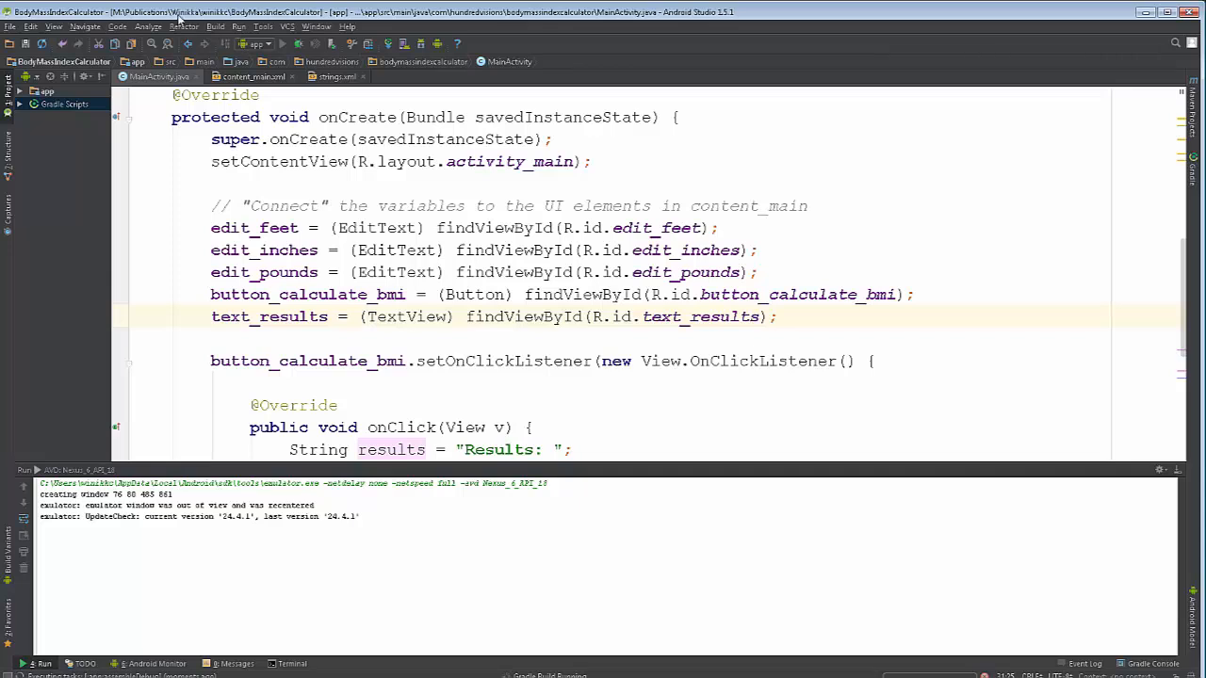
click(215, 26)
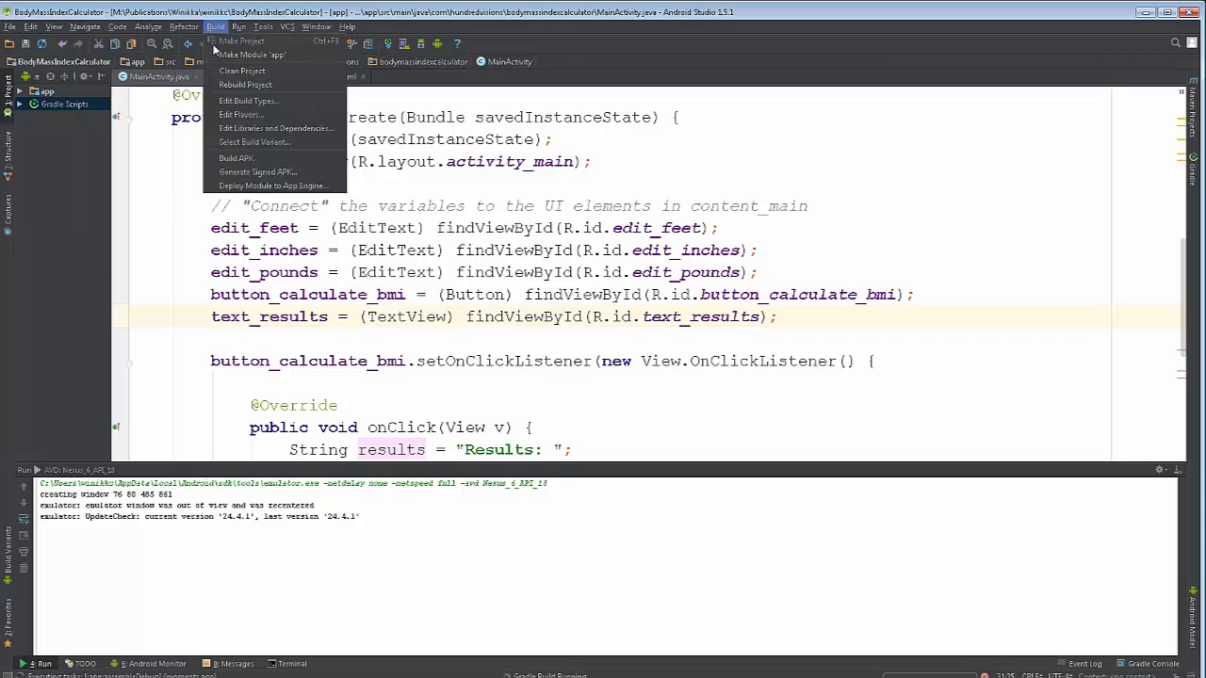
click(239, 26)
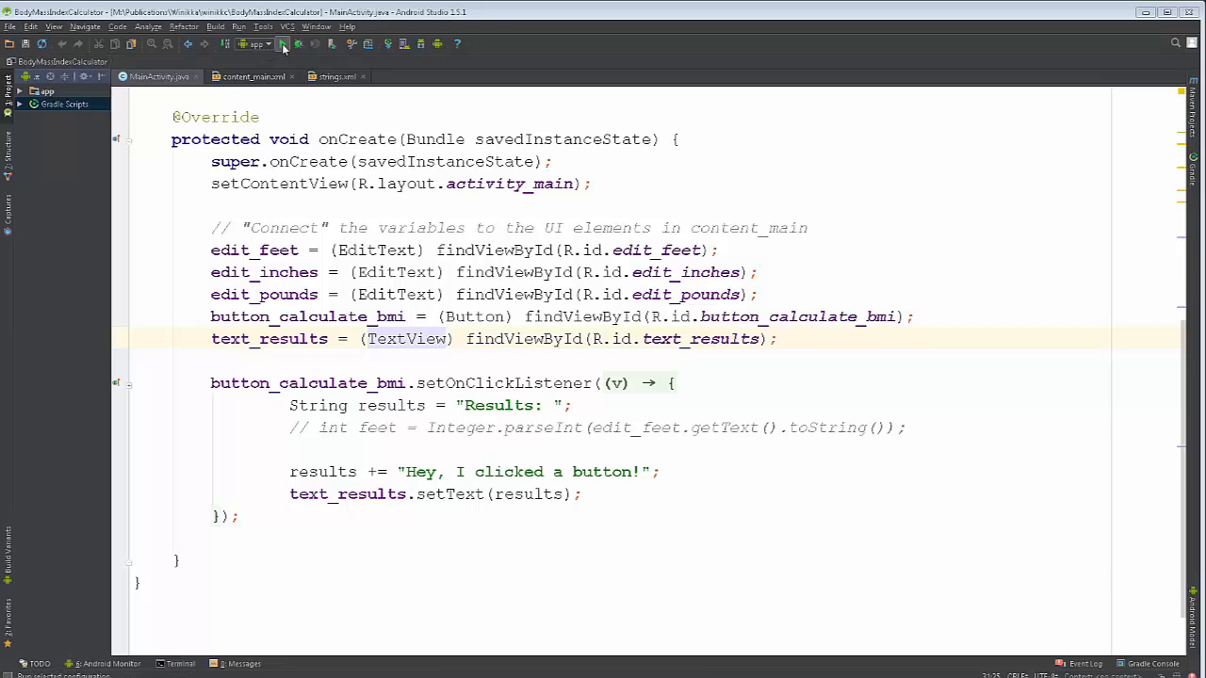
- Run the app again on the Nexus 6 API 18 virtual device
click(283, 43)
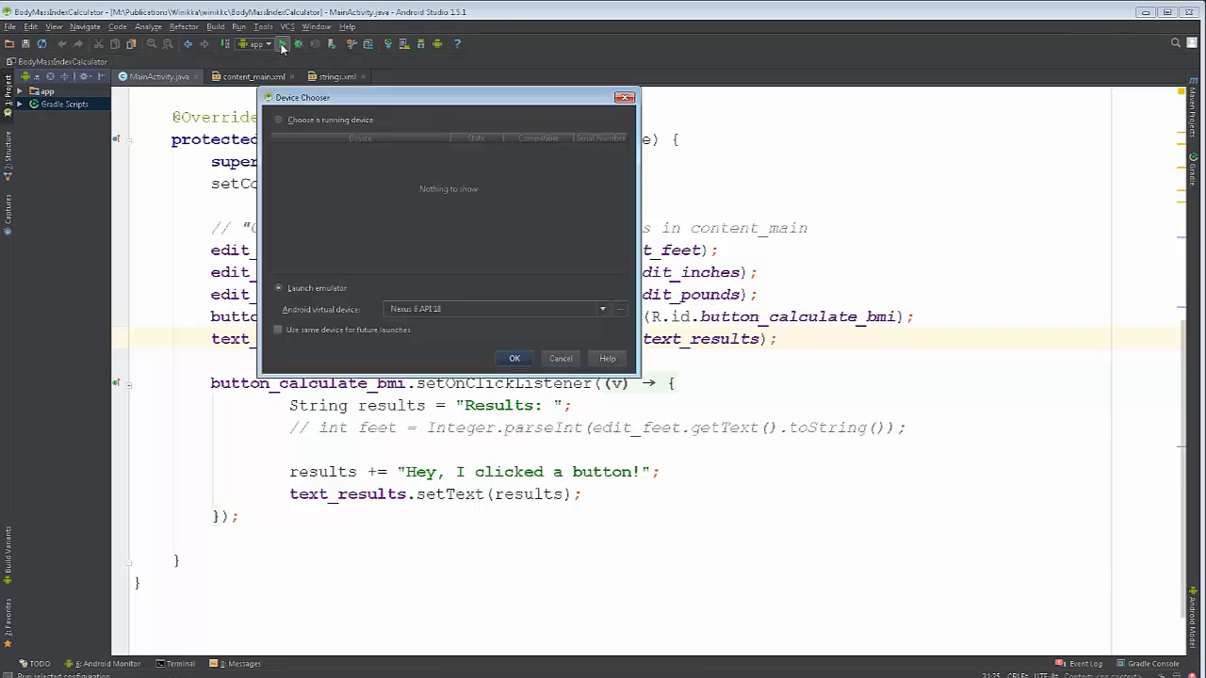
mouse_move(358, 332)
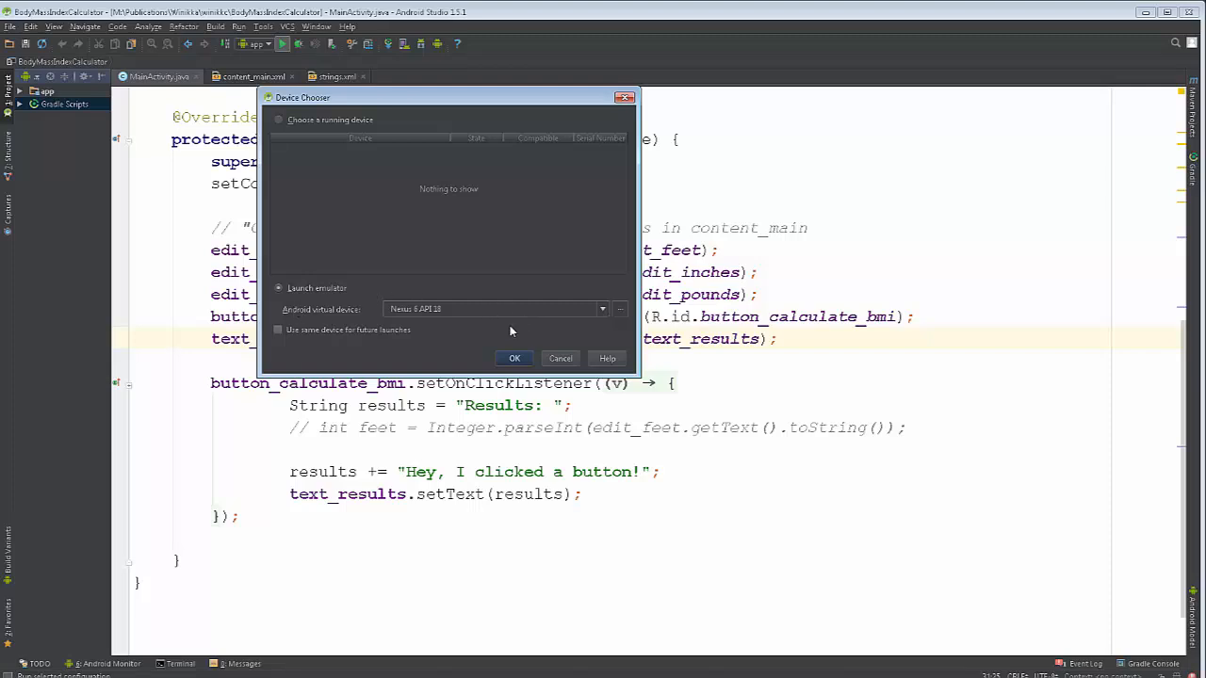
mouse_move(466, 313)
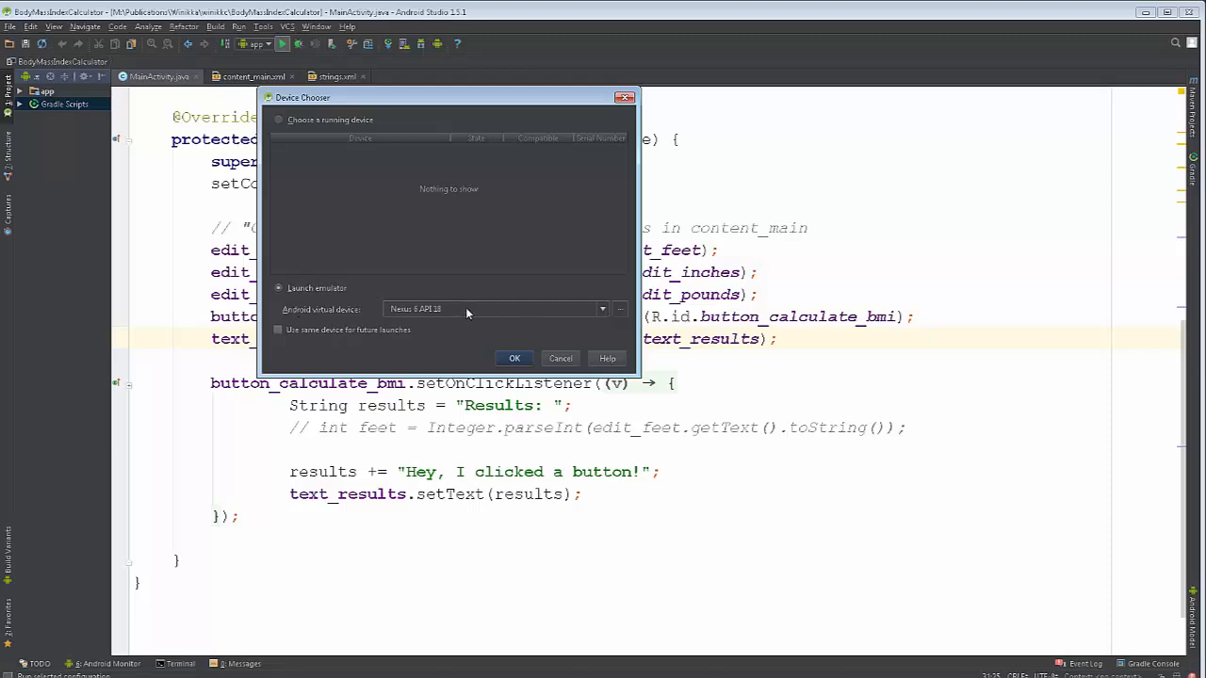
mouse_move(457, 318)
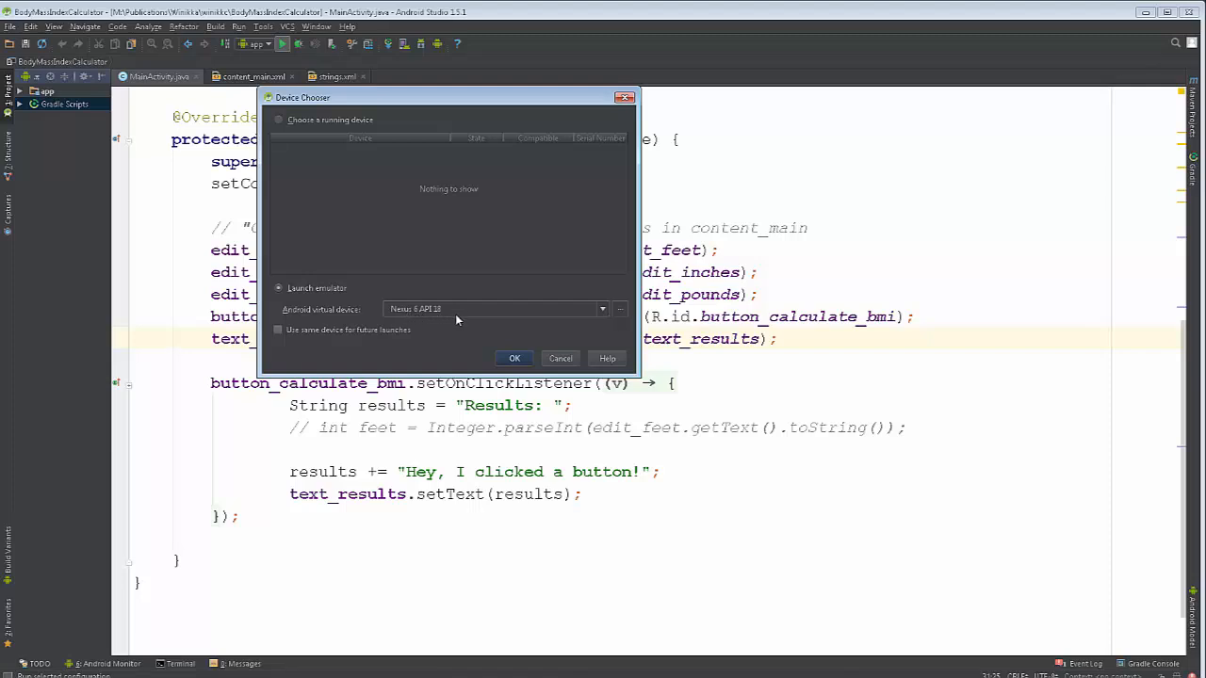
mouse_move(616, 309)
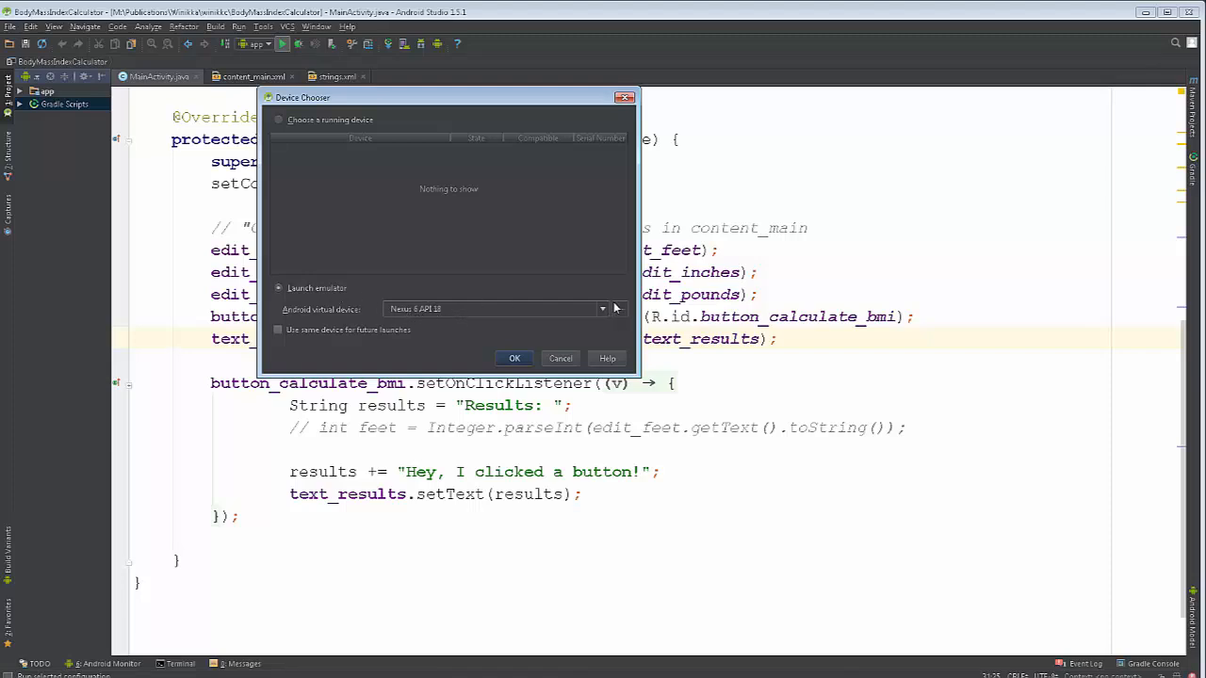
mouse_move(521, 367)
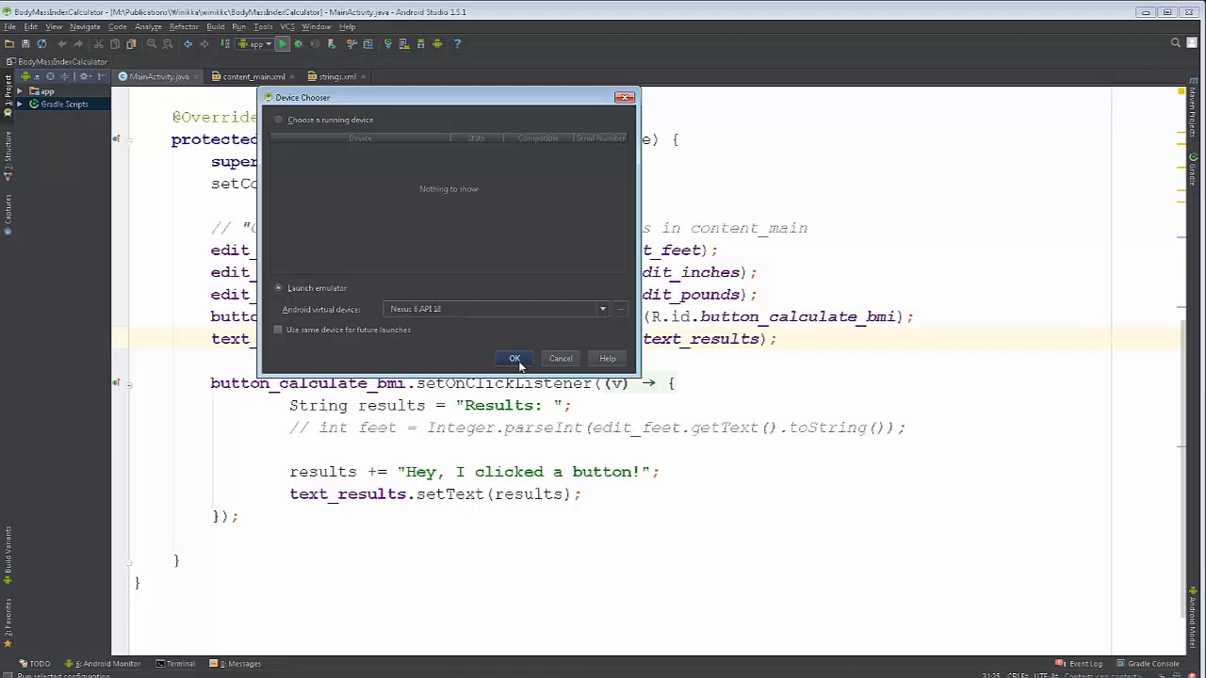
click(514, 358)
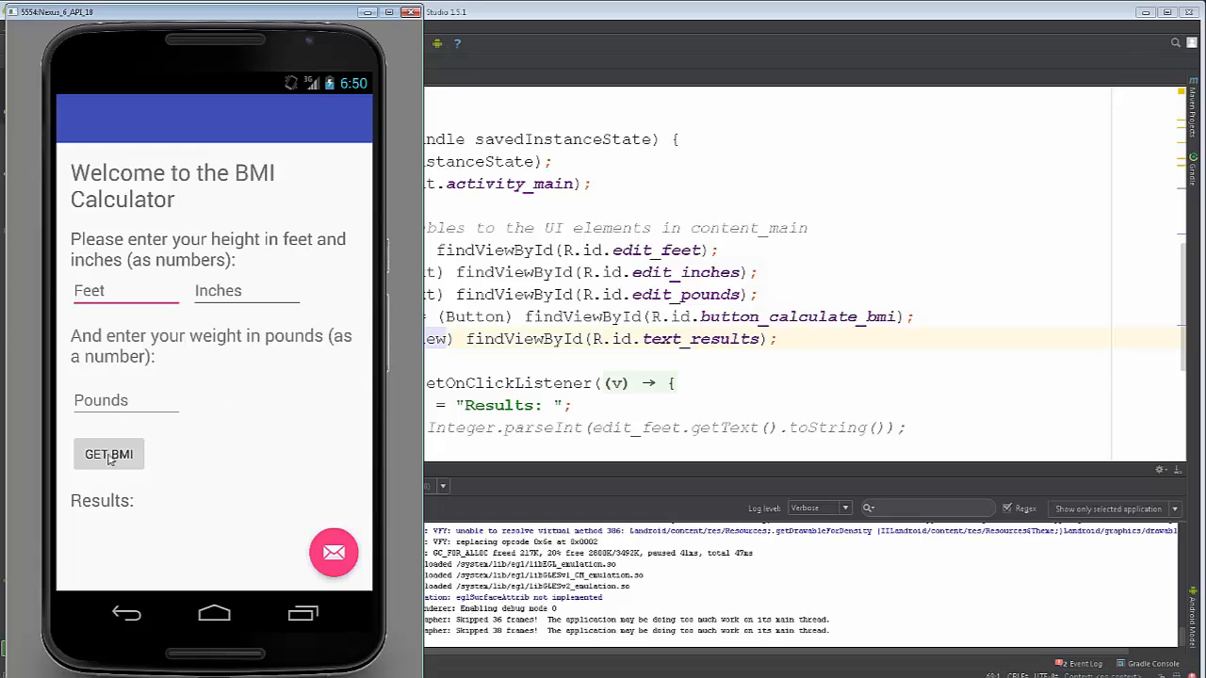
- Tap GET BMI and confirm "Results: Hey, I clicked a button!" appears
click(109, 454)
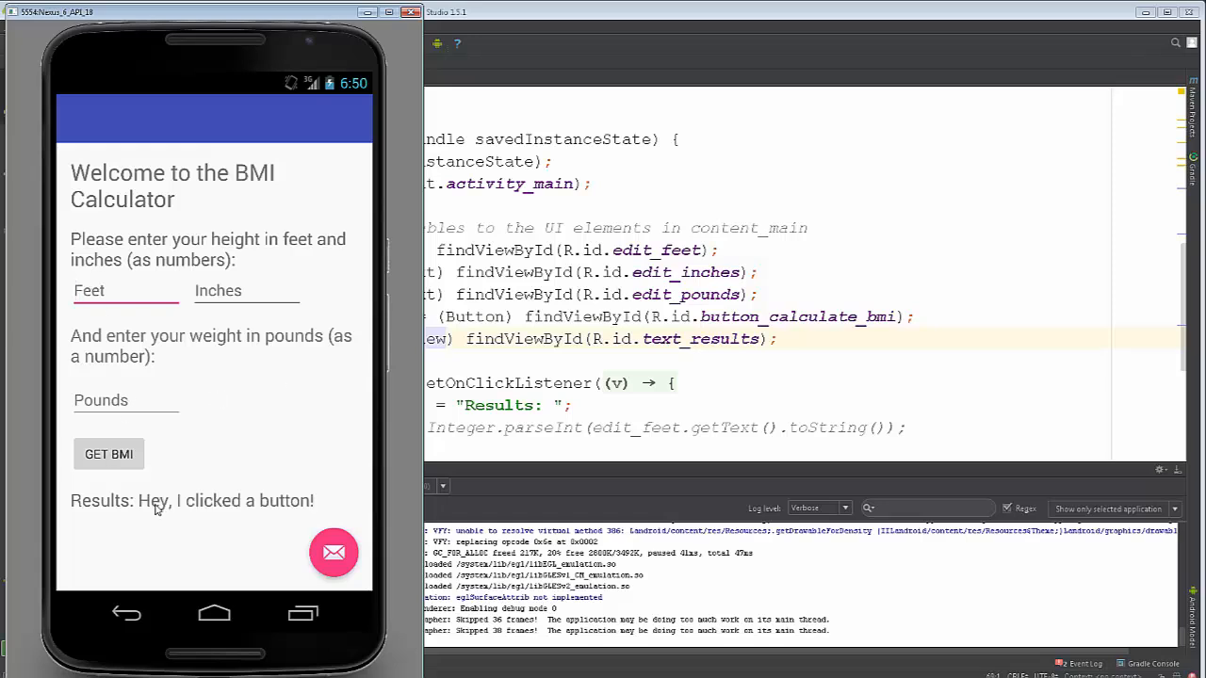
mouse_move(343, 504)
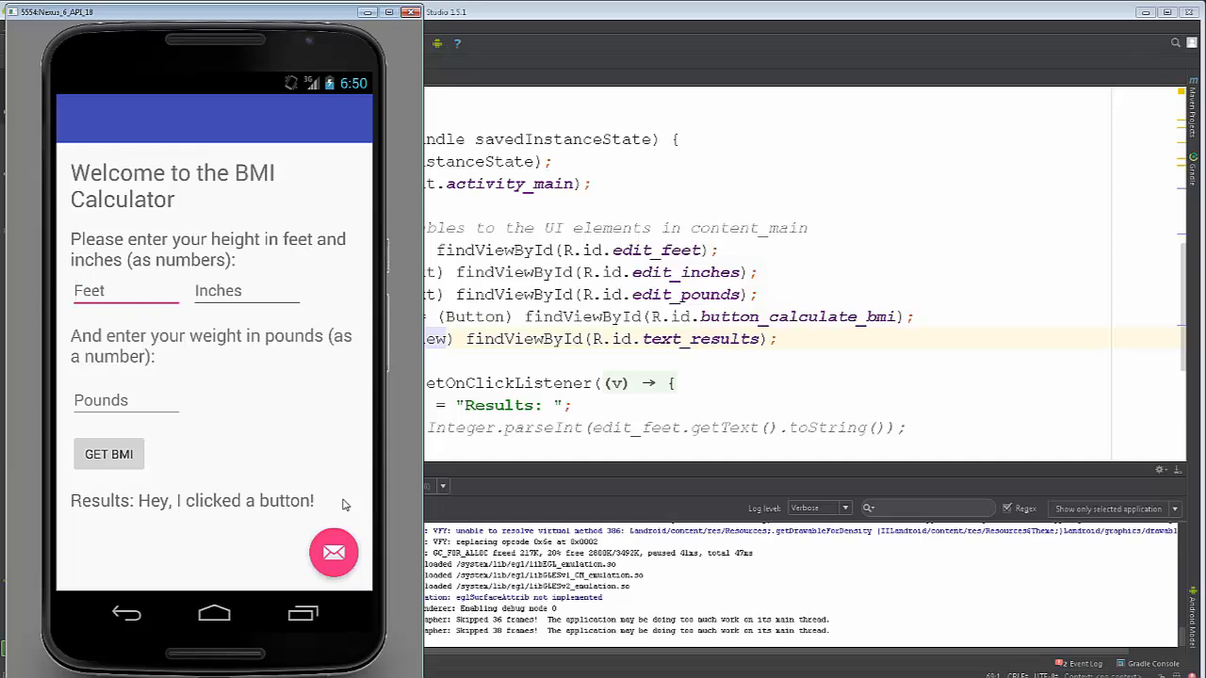
mouse_move(189, 496)
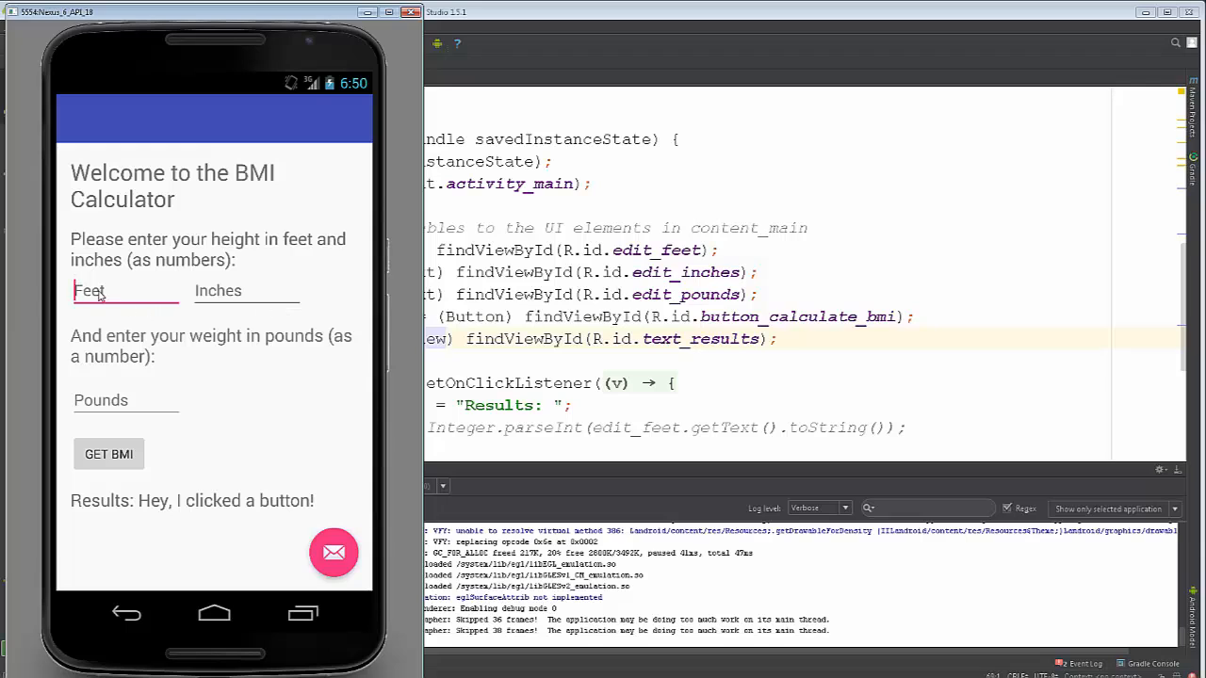
mouse_move(177, 294)
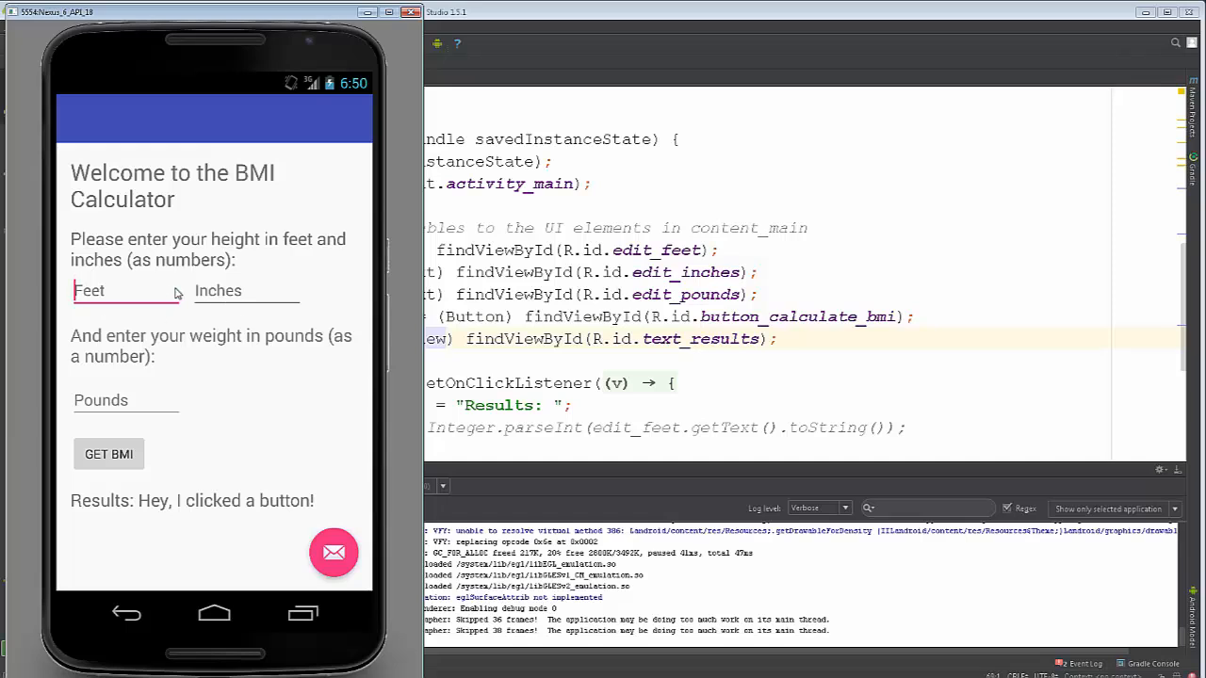